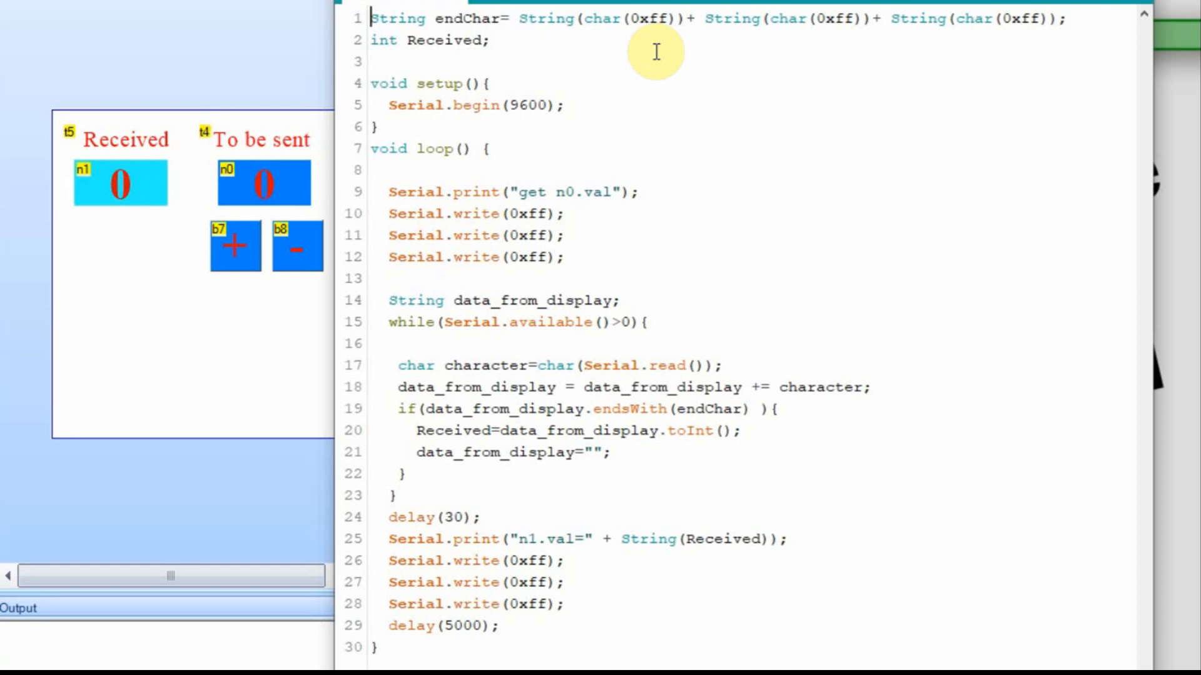
mouse_move(439, 40)
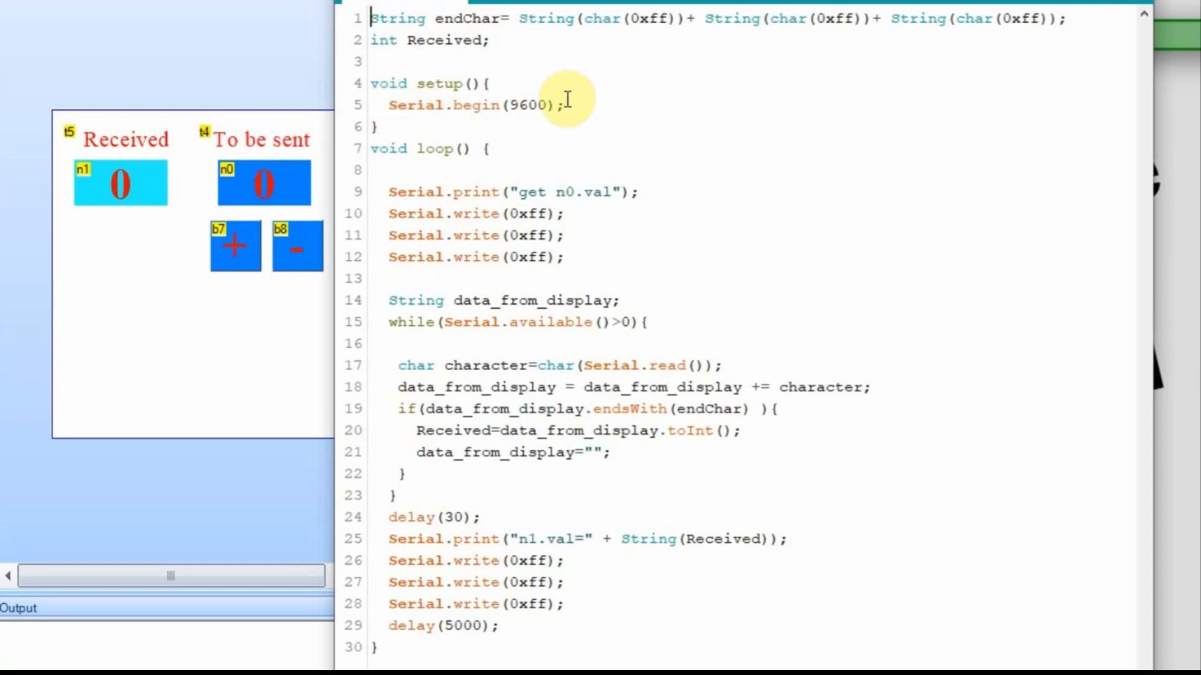
mouse_move(619, 193)
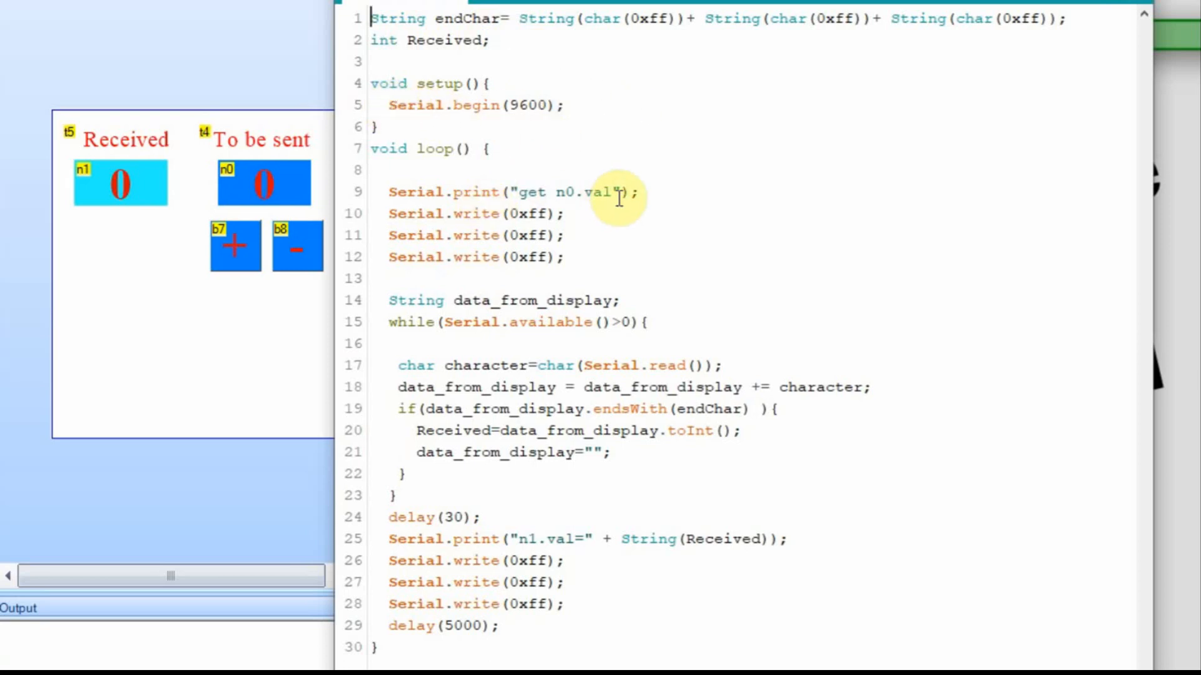
mouse_move(582, 222)
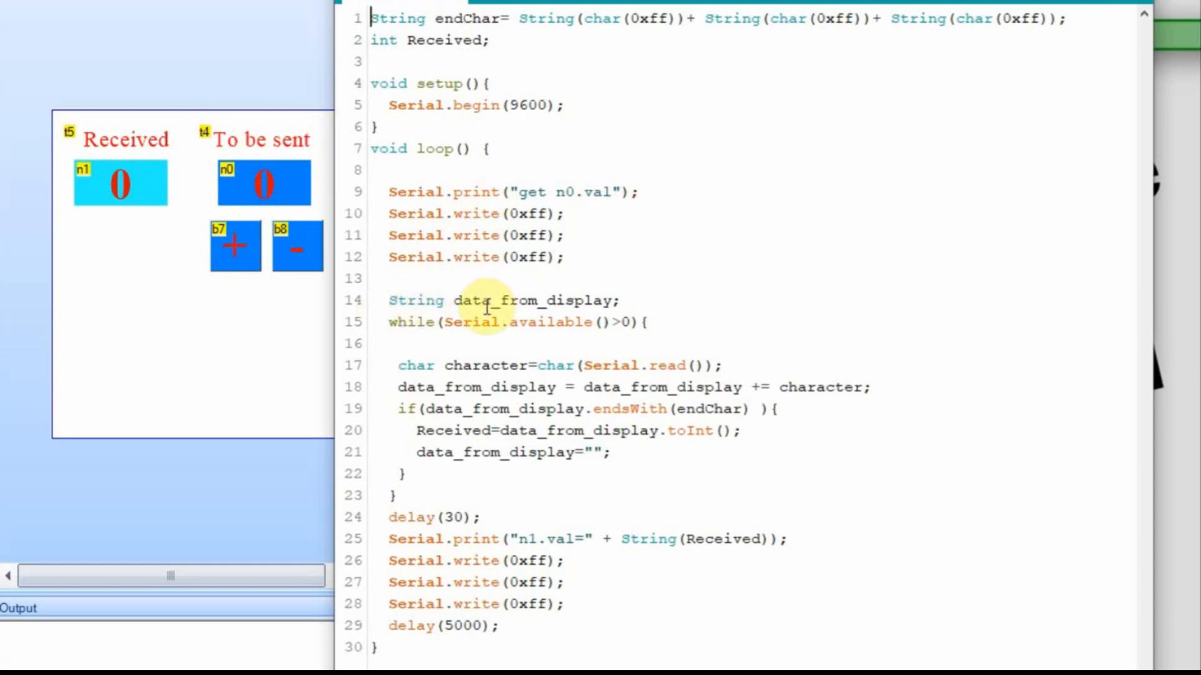
mouse_move(622, 291)
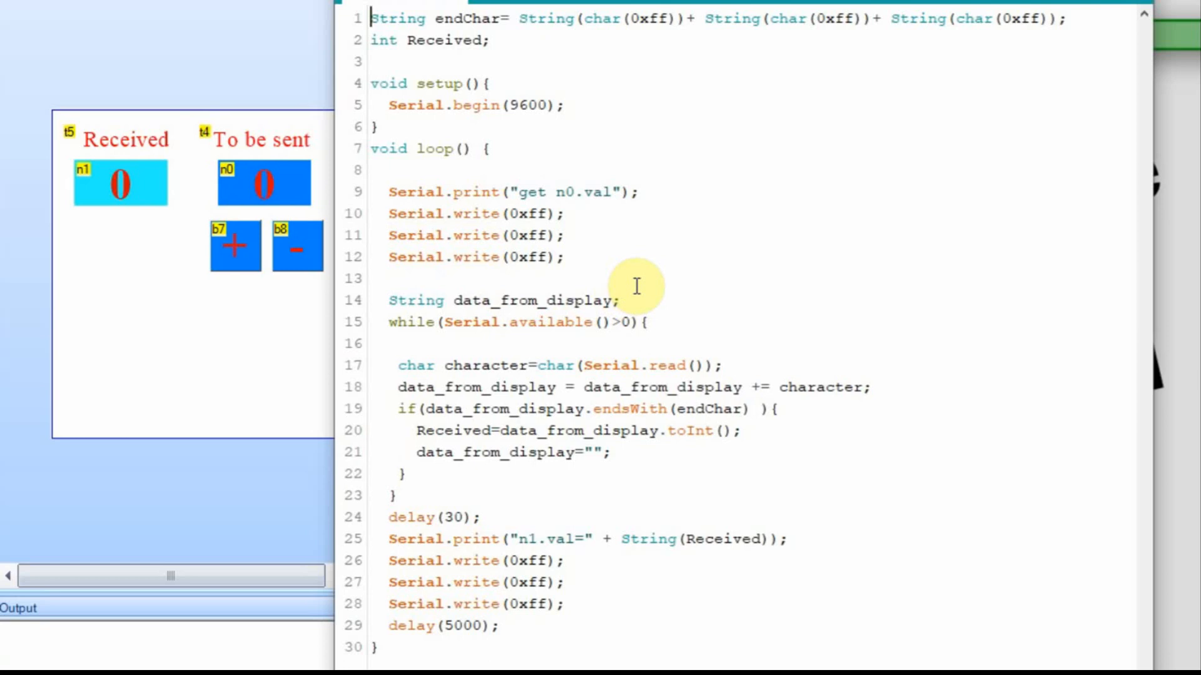
mouse_move(475, 339)
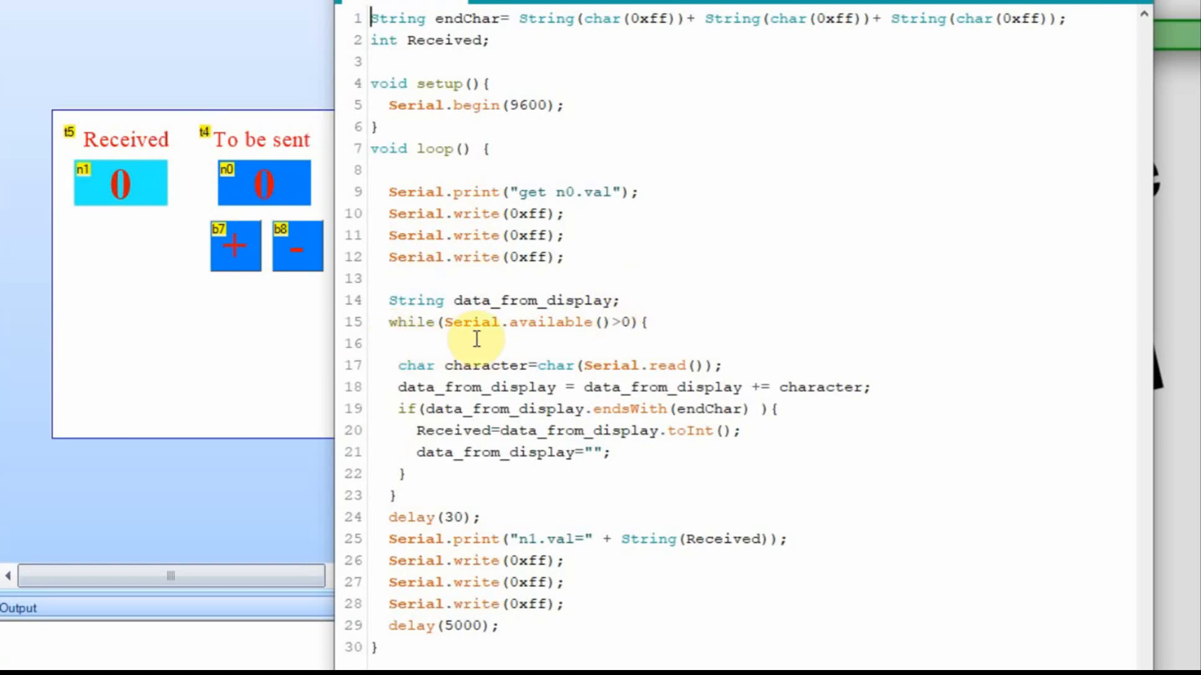
mouse_move(588, 339)
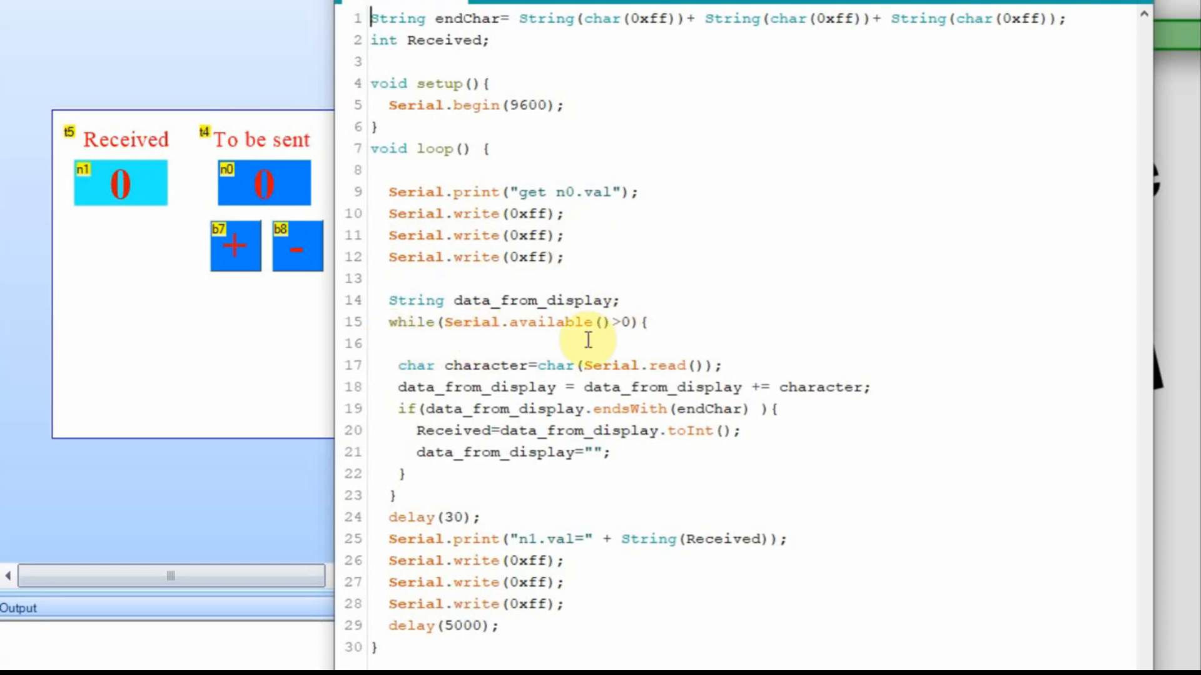
mouse_move(436, 356)
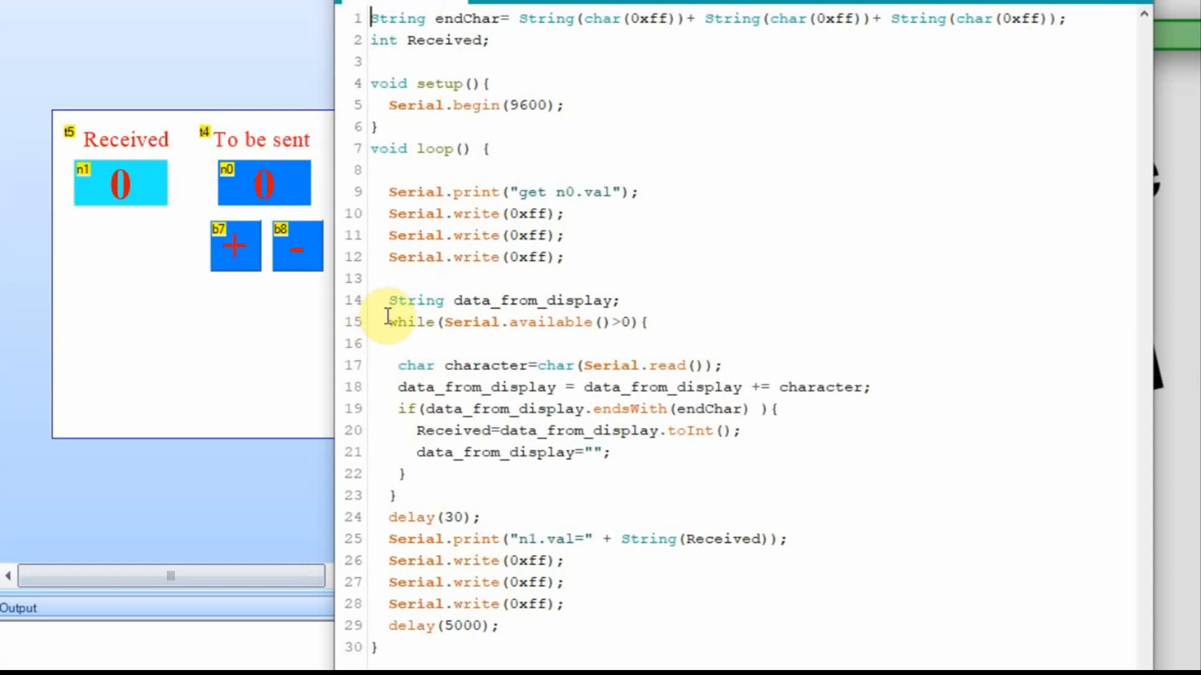
mouse_move(394, 339)
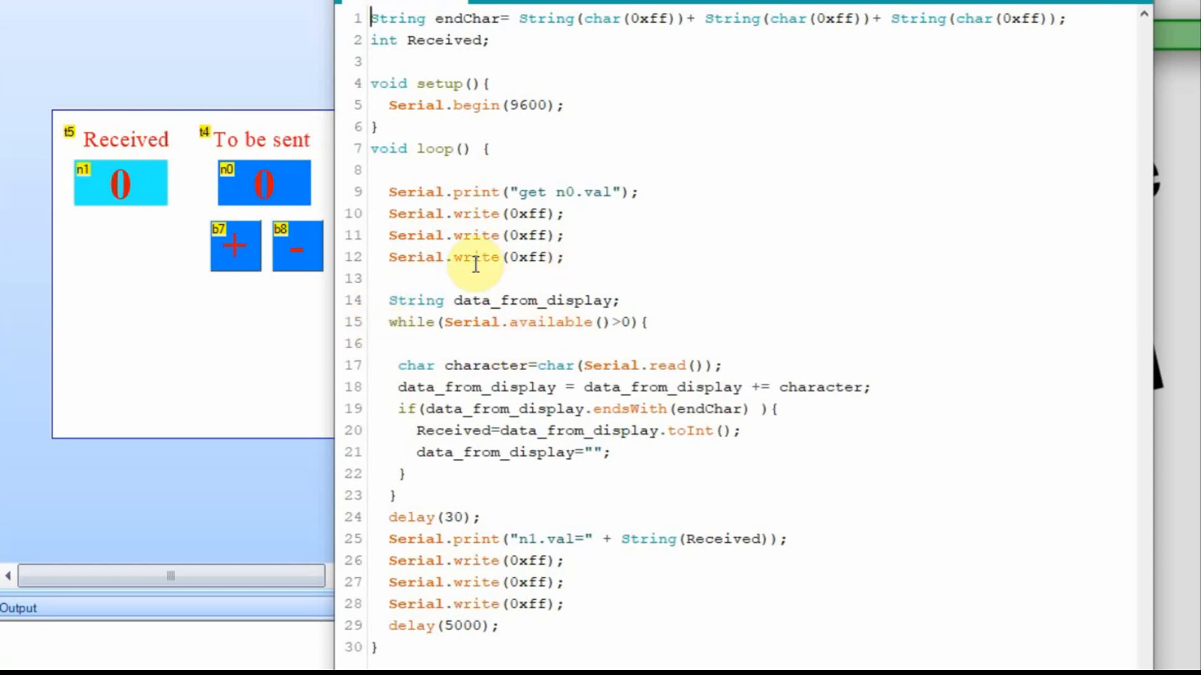
mouse_move(373, 487)
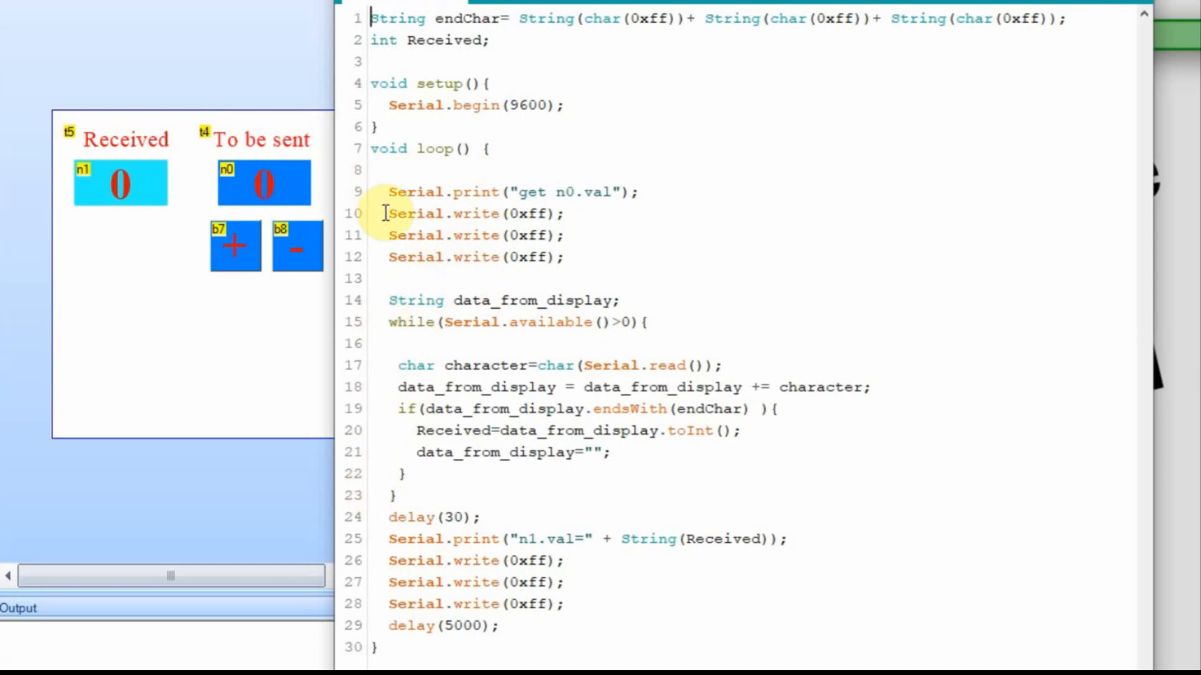
mouse_move(686, 313)
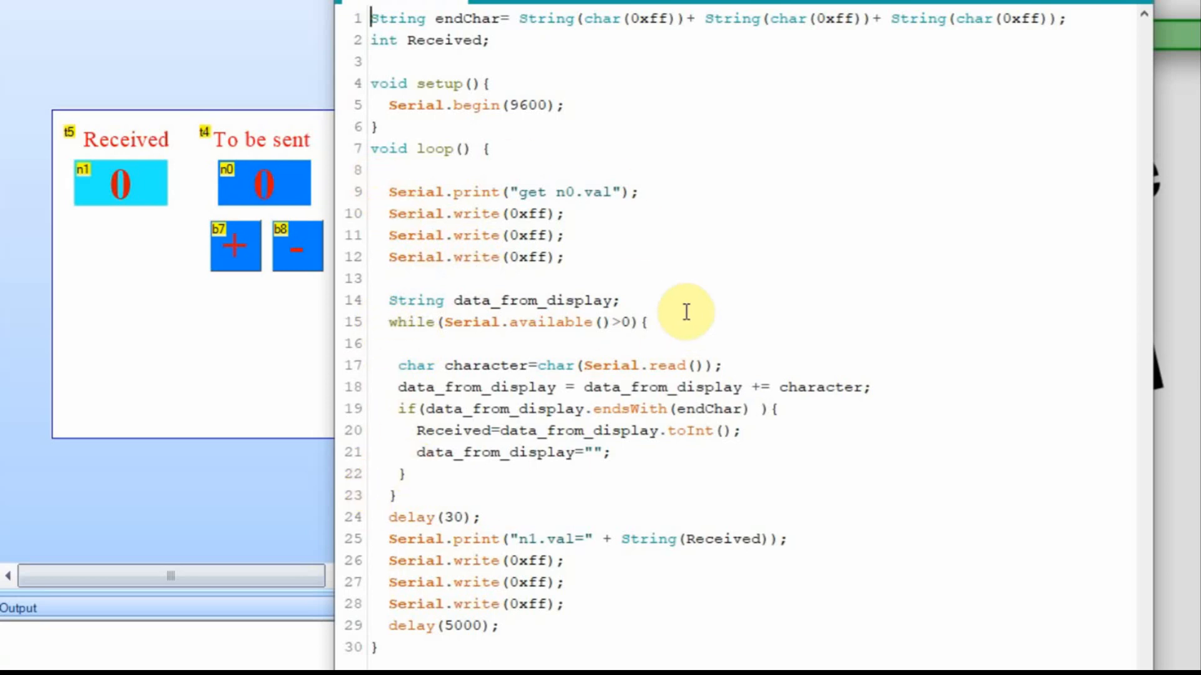
mouse_move(643, 268)
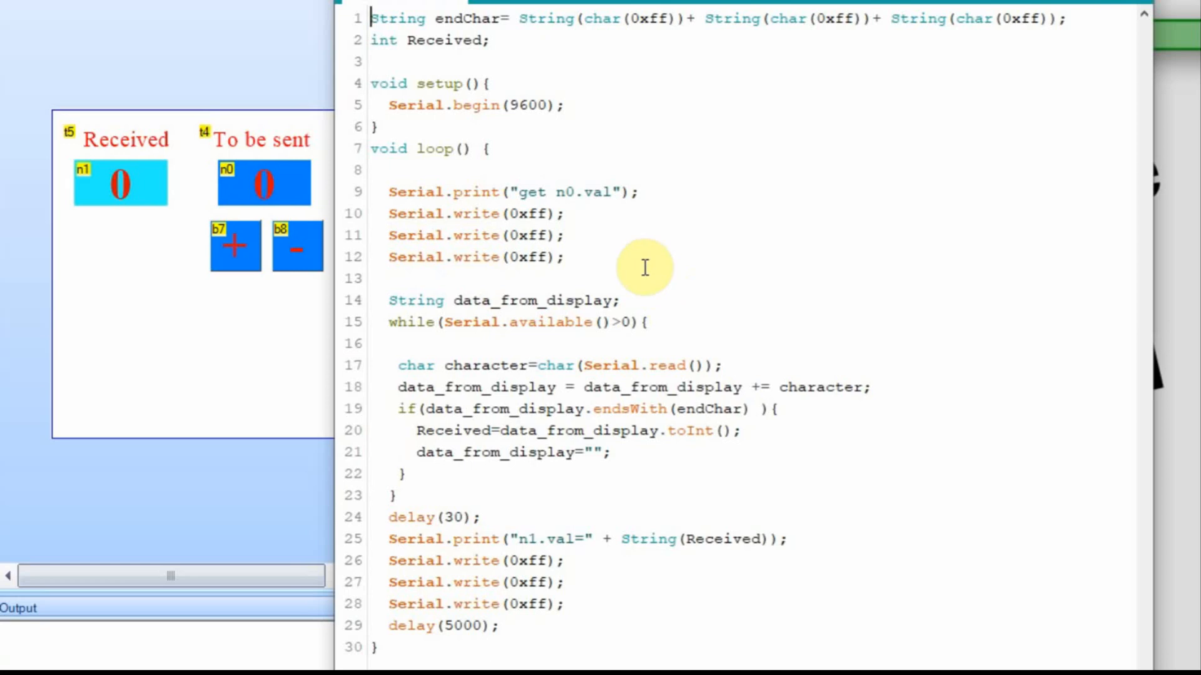
mouse_move(436, 408)
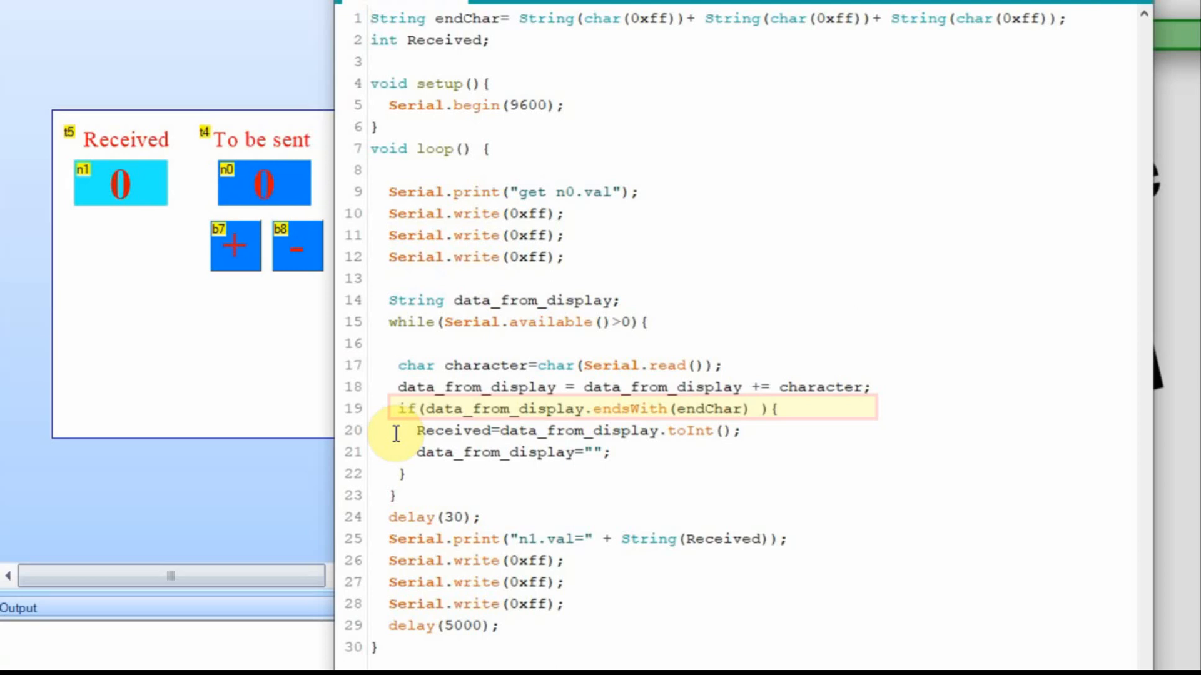
mouse_move(691, 454)
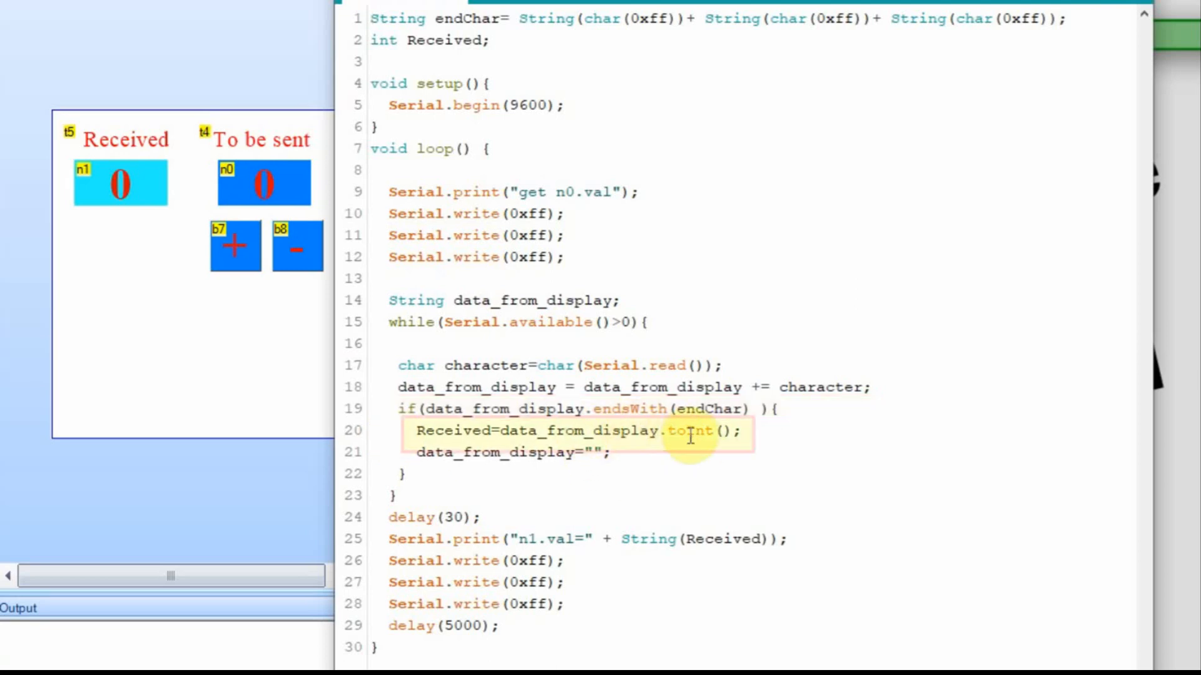
mouse_move(667, 466)
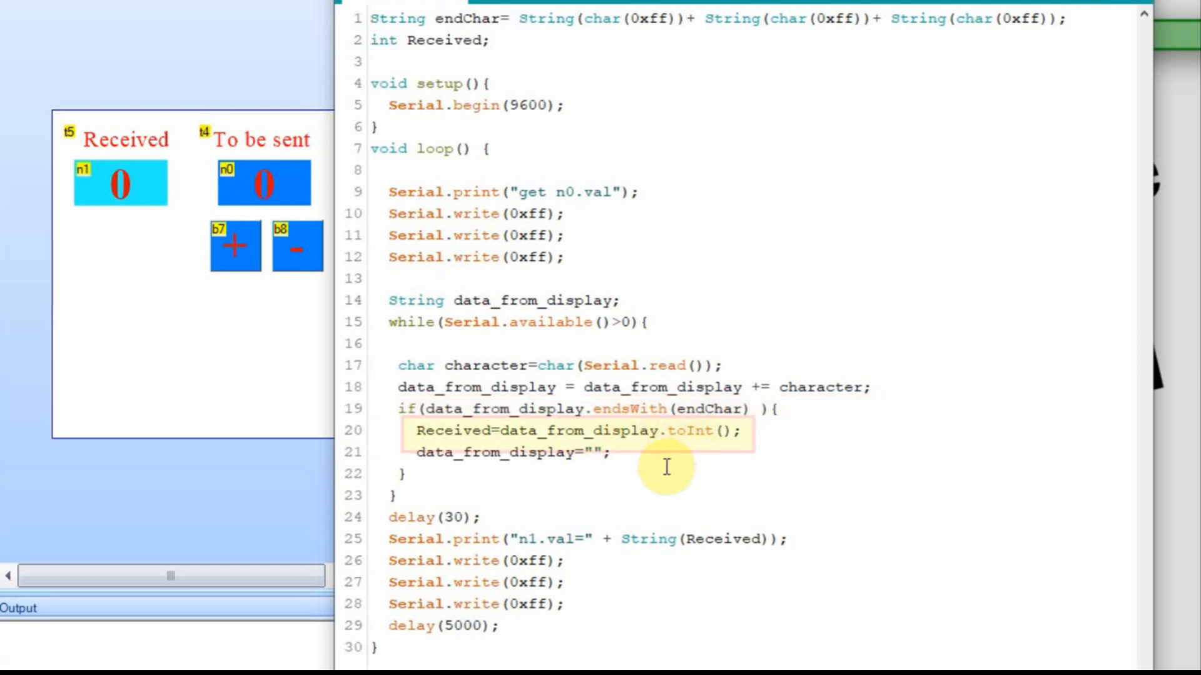
mouse_move(421, 441)
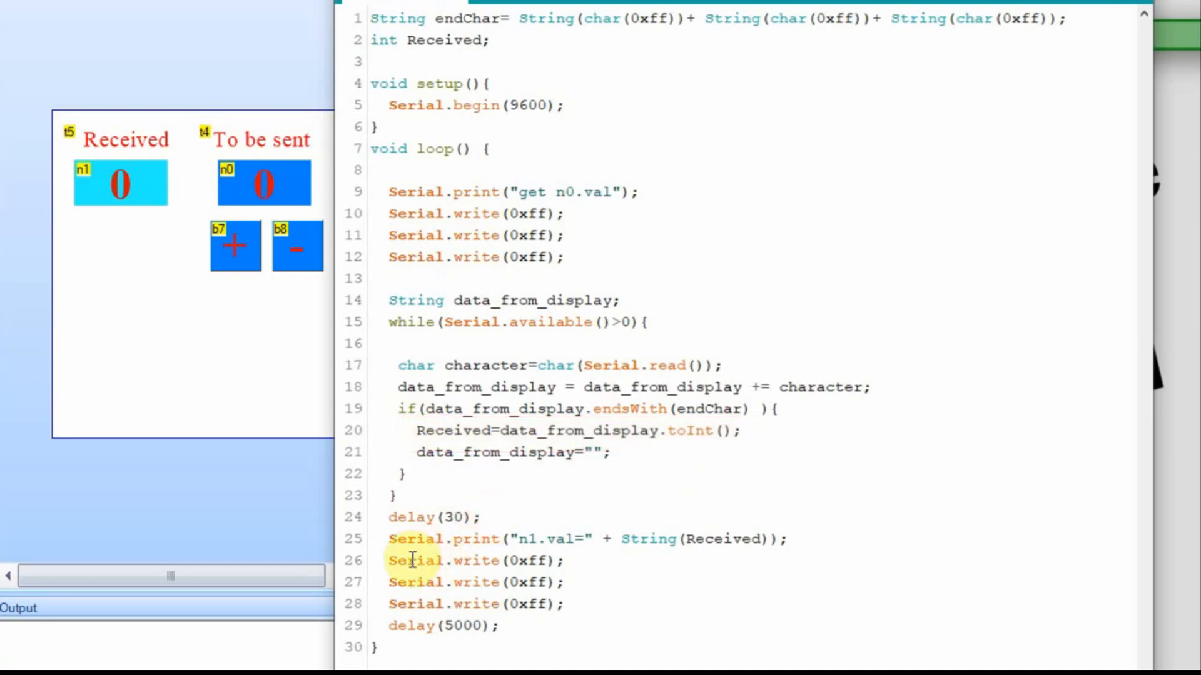
mouse_move(625, 585)
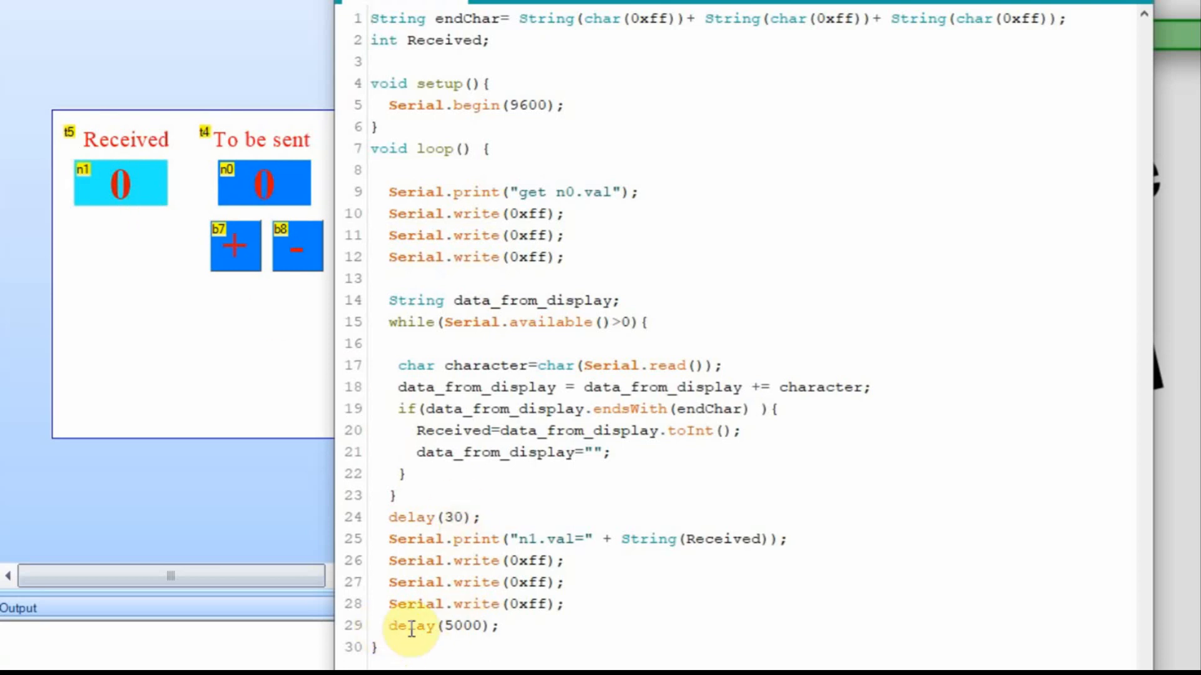
mouse_move(512, 626)
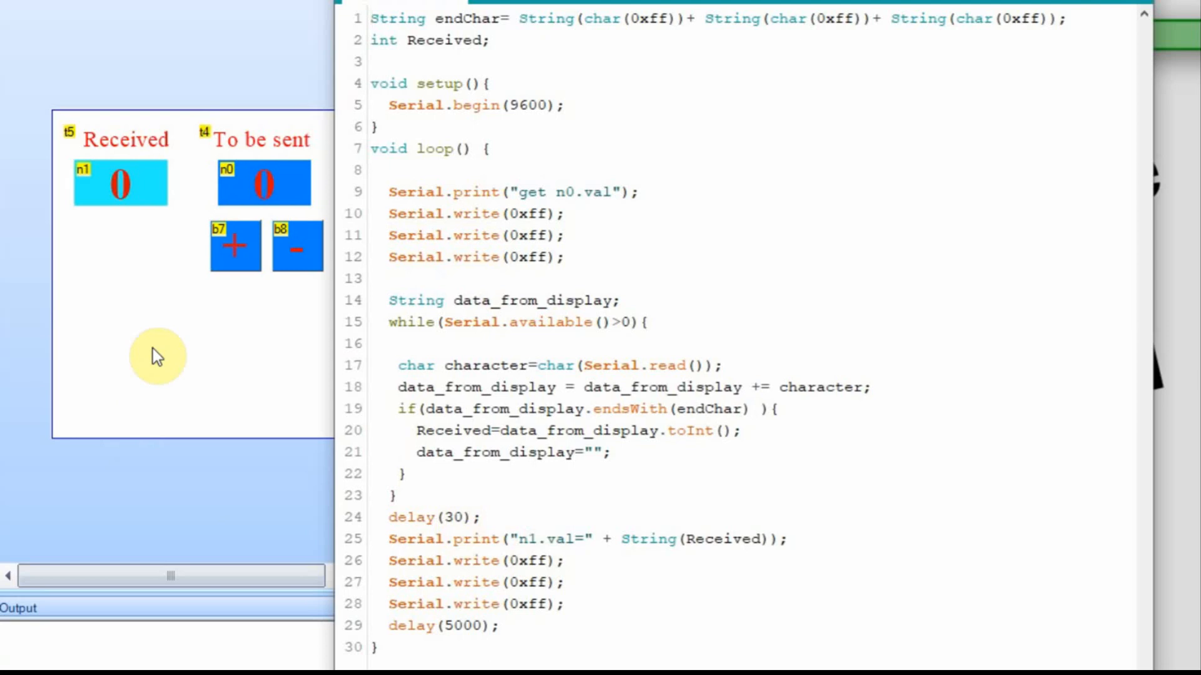
mouse_move(480, 200)
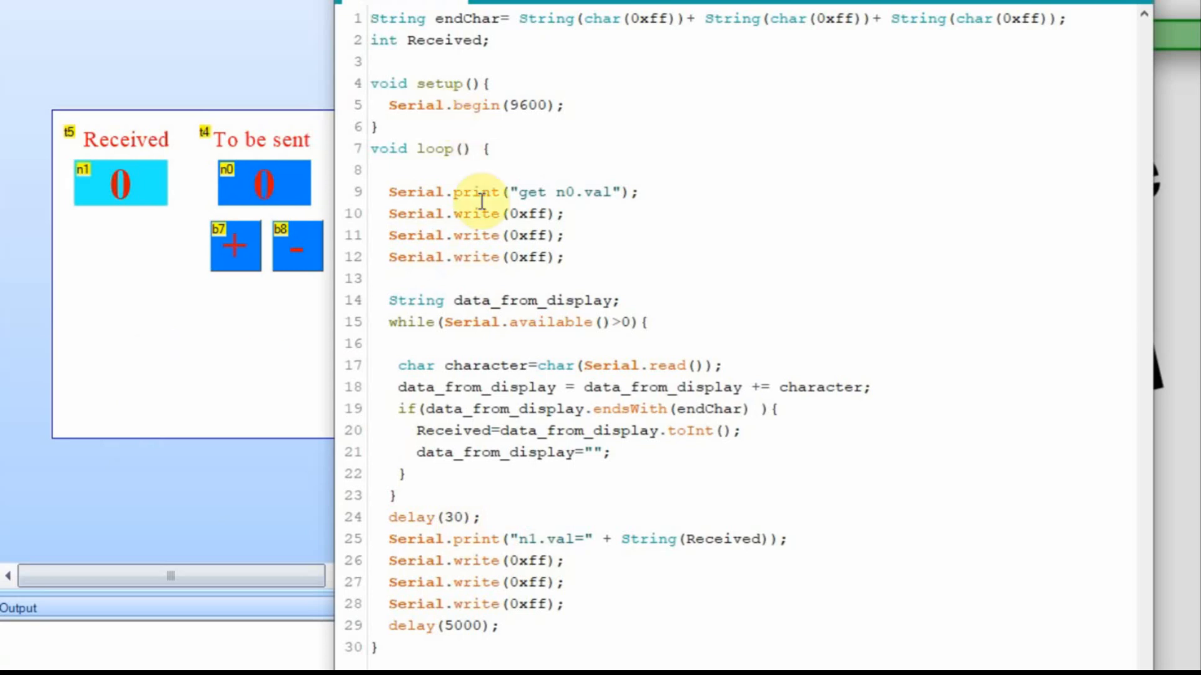
mouse_move(559, 483)
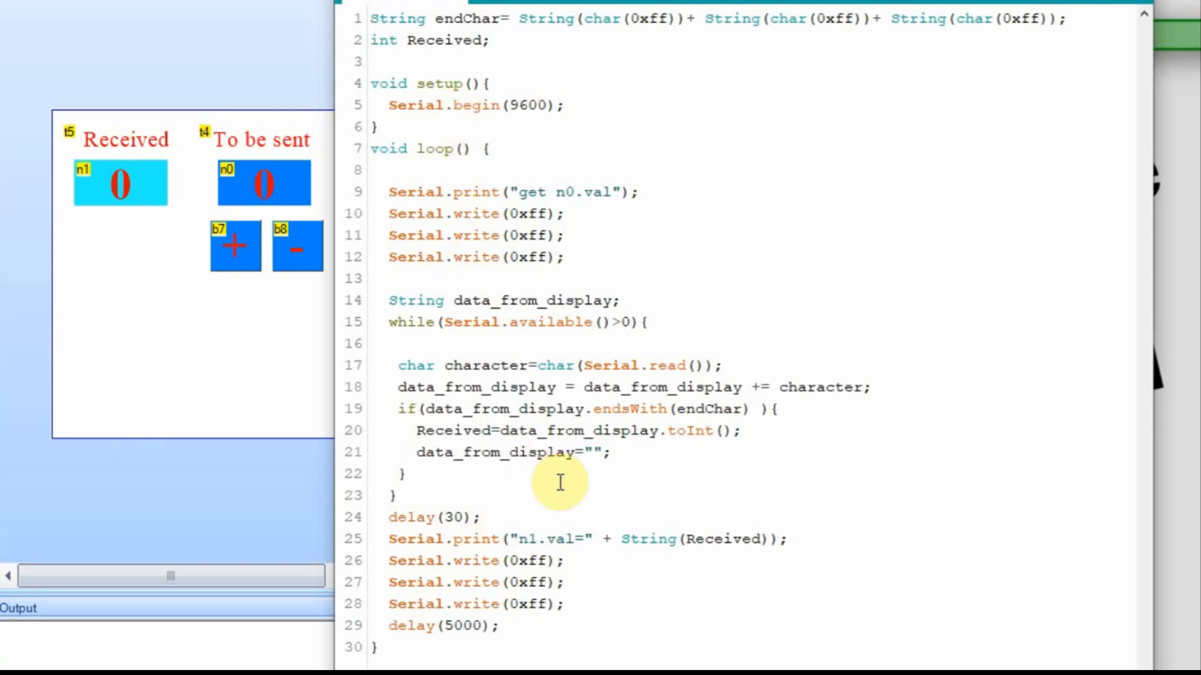
mouse_move(681, 315)
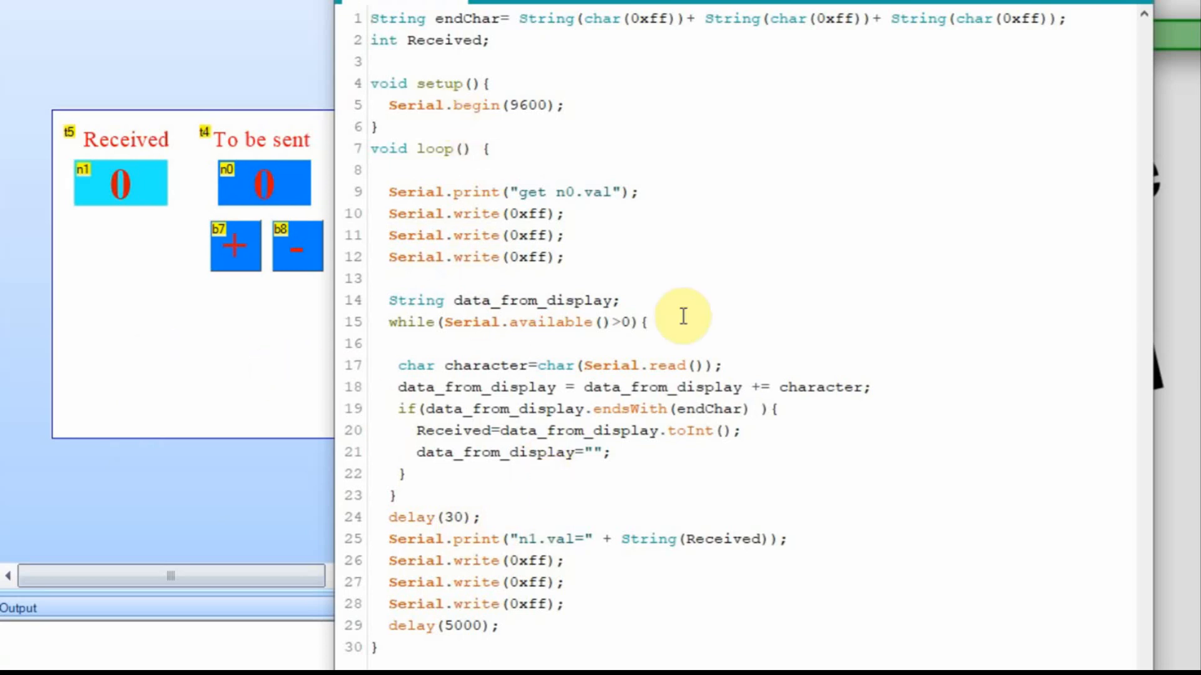
mouse_move(695, 210)
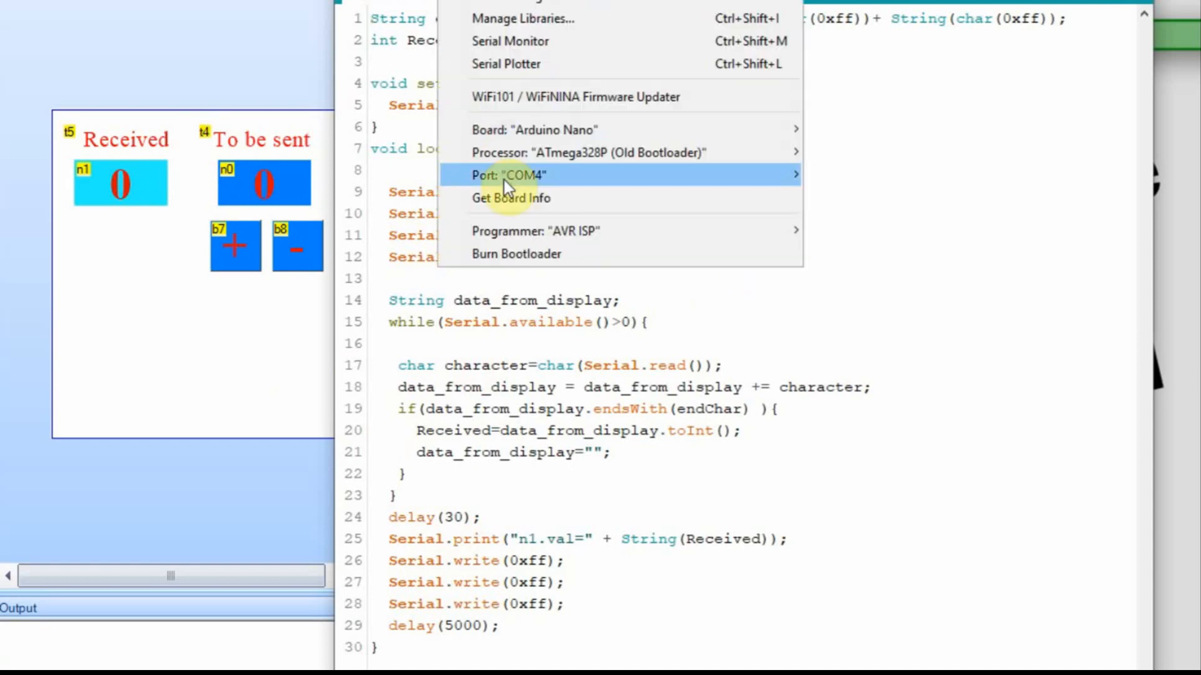
mouse_move(521, 175)
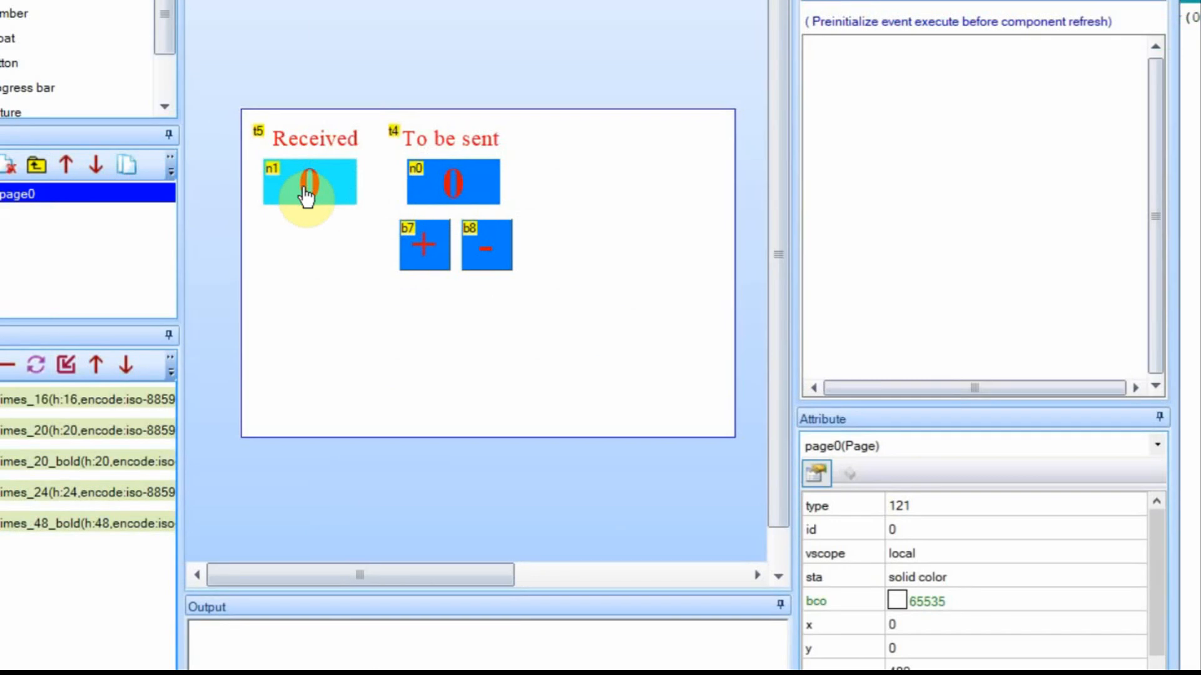
Review the n0 and n1 number components and the plus/minus buttons' increment code.
left_click(452, 182)
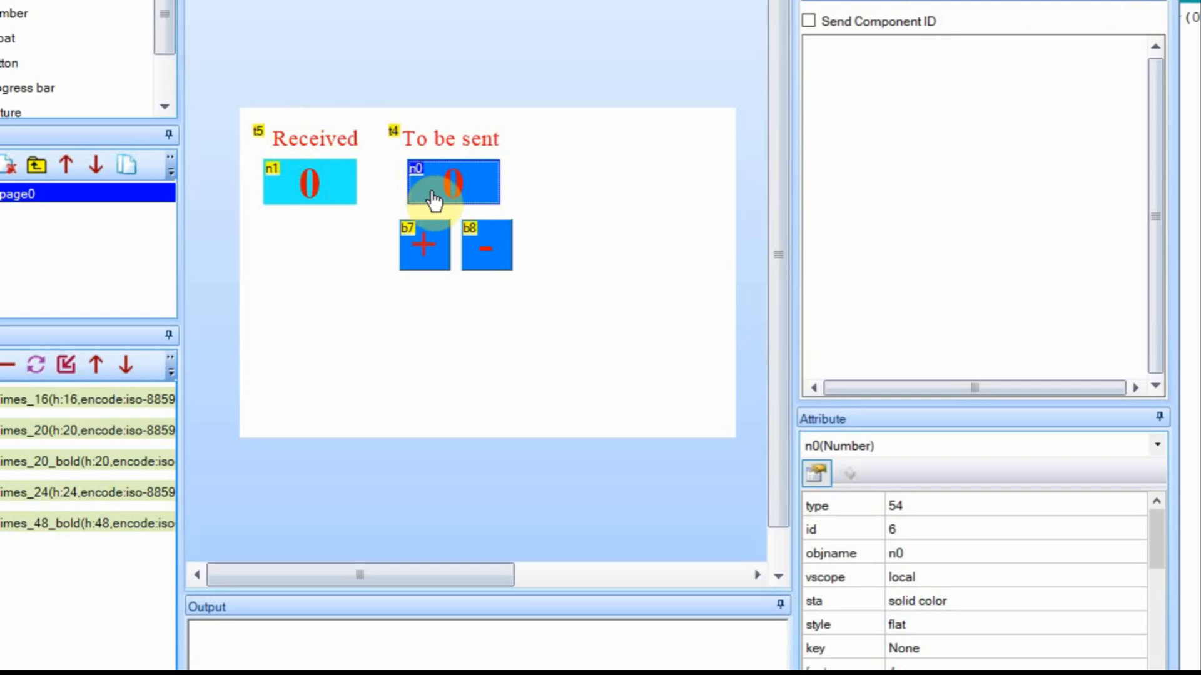
left_click(306, 182)
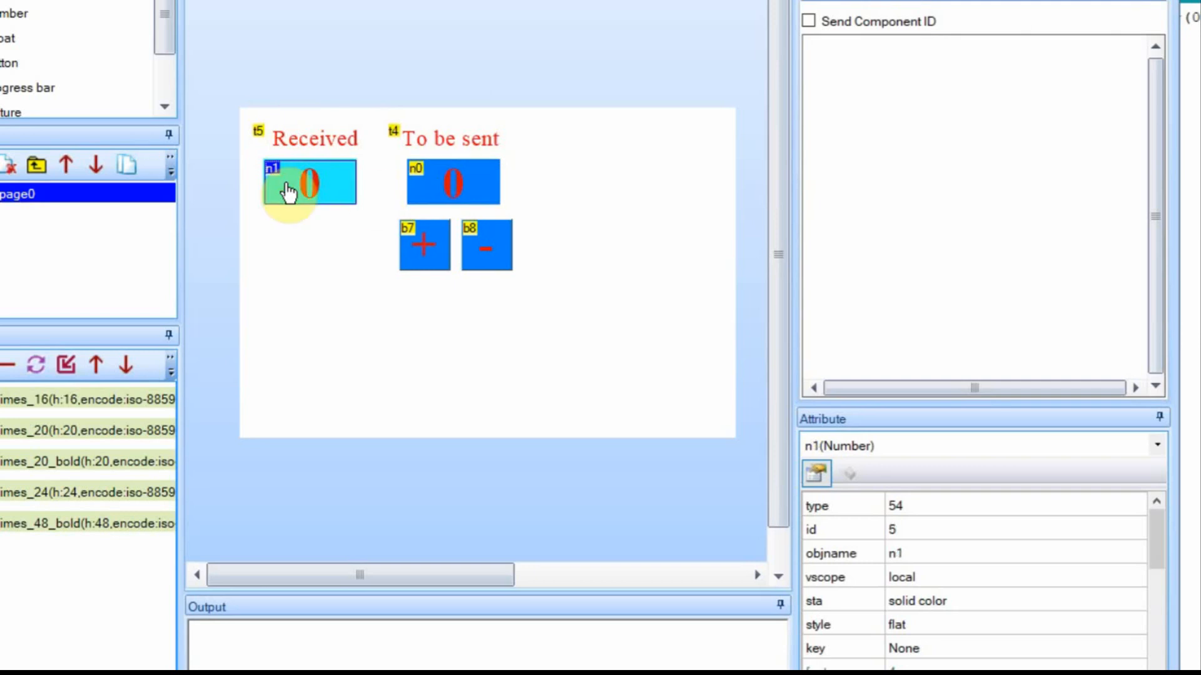
left_click(424, 245)
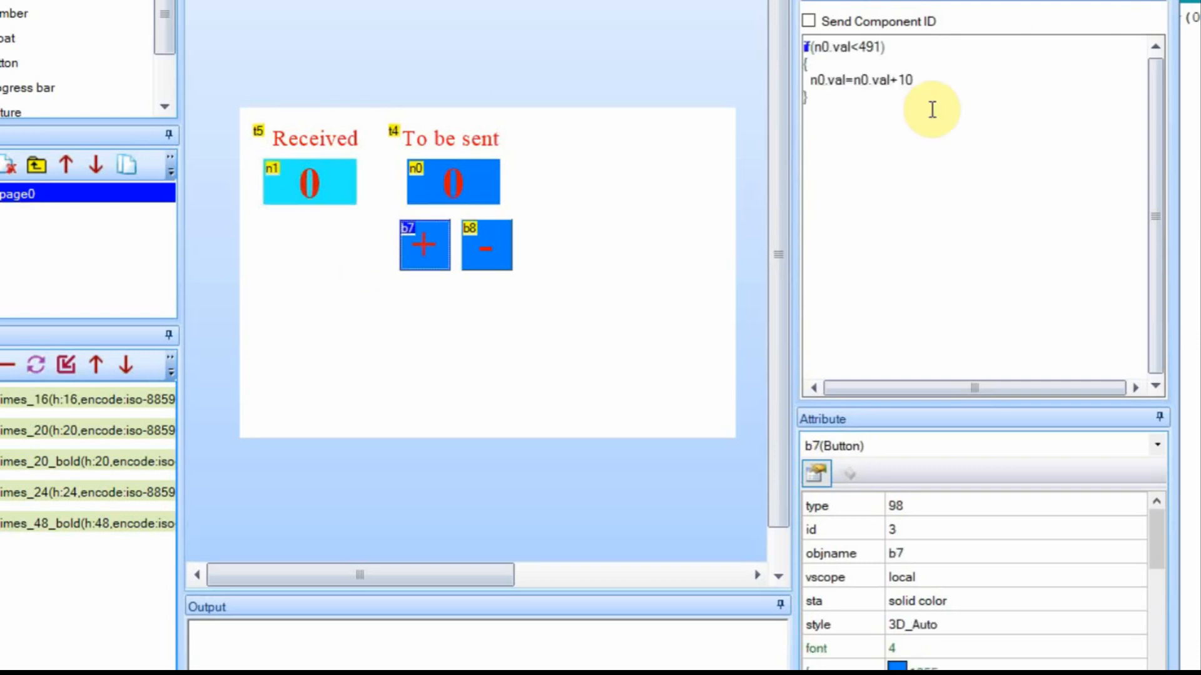
mouse_move(435, 195)
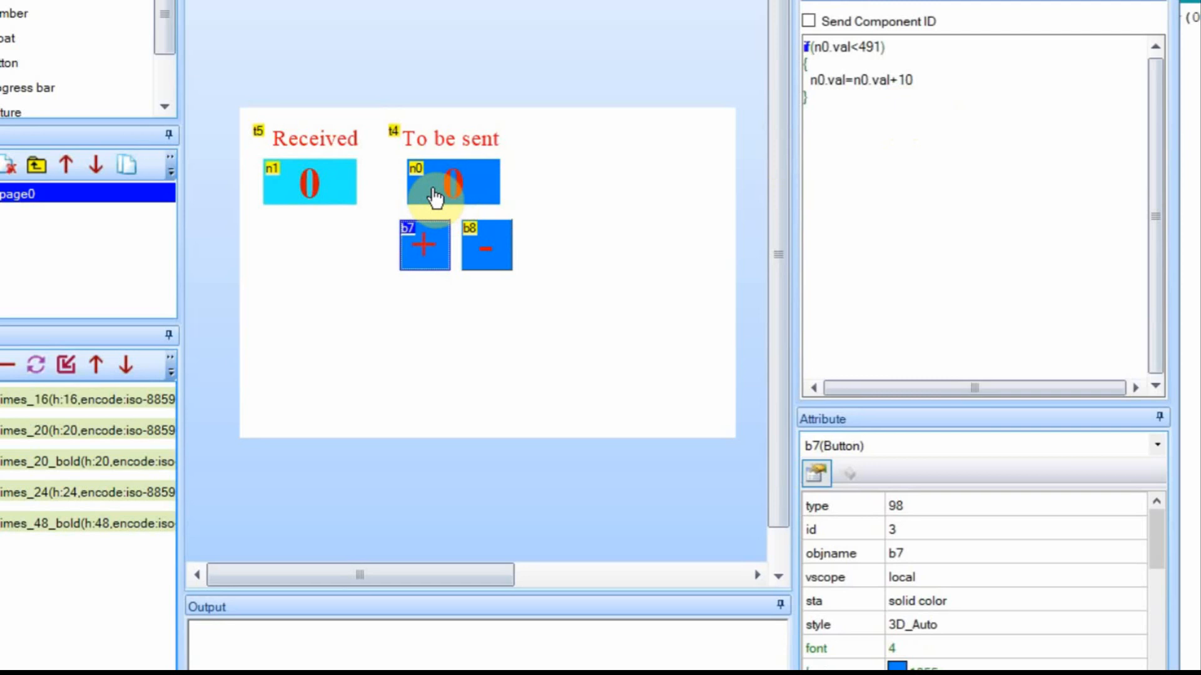
left_click(486, 246)
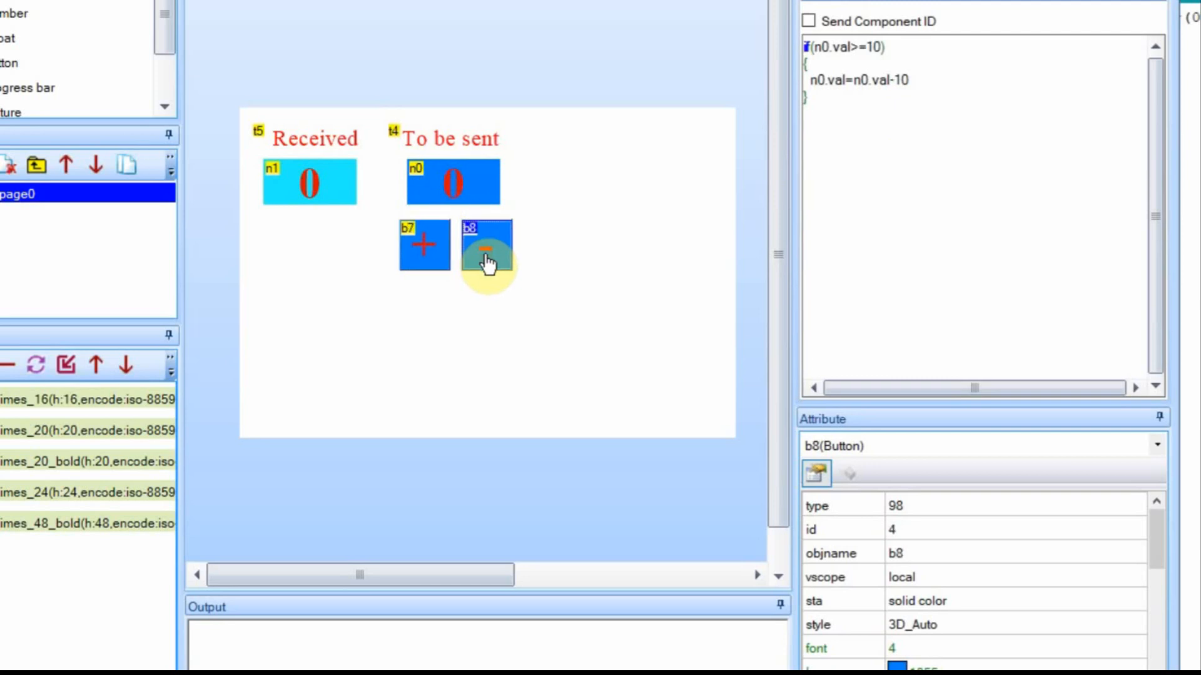
mouse_move(316, 153)
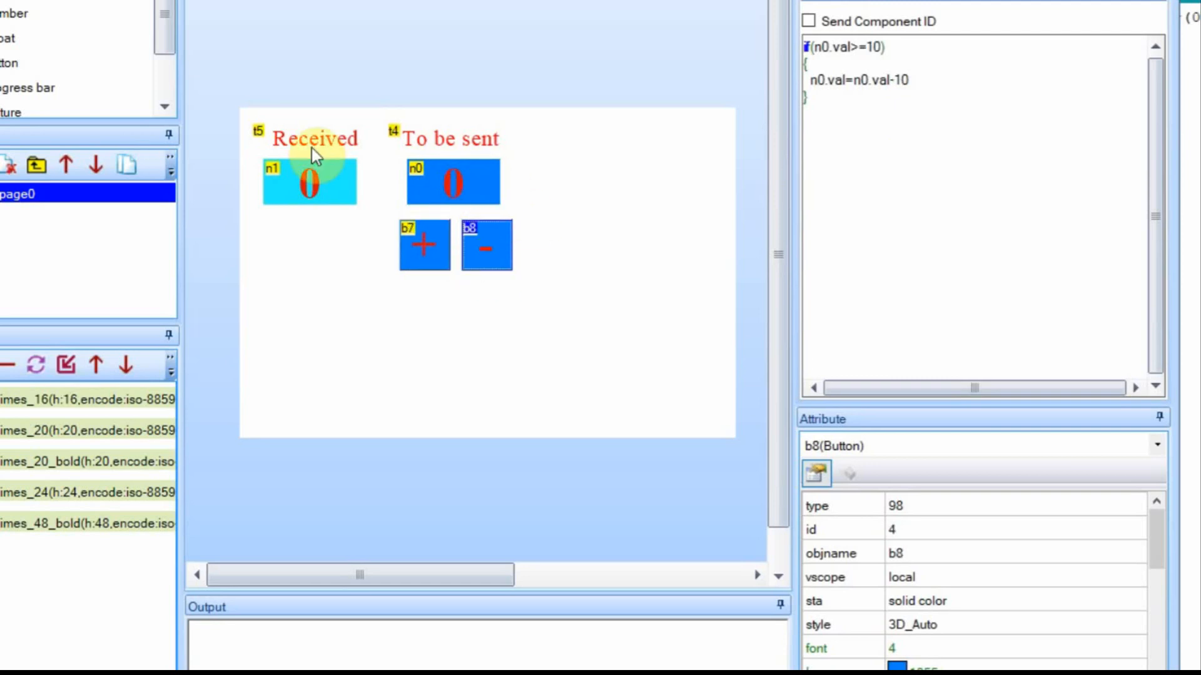
mouse_move(519, 244)
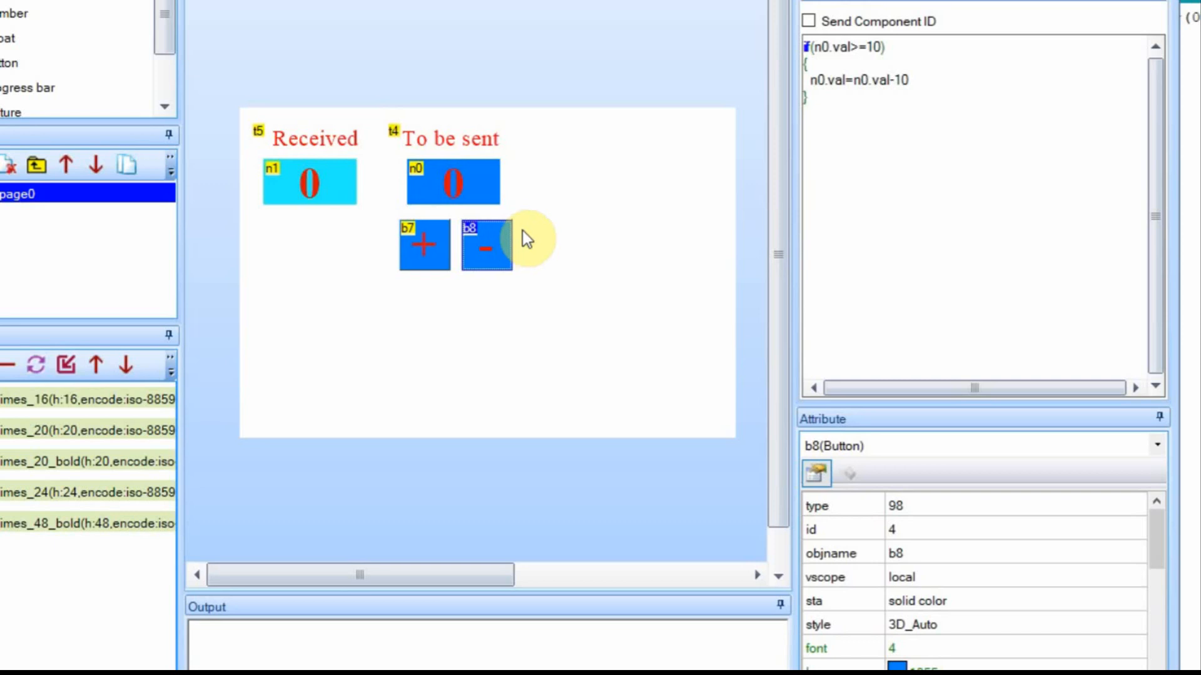
mouse_move(567, 259)
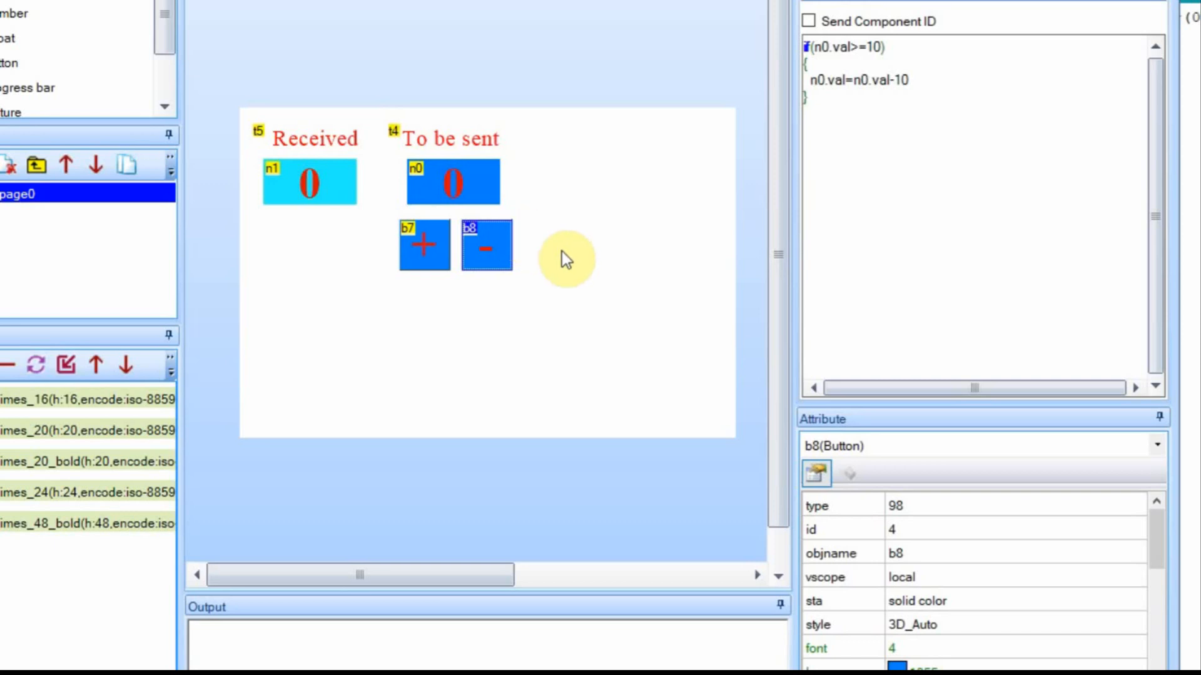
mouse_move(534, 131)
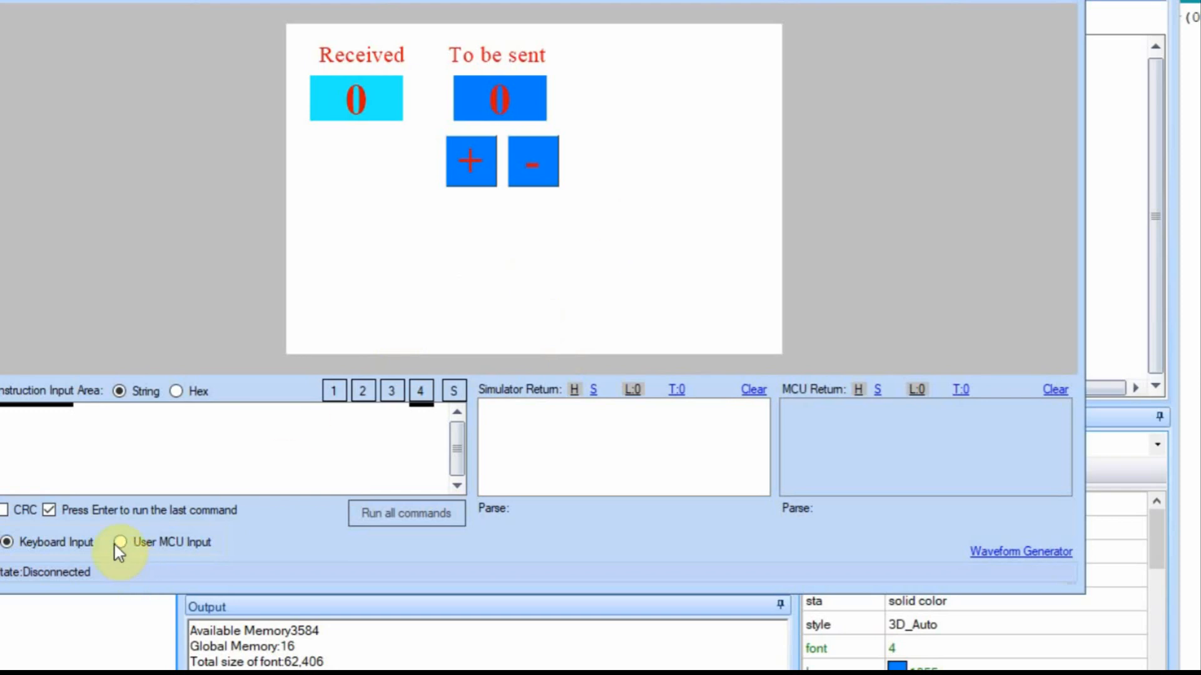
Run the simulator on User MCU Input over COM4 at 9600 and raise n0 to 20.
left_click(120, 542)
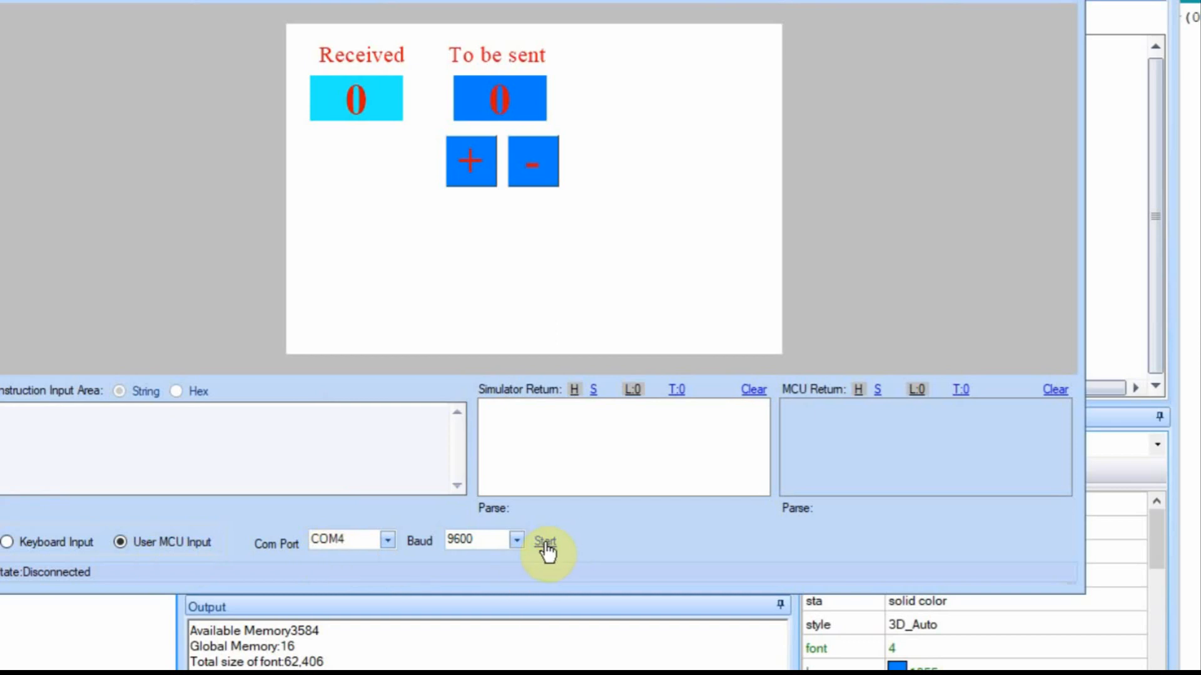
left_click(545, 541)
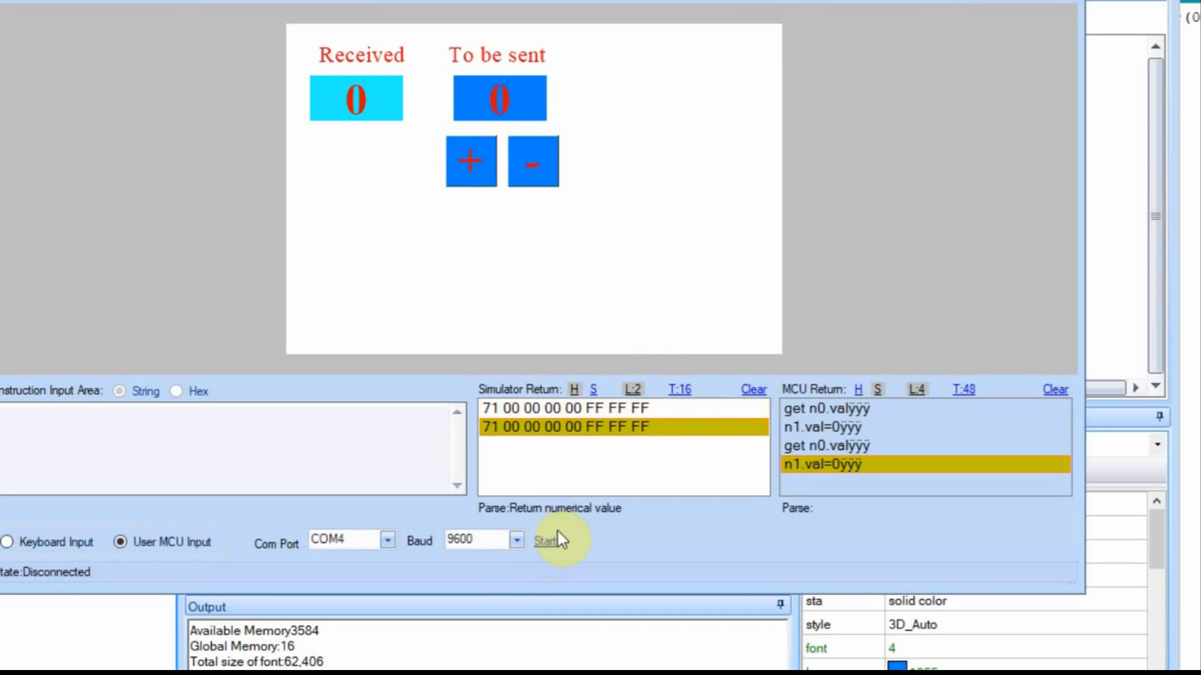
mouse_move(804, 414)
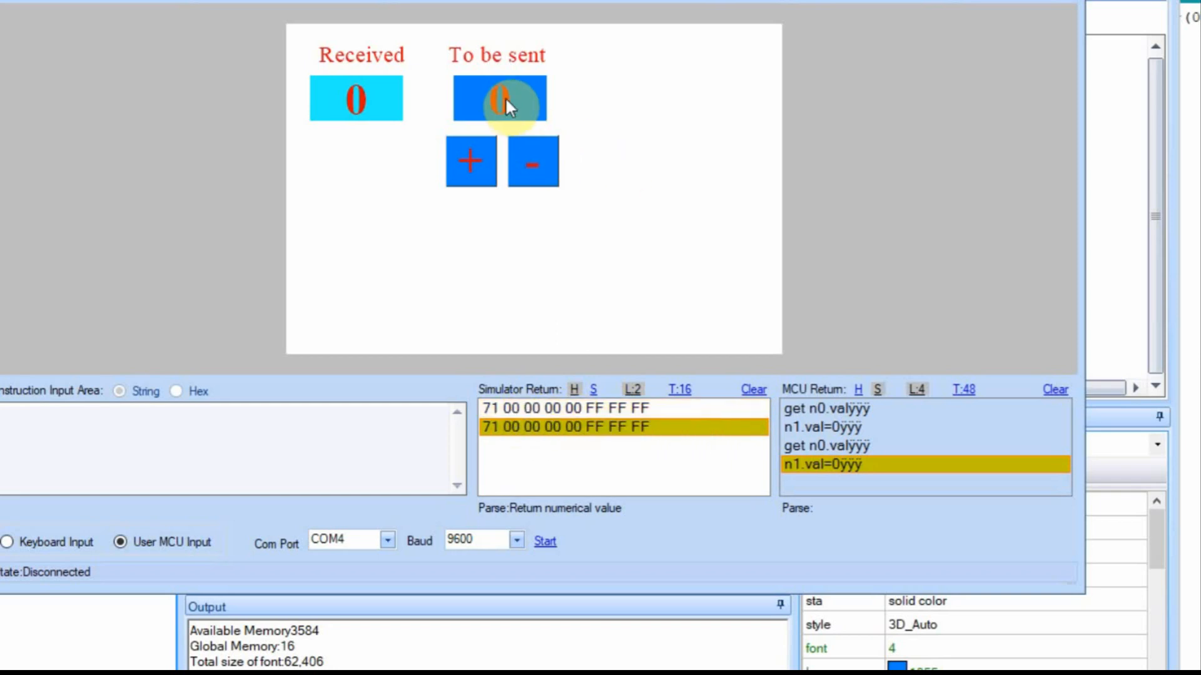
left_click(470, 161)
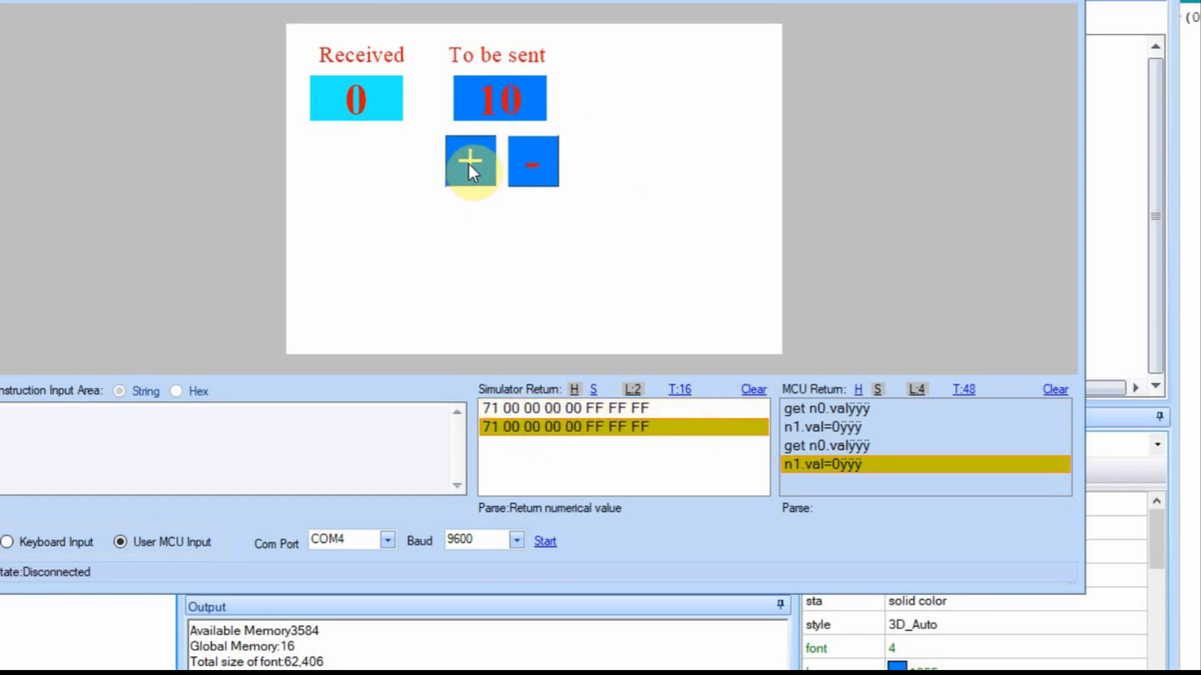
left_click(471, 161)
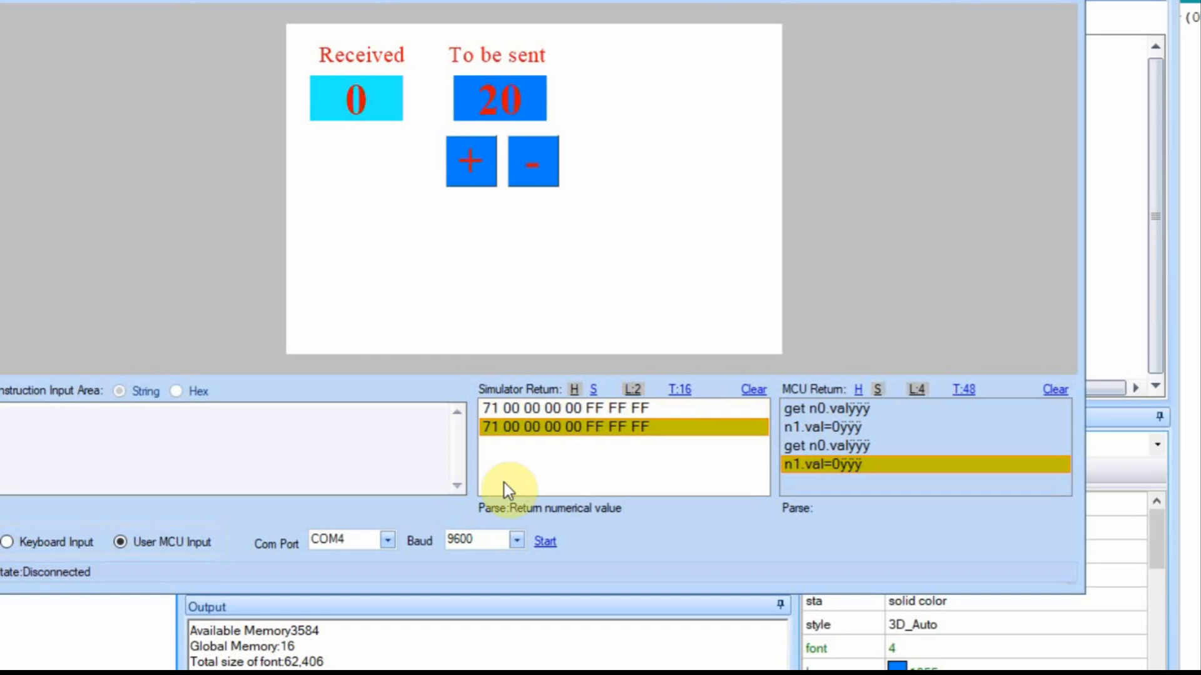
left_click(544, 541)
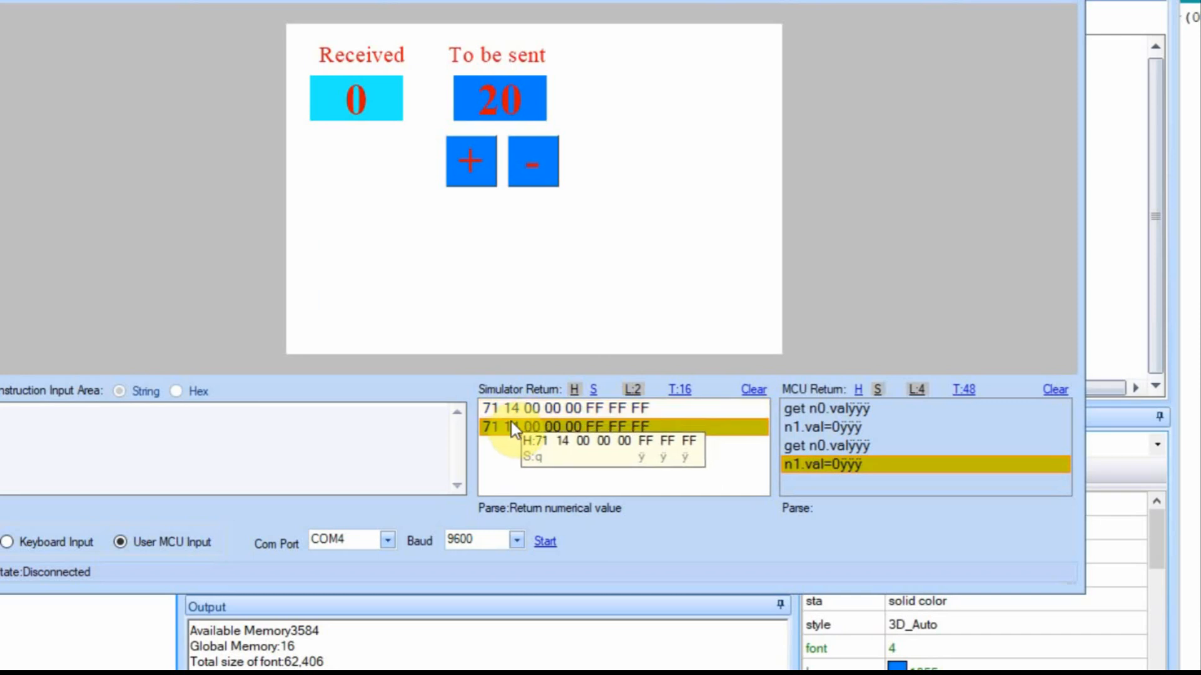
Inspect the Simulator Return bytes sent for get n0.val.
left_click(570, 408)
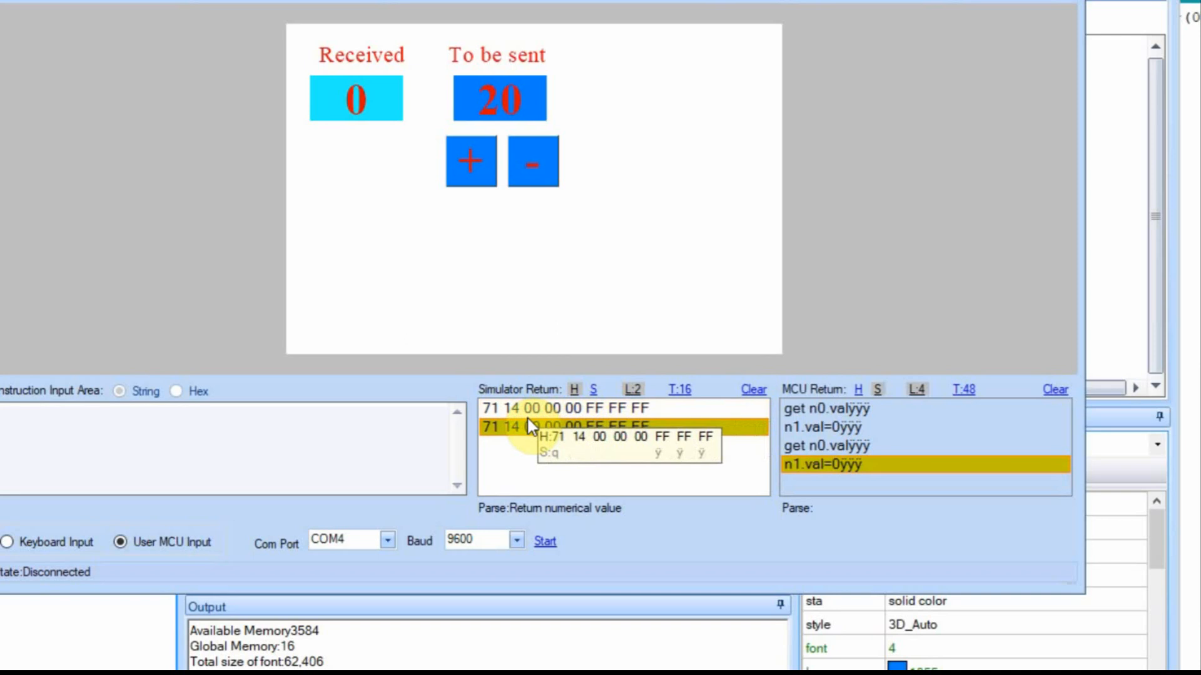
left_click(567, 408)
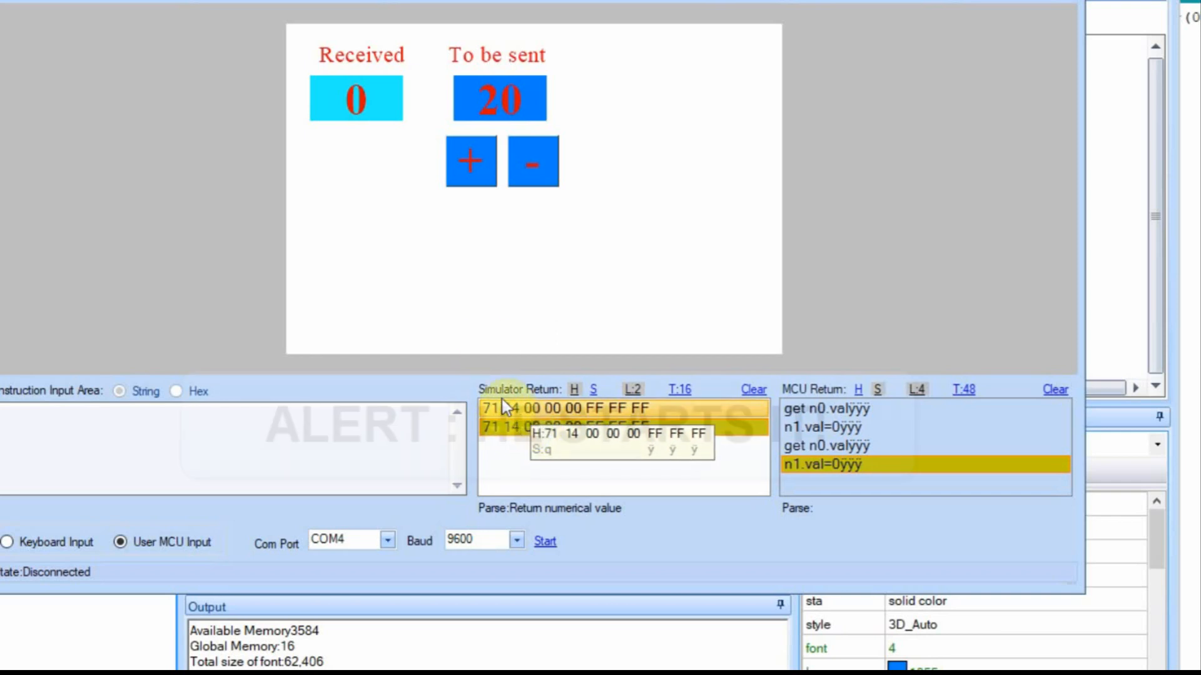
Change the sketch's request from get n0.val to get t4.txt.
left_click(544, 542)
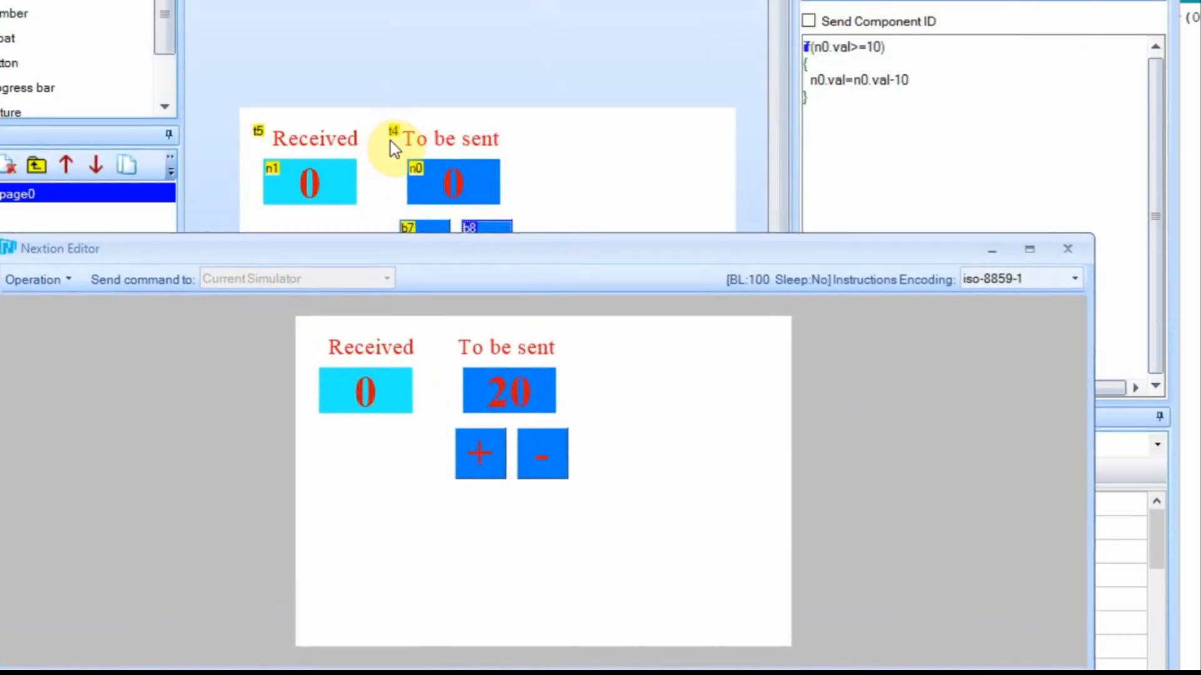
mouse_move(566, 258)
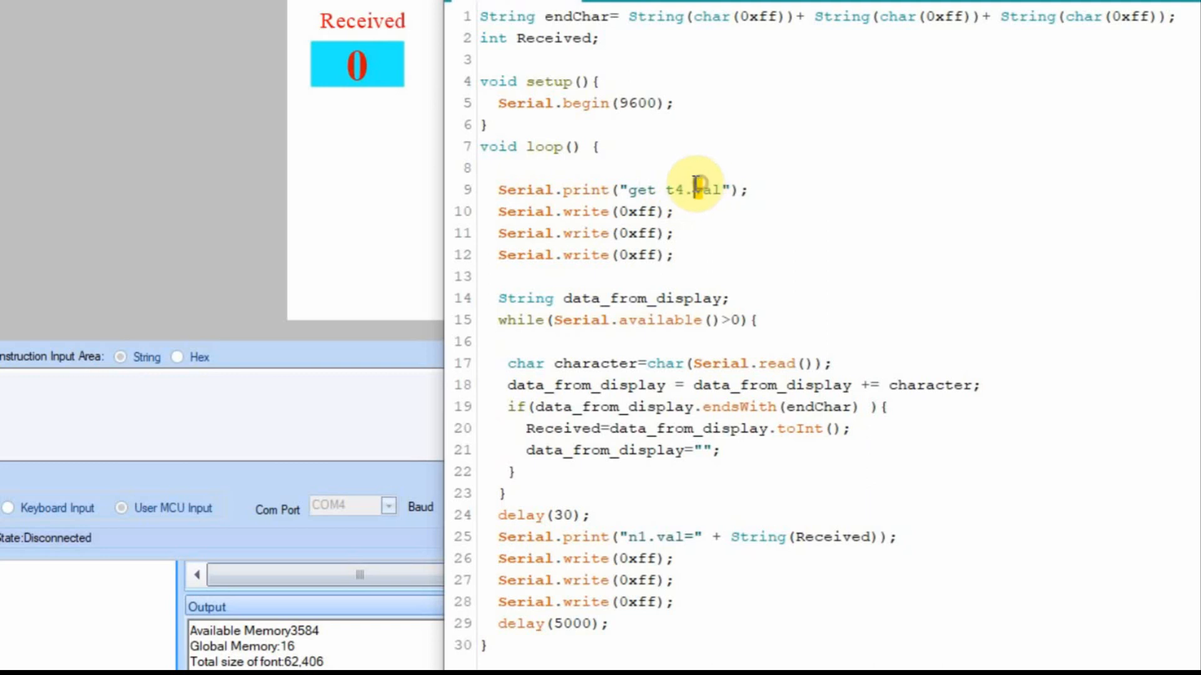
double_click(703, 190)
type("txt")
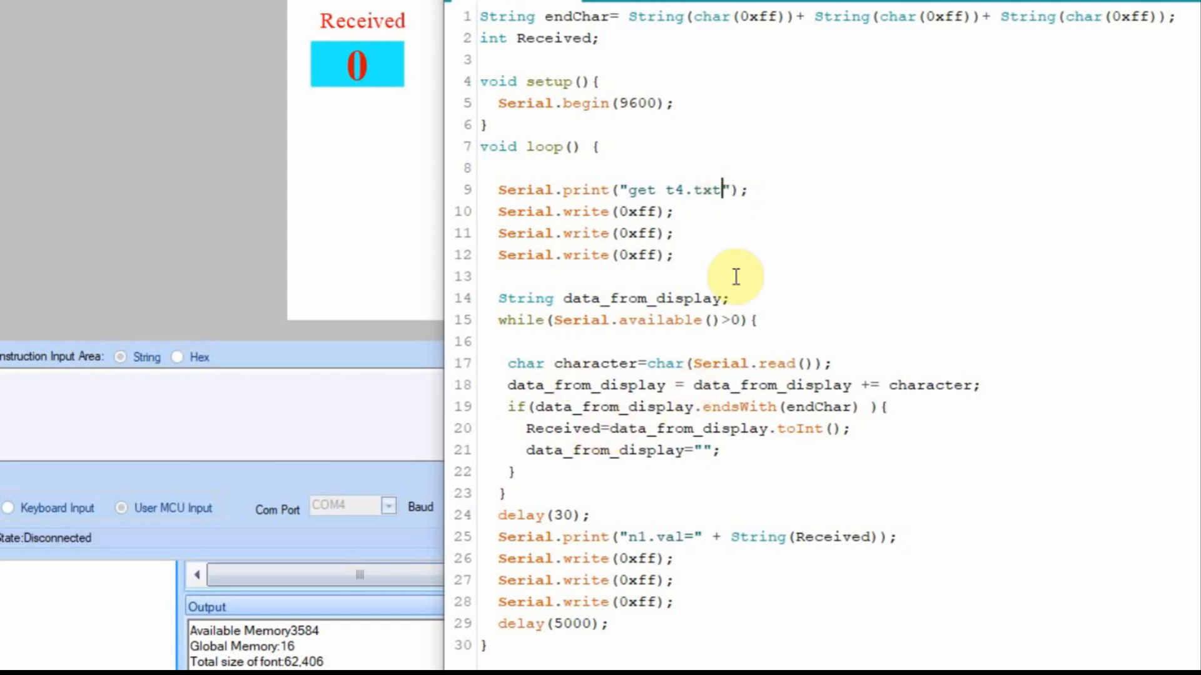
mouse_move(682, 178)
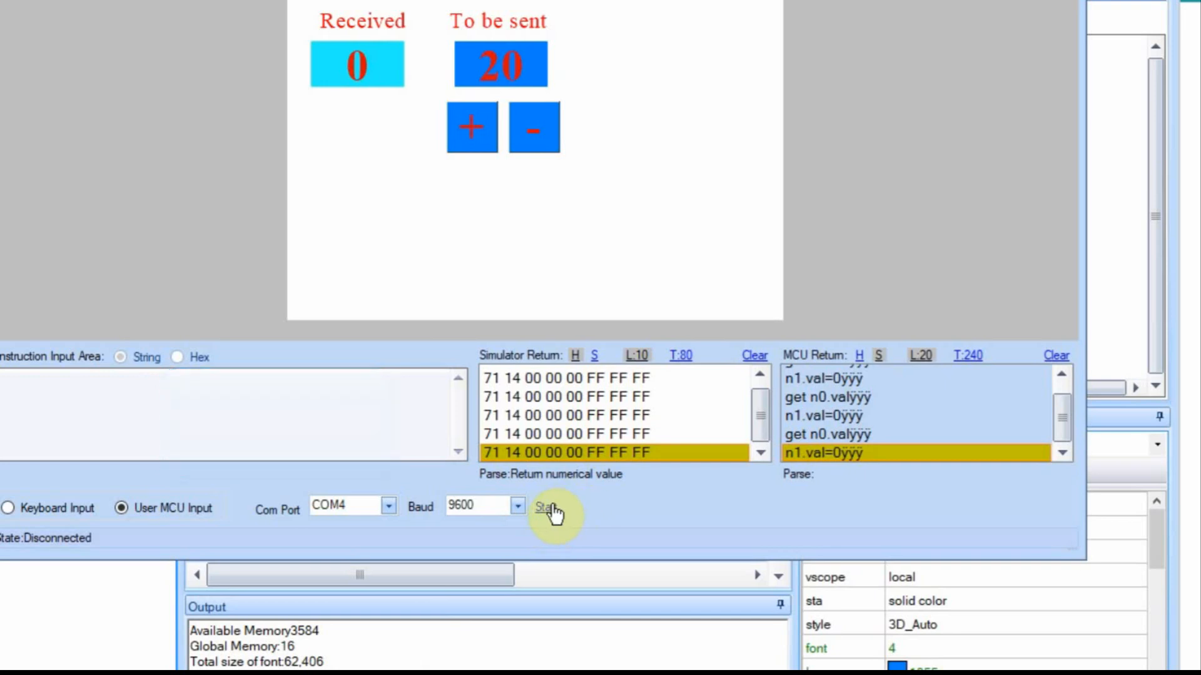
mouse_move(489, 524)
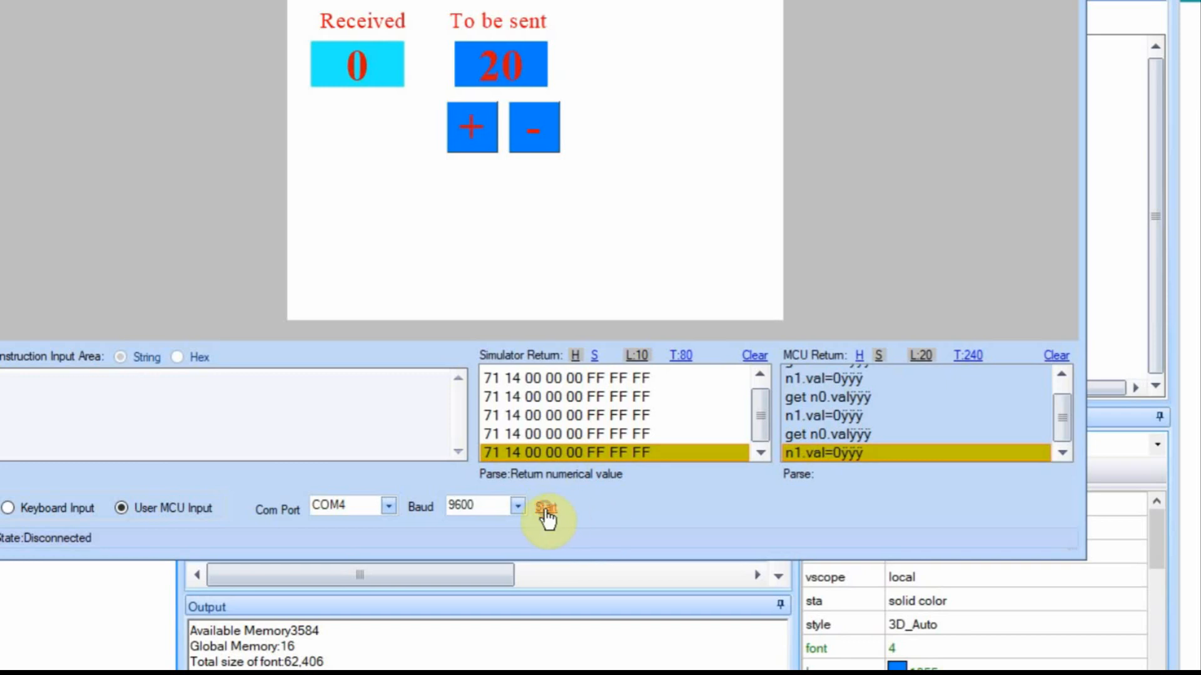
Rerun the simulator and read the 'To be sent' reply as string and as hex bytes.
left_click(546, 506)
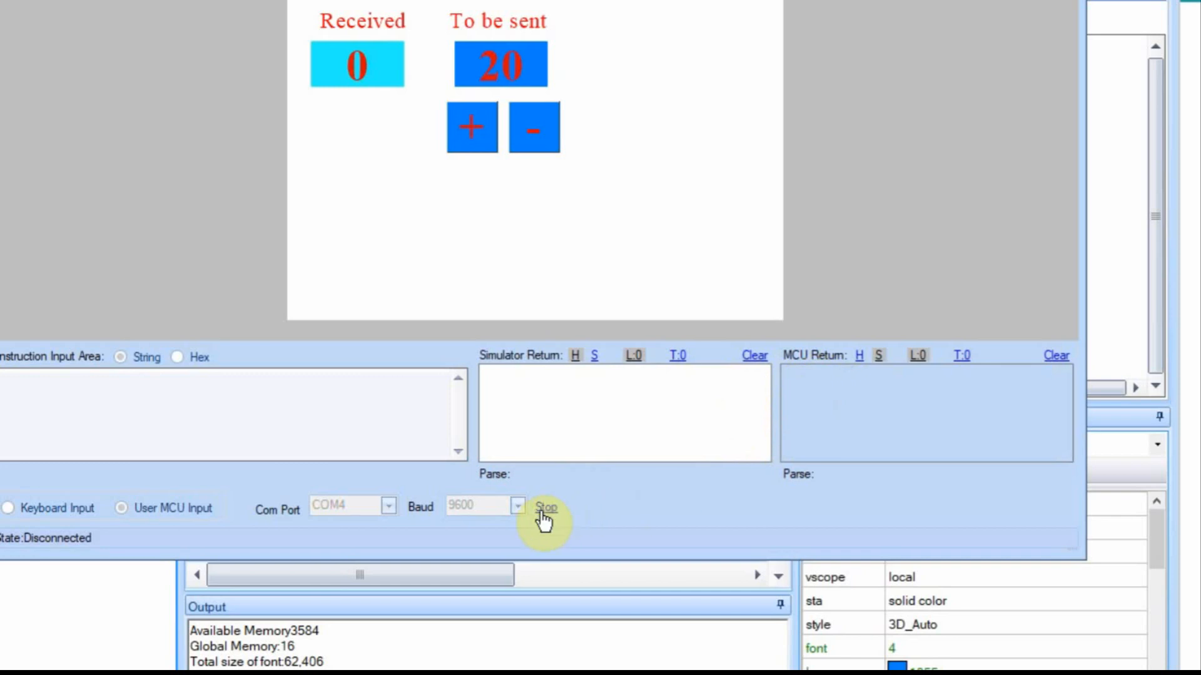
left_click(547, 507)
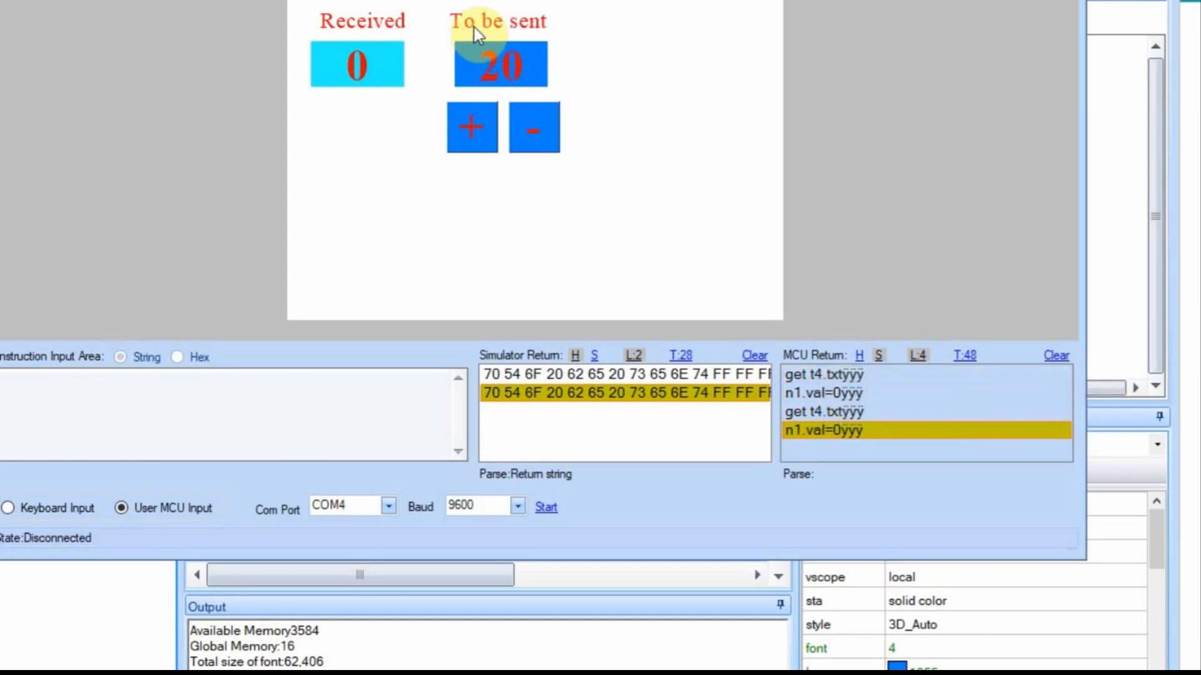
mouse_move(598, 362)
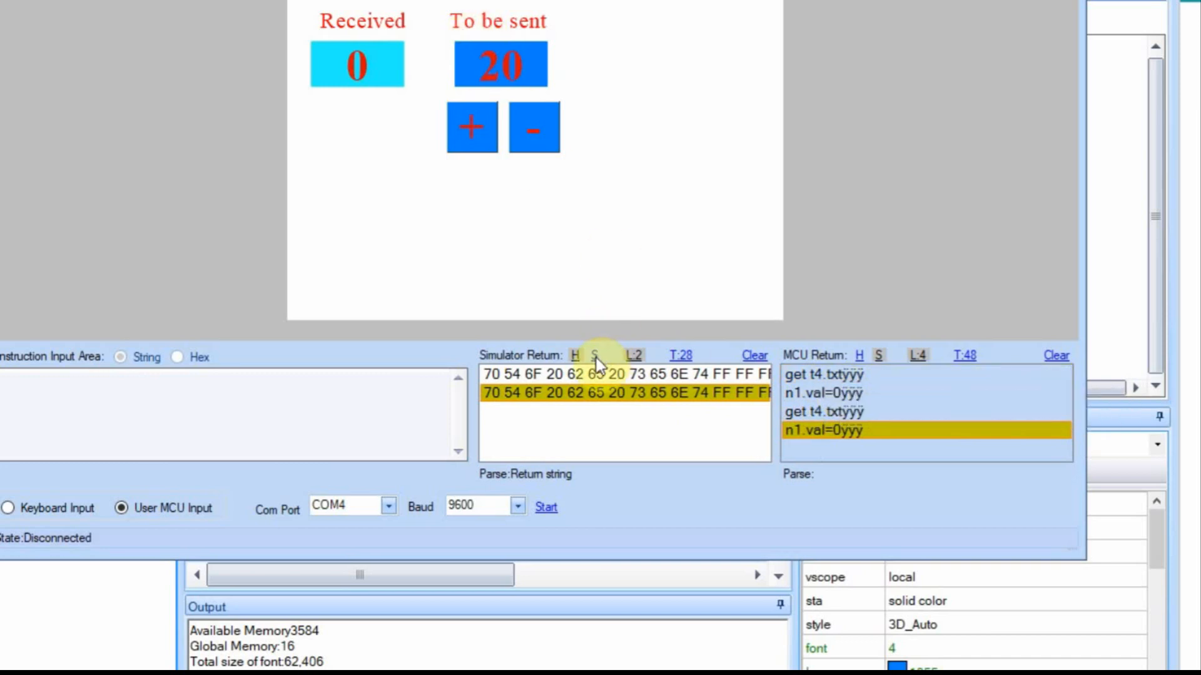
left_click(594, 354)
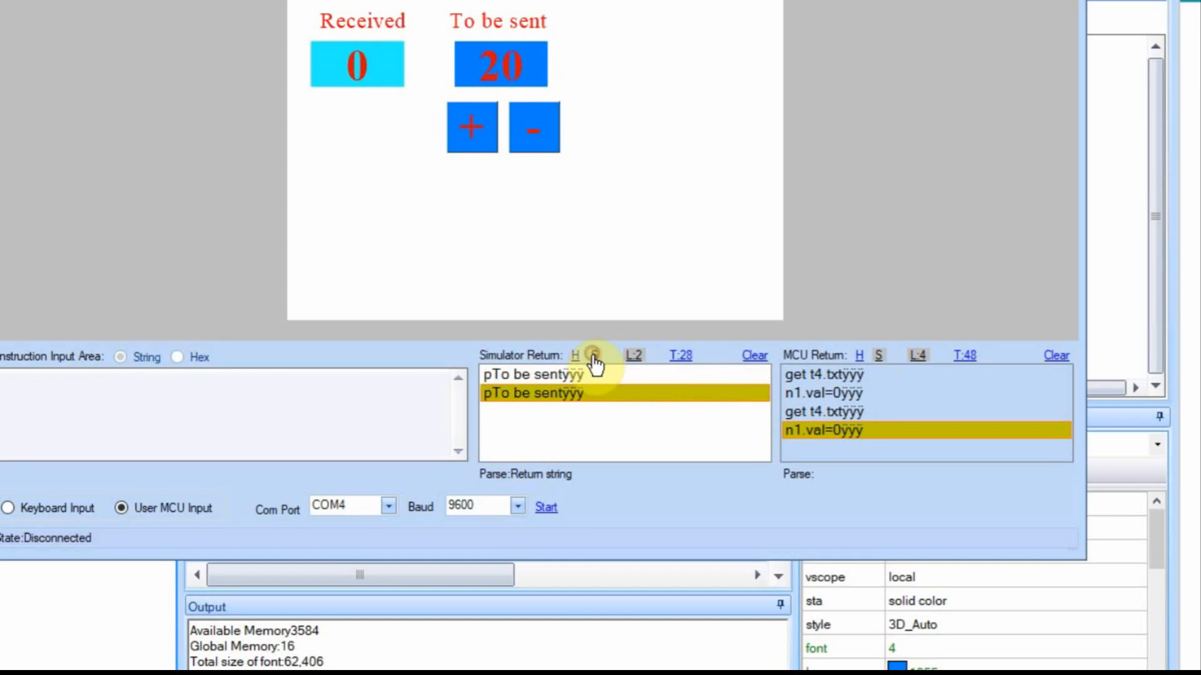
left_click(594, 355)
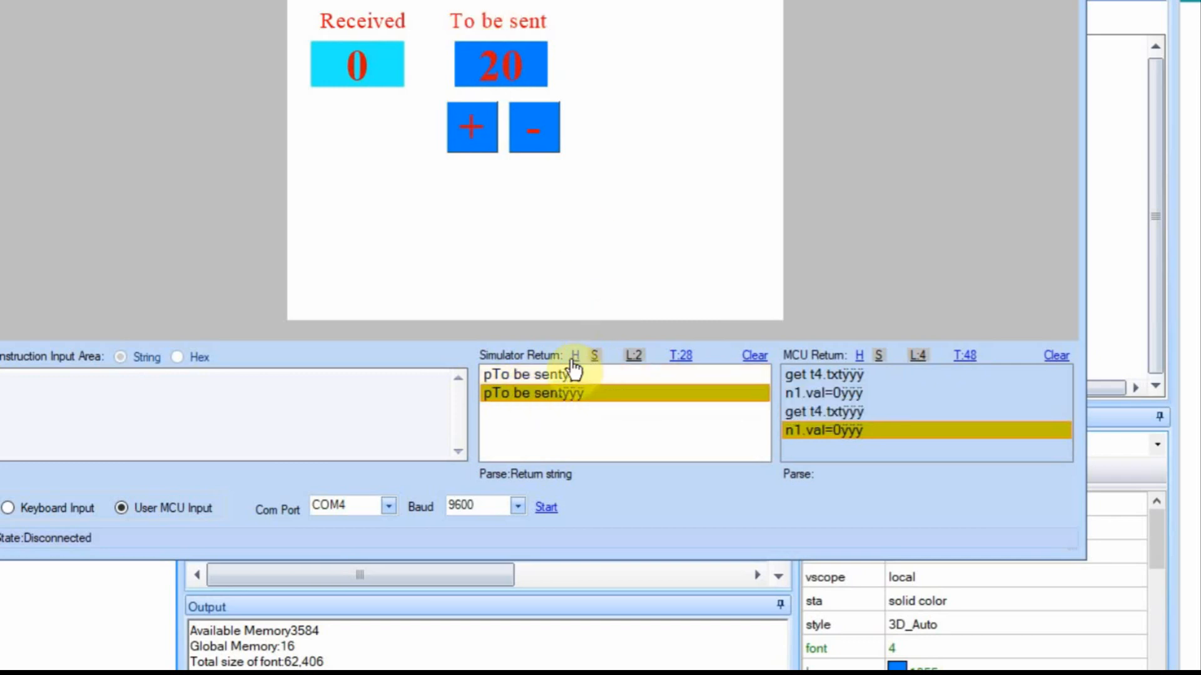
left_click(577, 356)
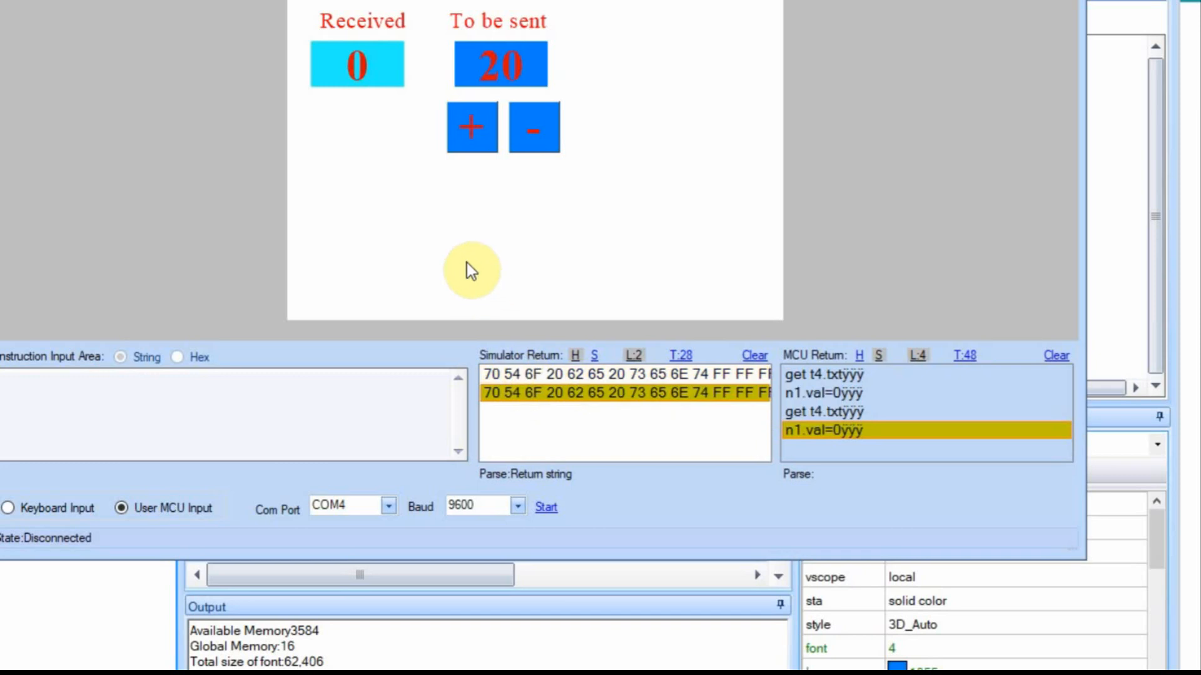
mouse_move(668, 206)
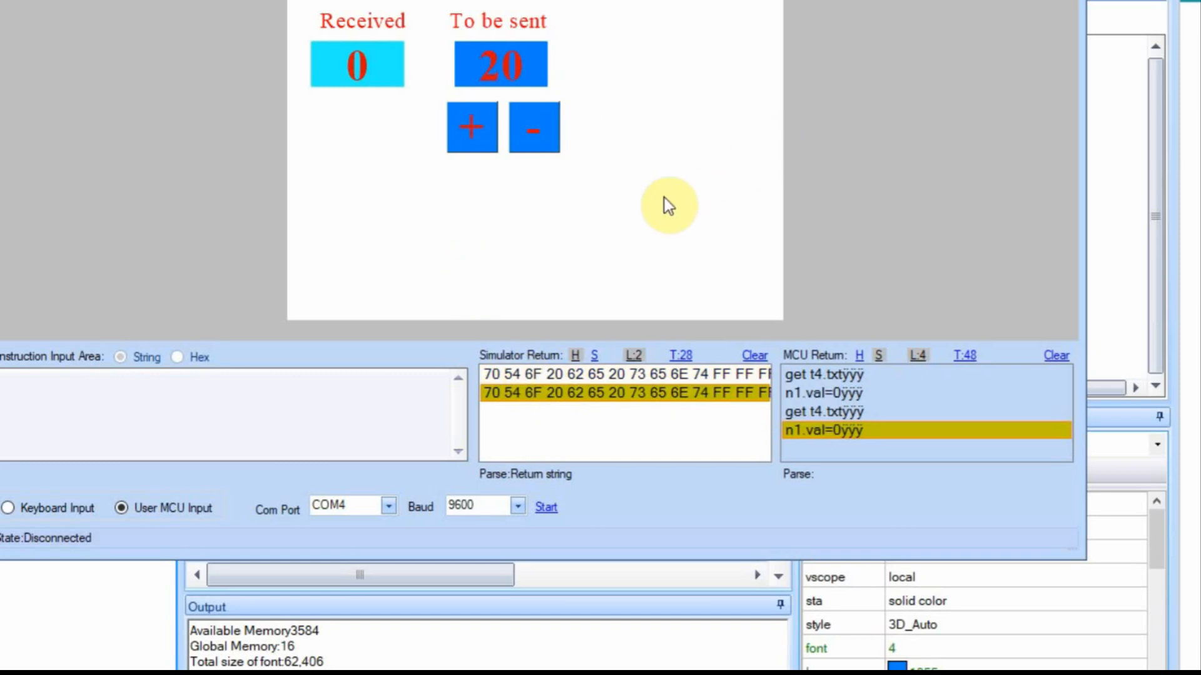
mouse_move(949, 376)
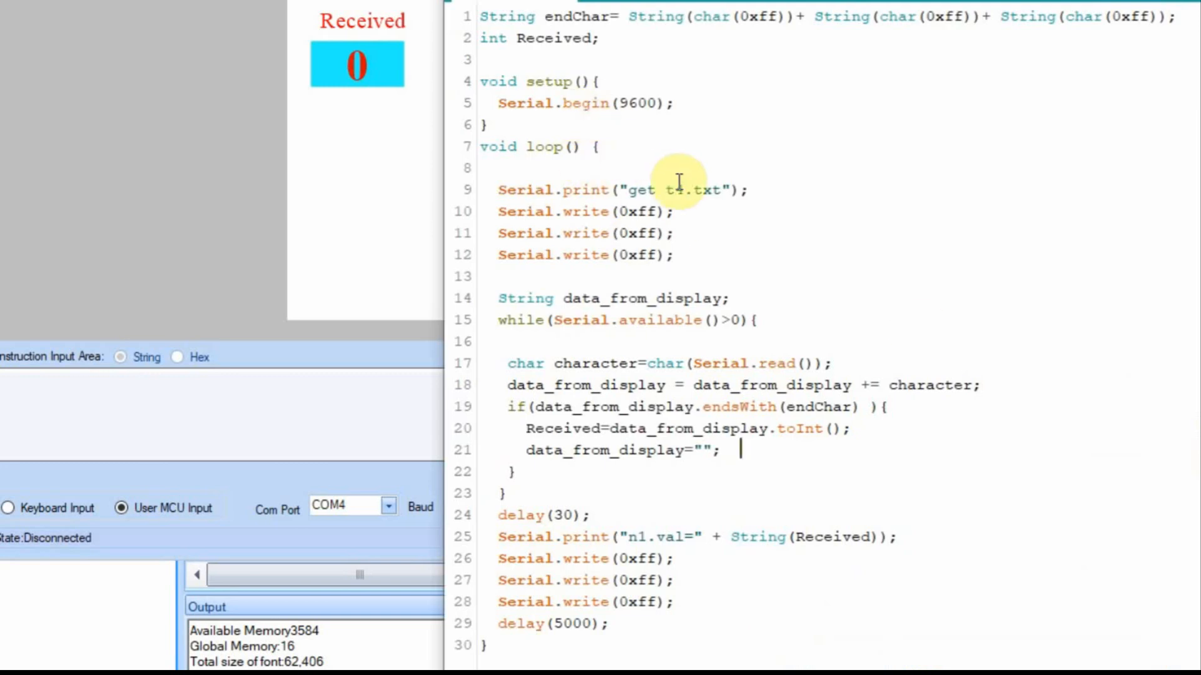
double_click(676, 190)
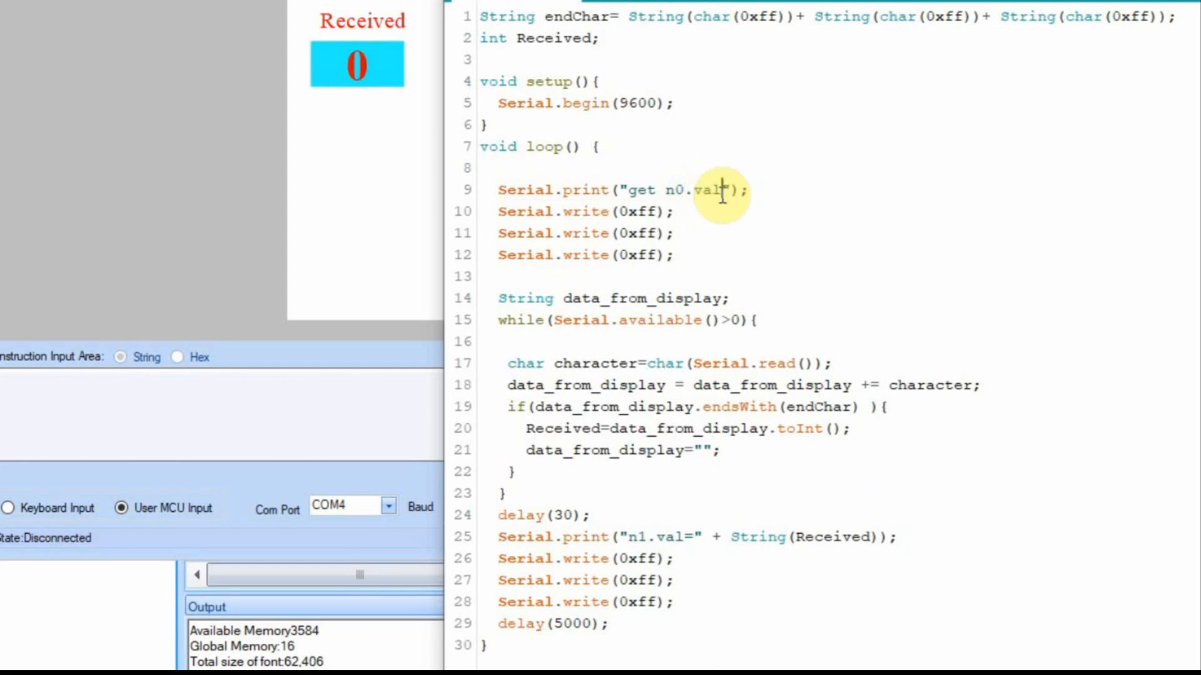
mouse_move(667, 176)
type("Serial.println(data_from_display + \" : \" + String(Received));")
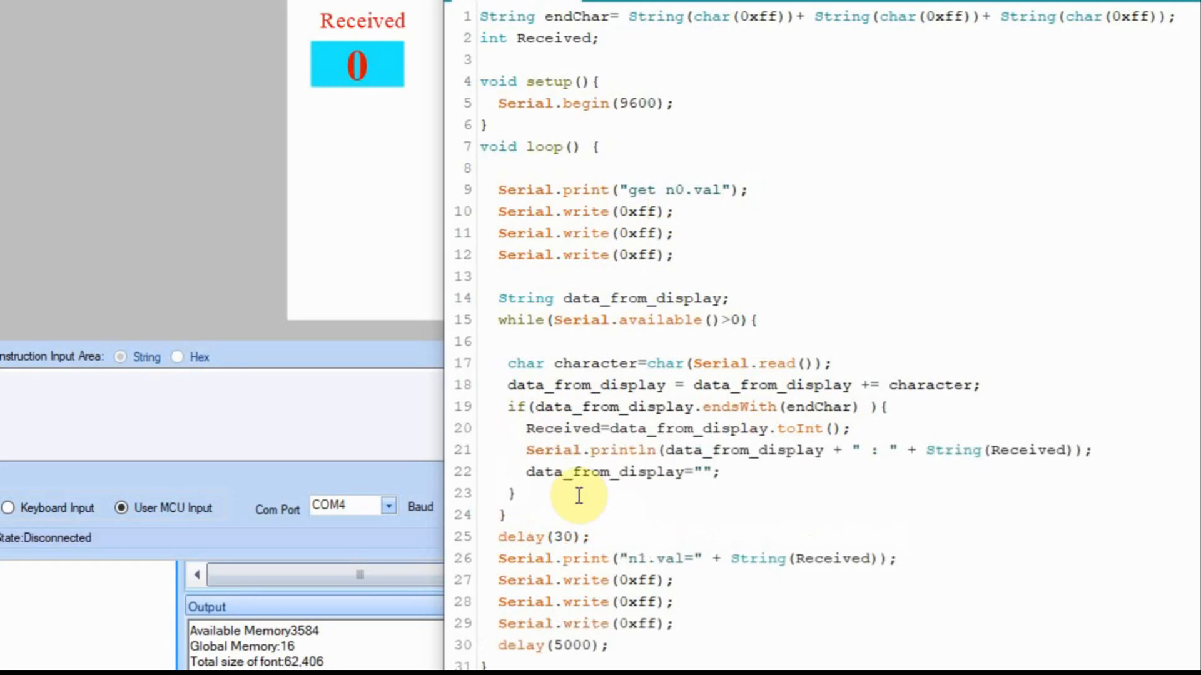
left_click(750, 449)
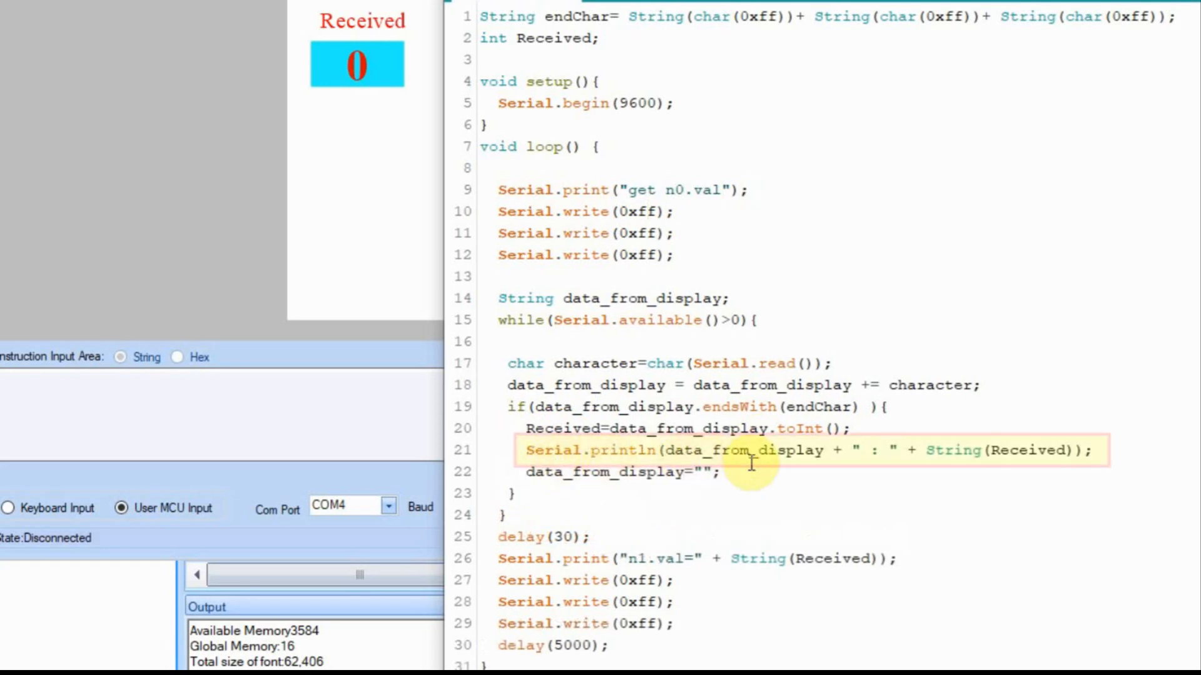
mouse_move(667, 437)
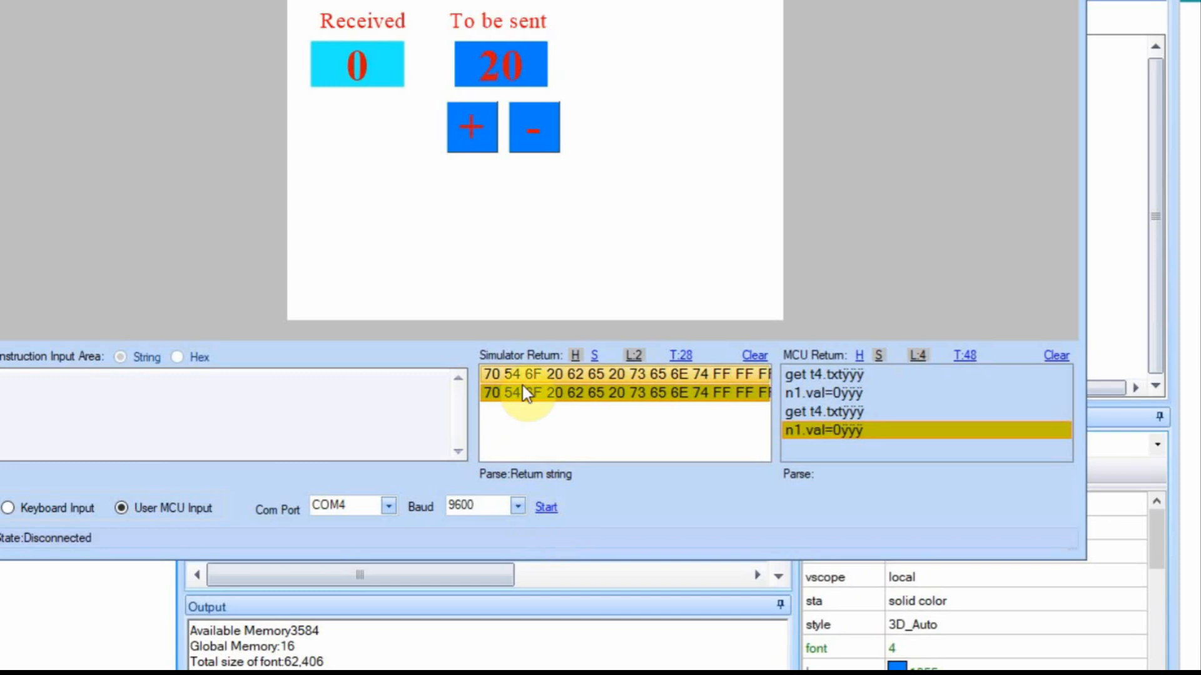
Start and stop the simulator link to capture the reply to get n0.val.
left_click(546, 506)
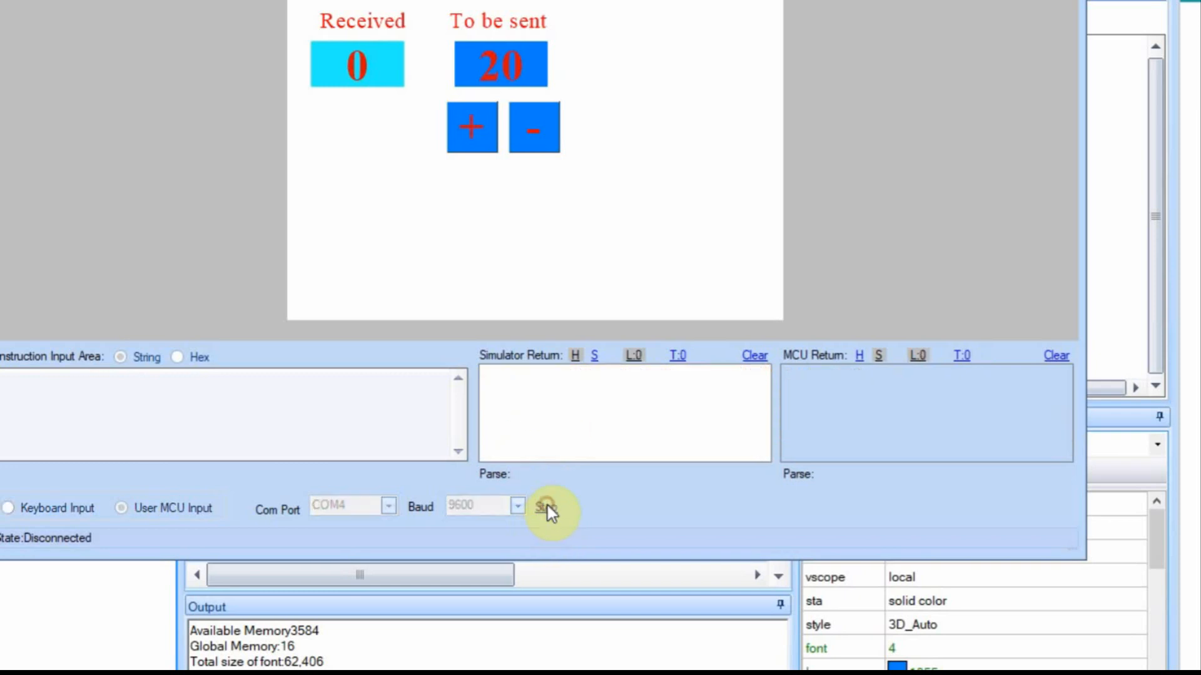
left_click(546, 506)
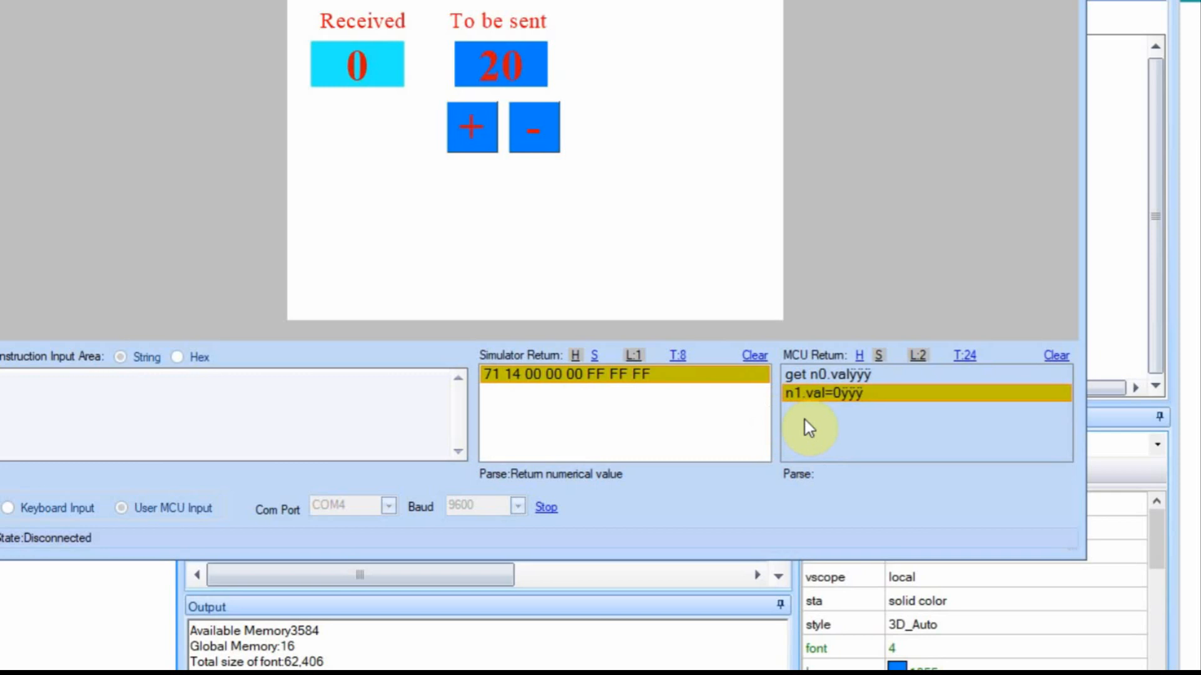
mouse_move(838, 420)
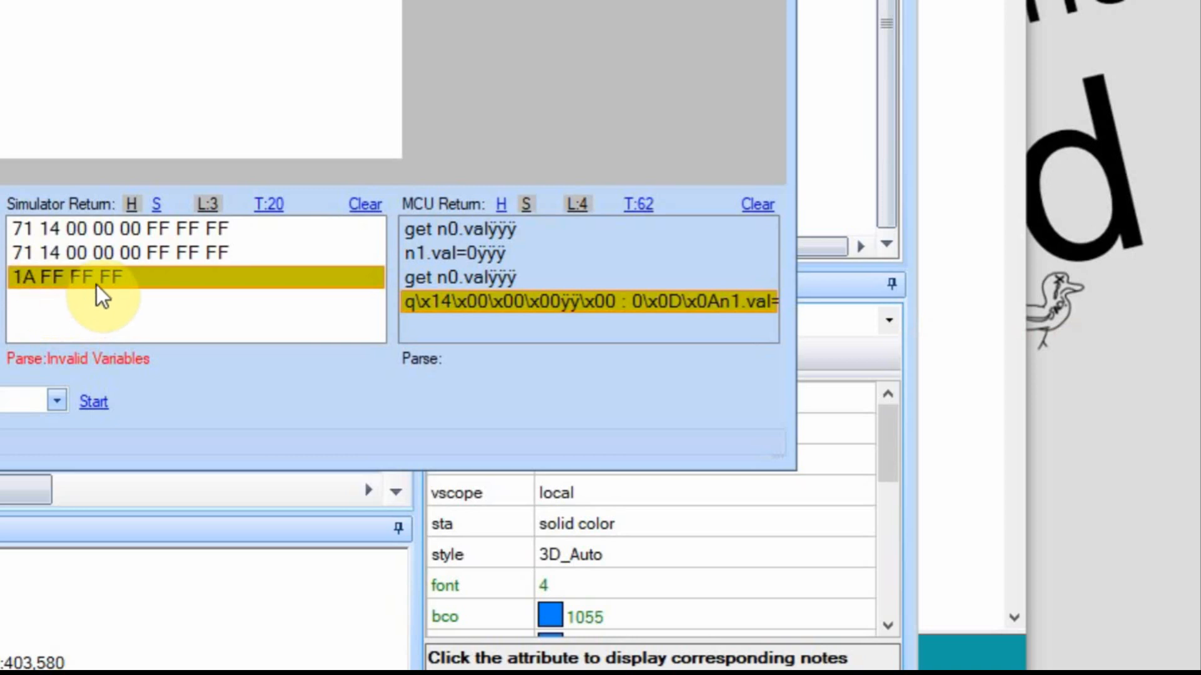
mouse_move(103, 295)
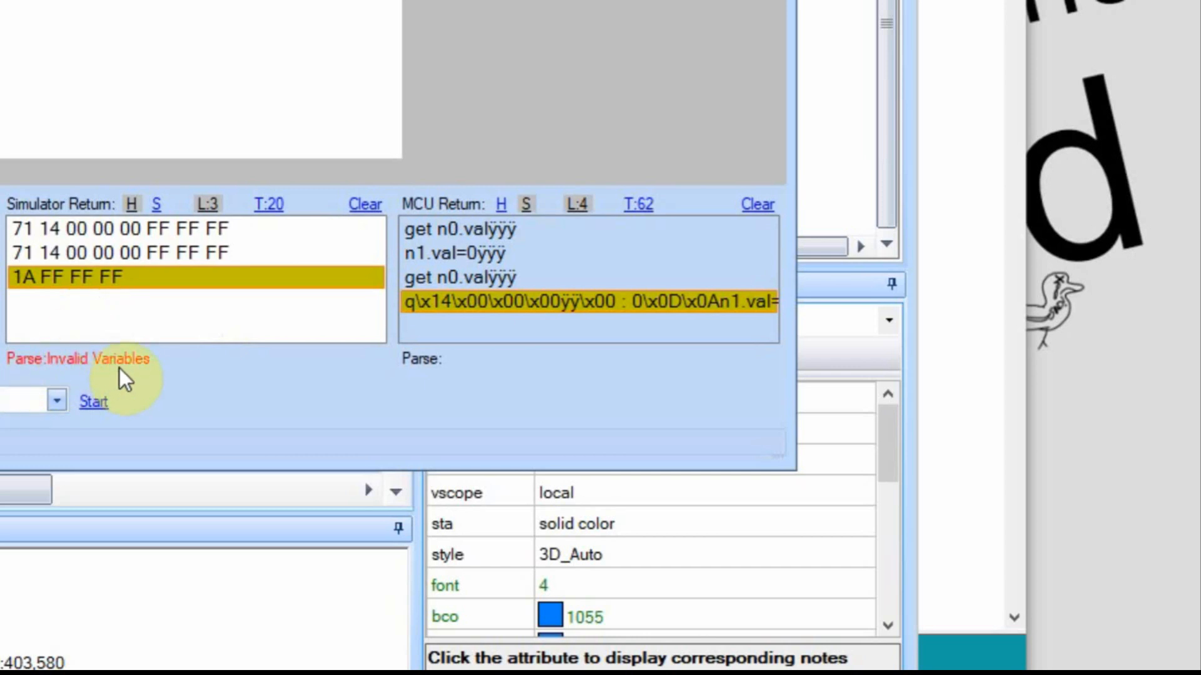
mouse_move(113, 375)
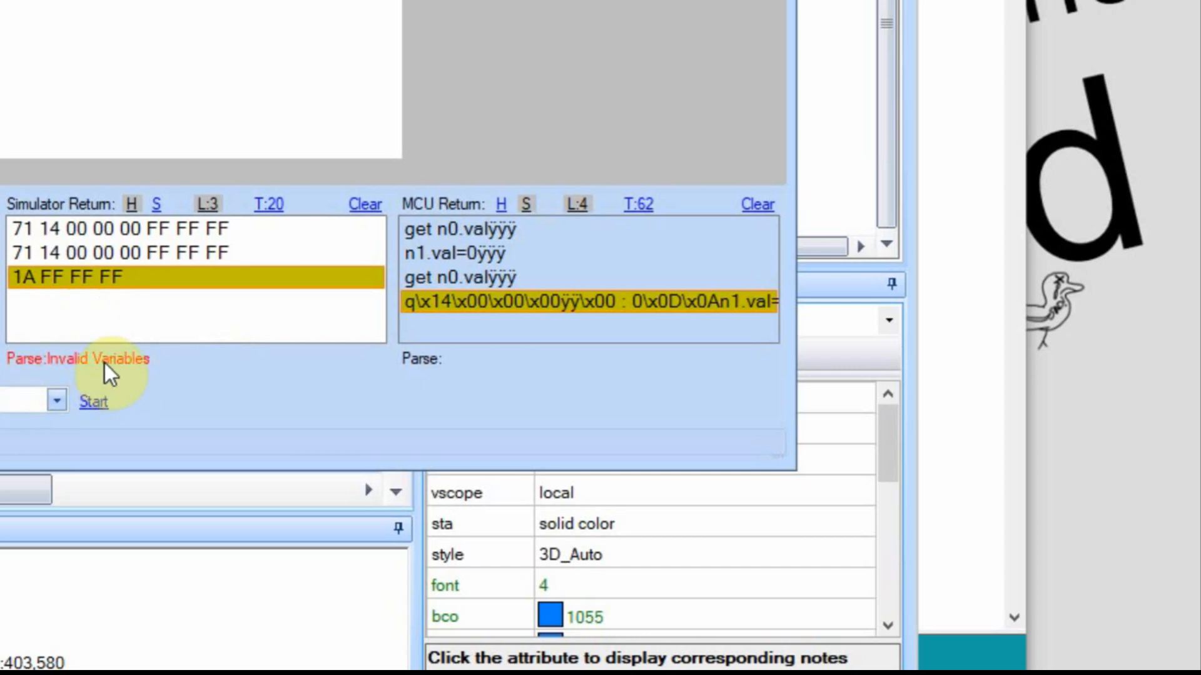
mouse_move(22, 299)
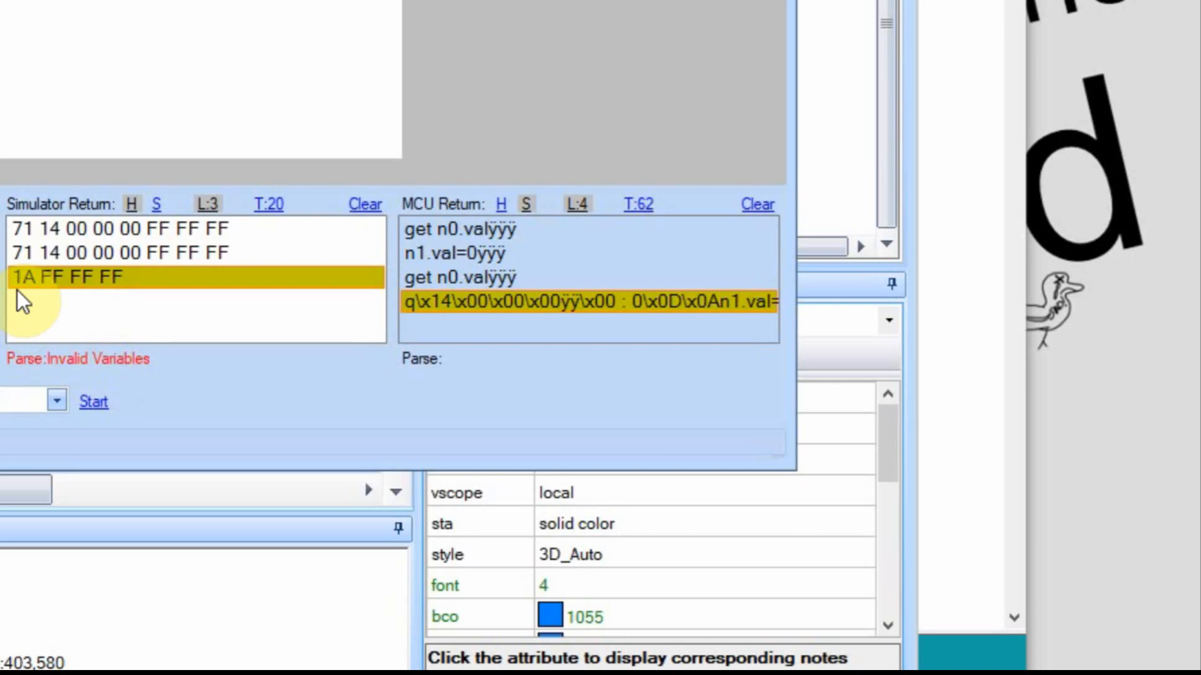
mouse_move(115, 288)
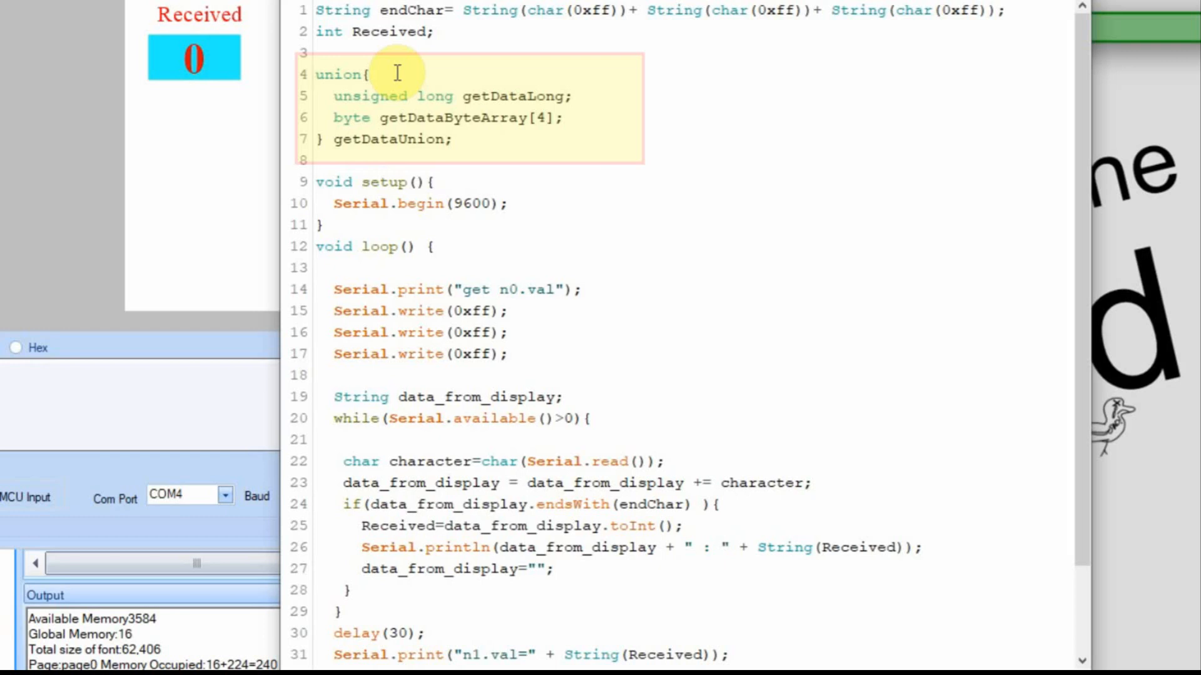
mouse_move(602, 130)
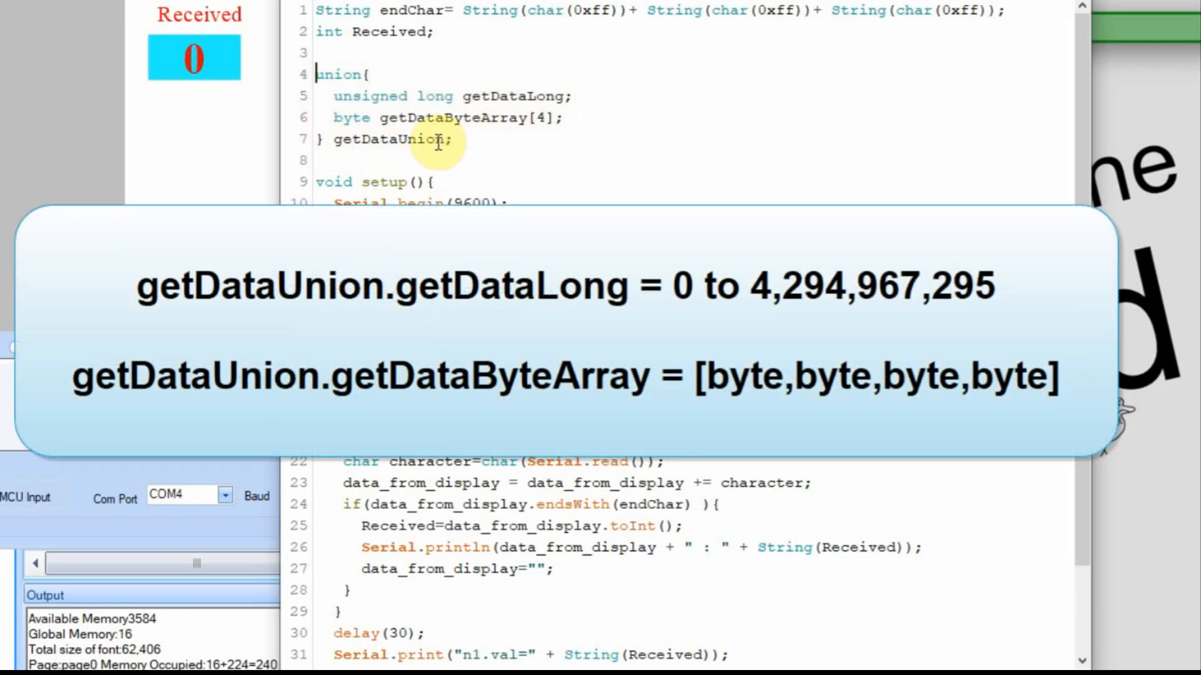
mouse_move(475, 84)
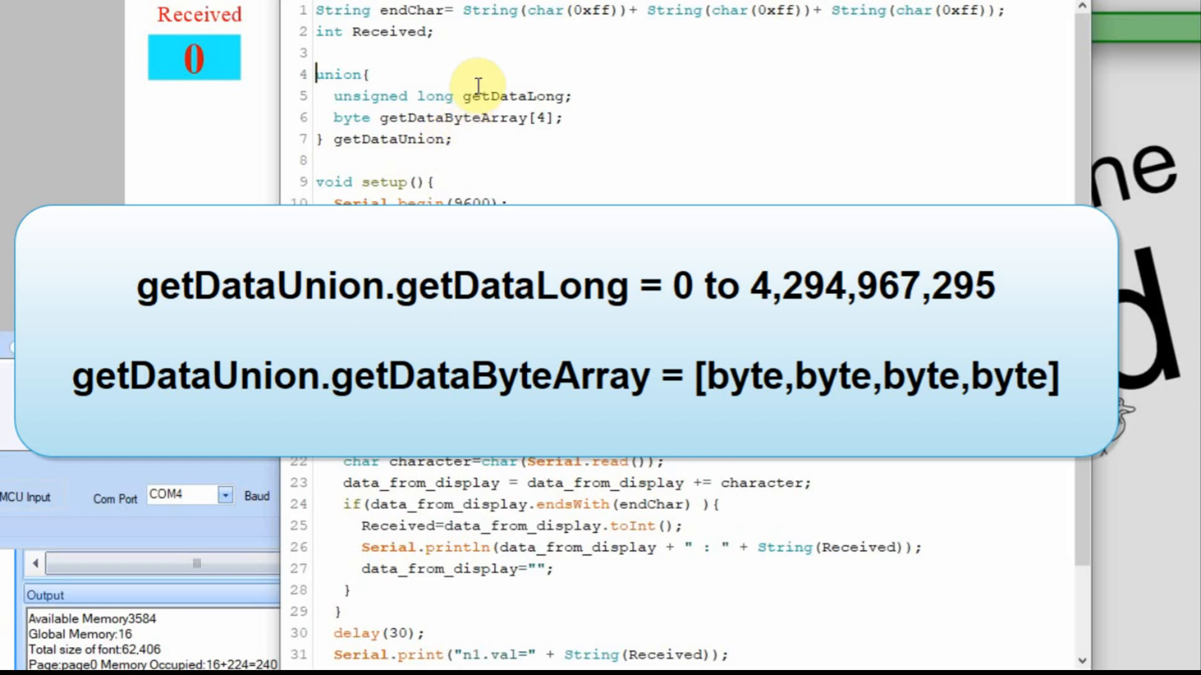
mouse_move(623, 120)
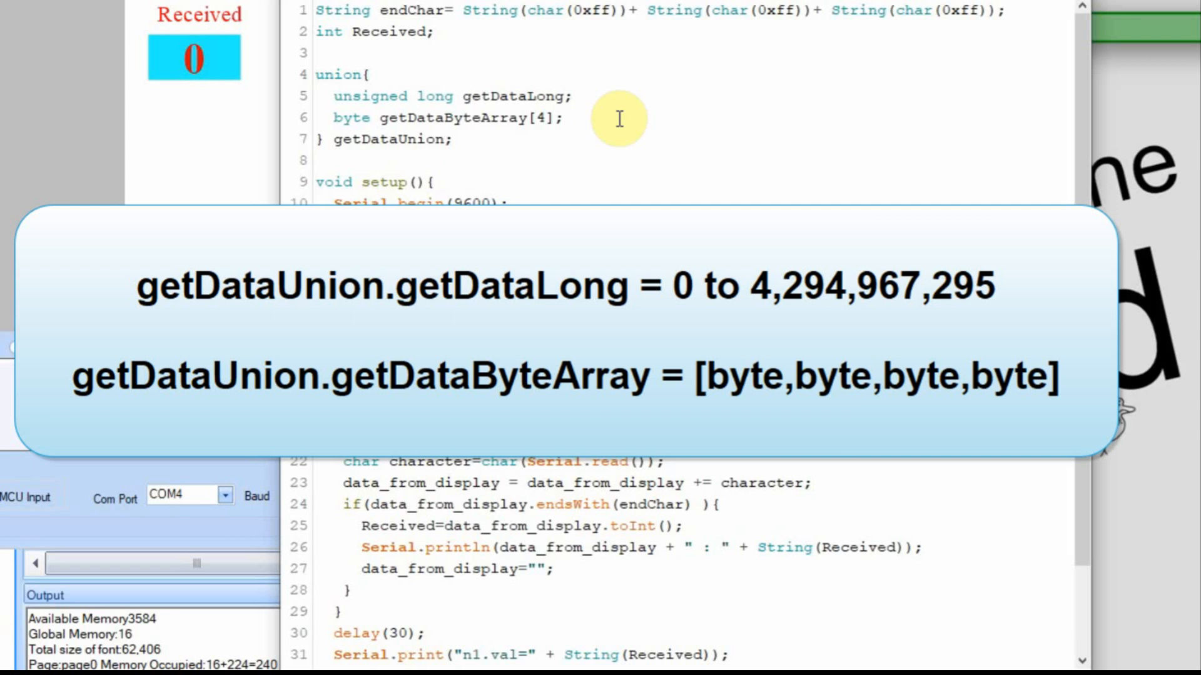
mouse_move(613, 126)
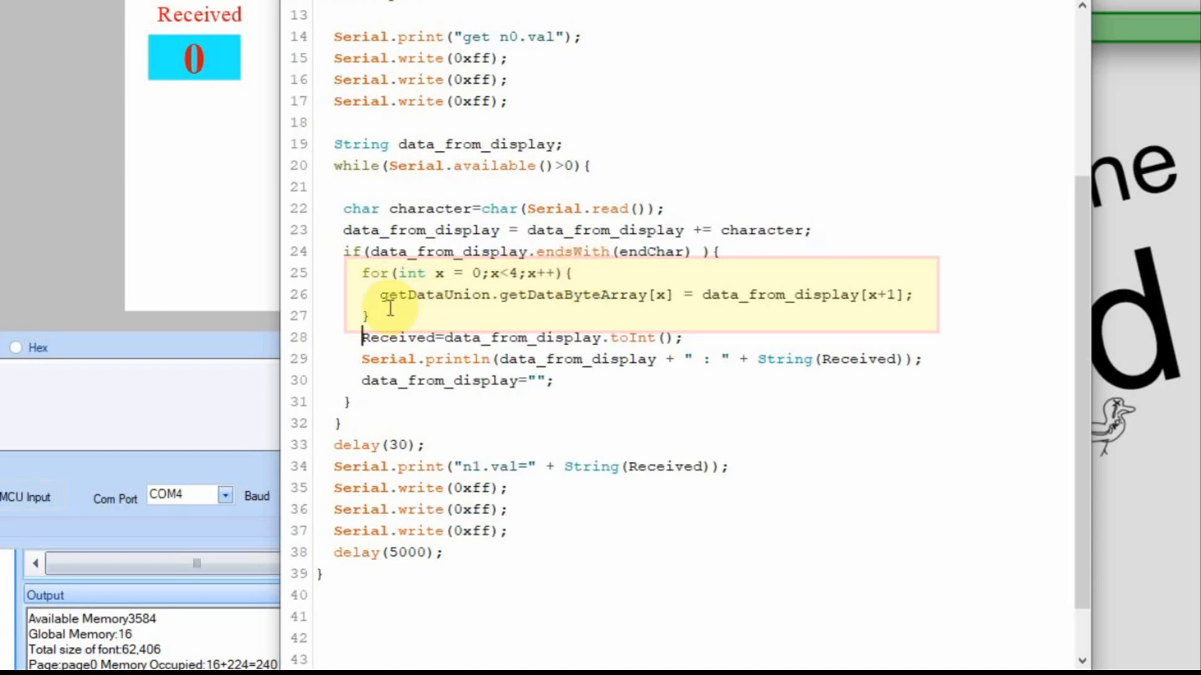
mouse_move(496, 316)
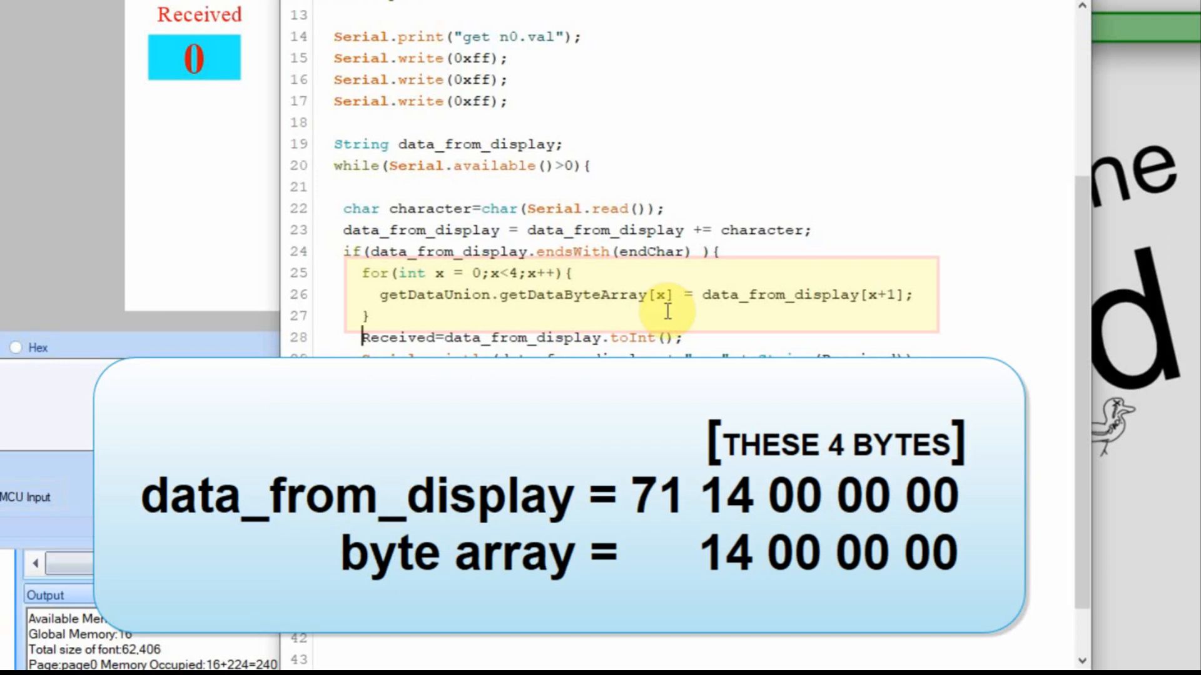
mouse_move(838, 313)
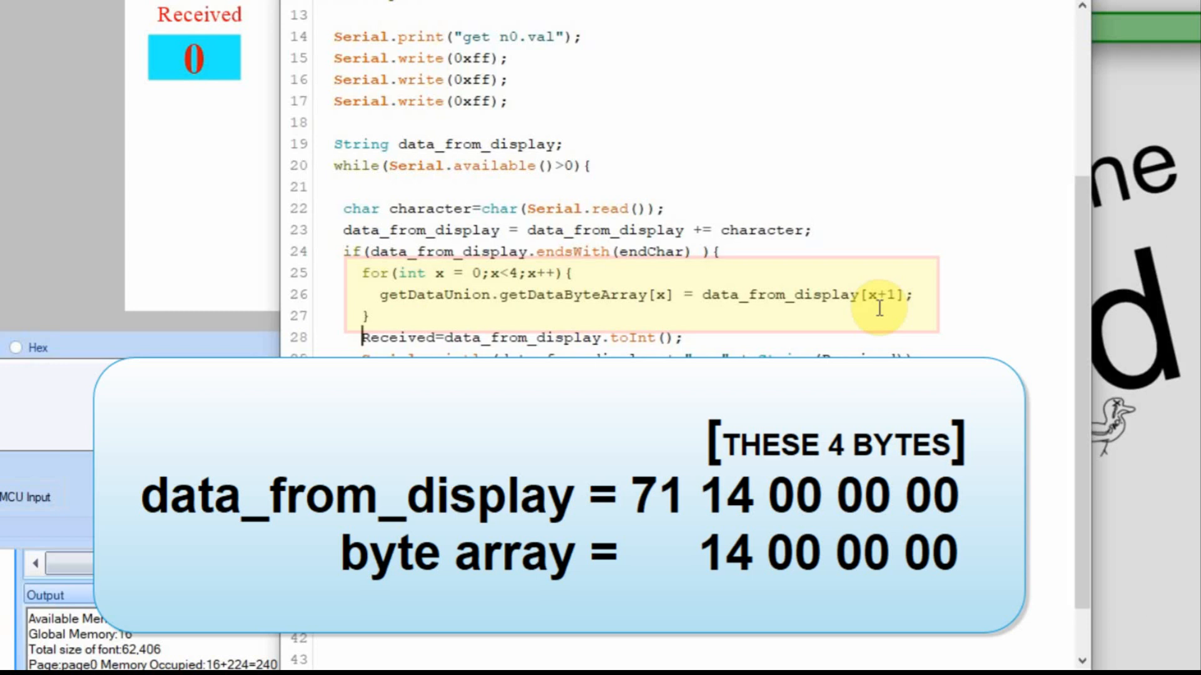
mouse_move(684, 305)
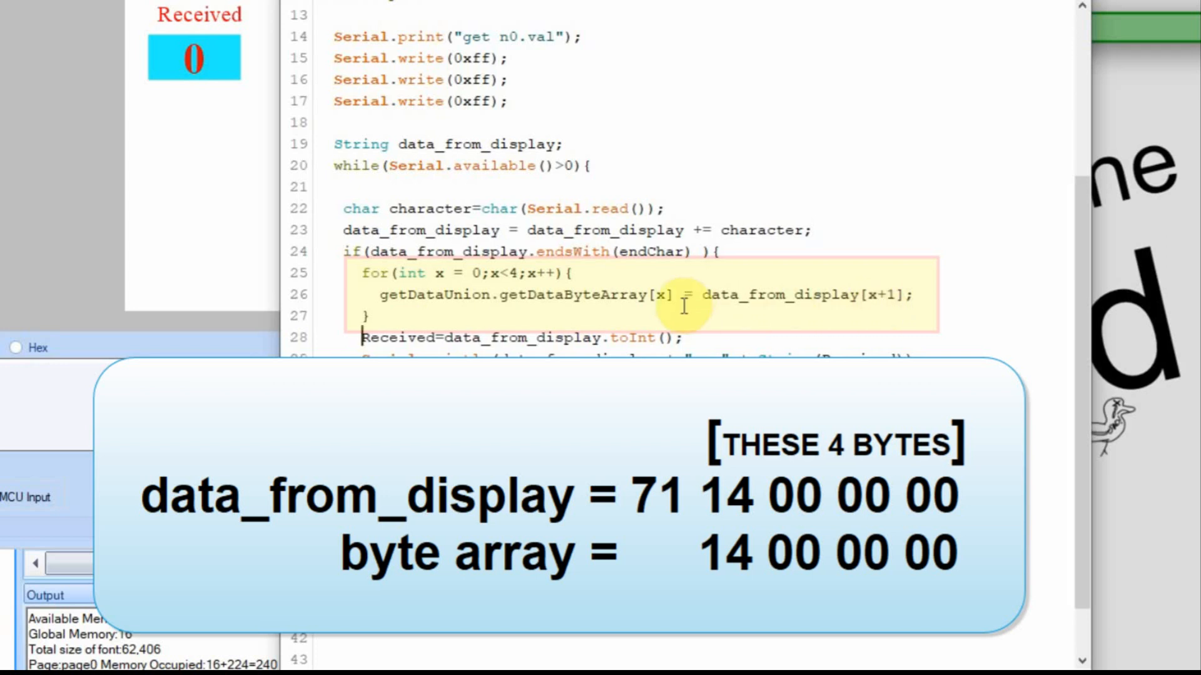
mouse_move(929, 297)
type("//")
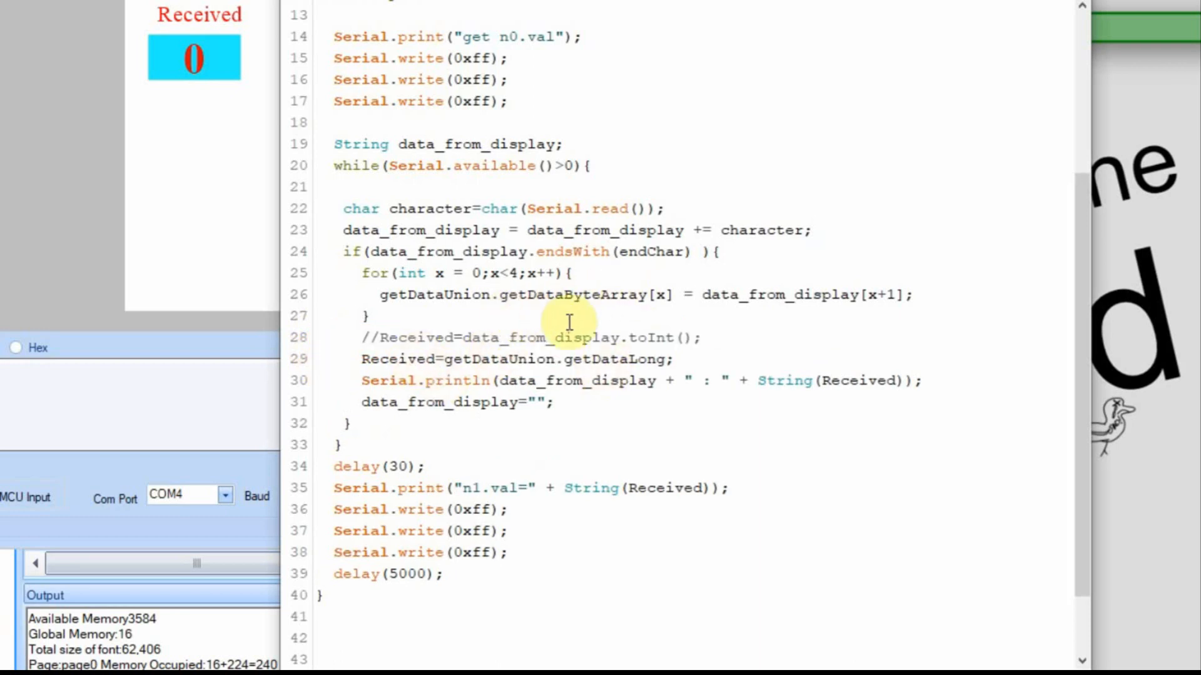
mouse_move(598, 382)
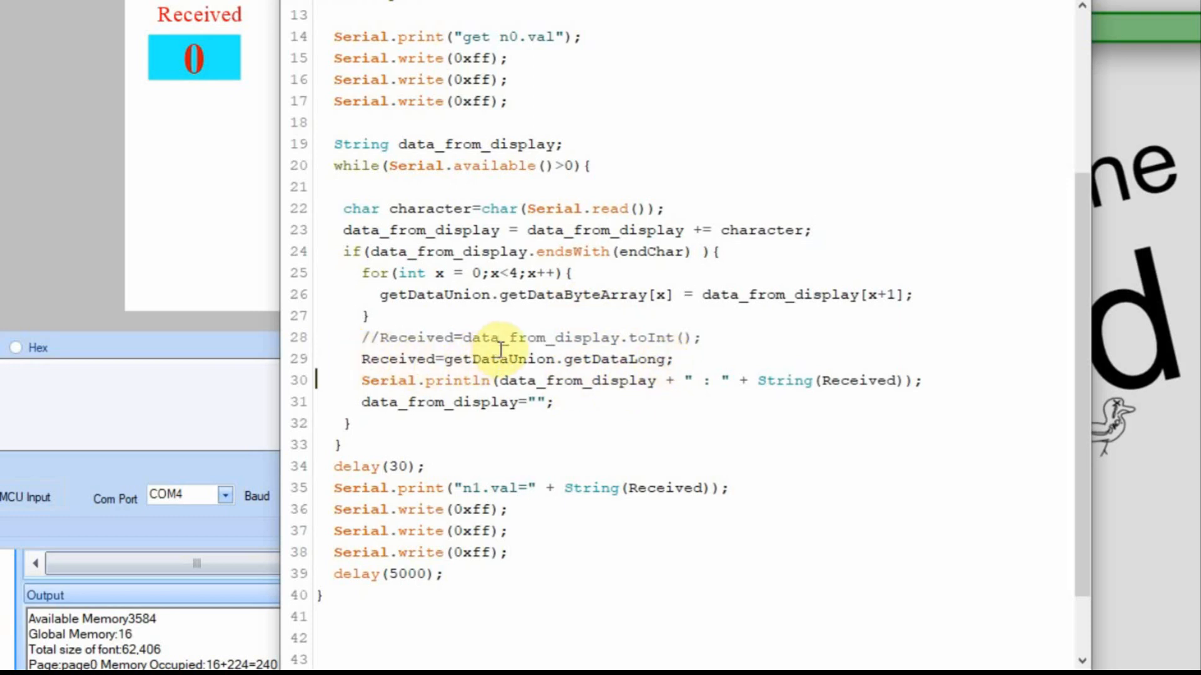
mouse_move(613, 366)
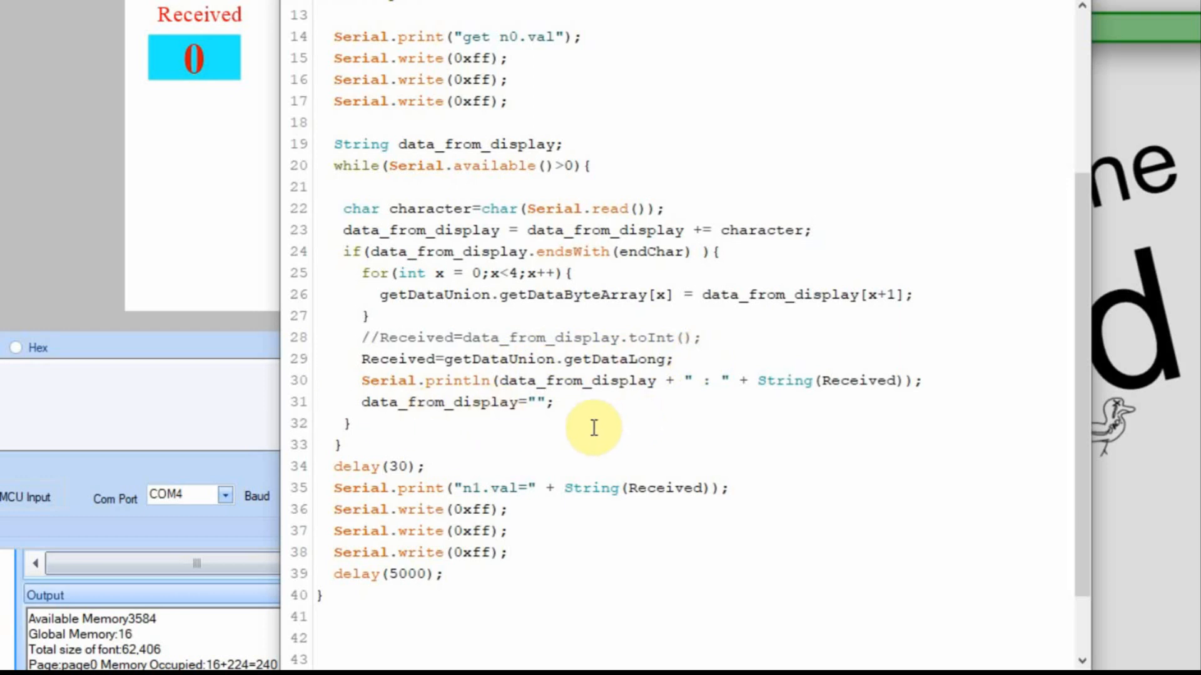
mouse_move(632, 386)
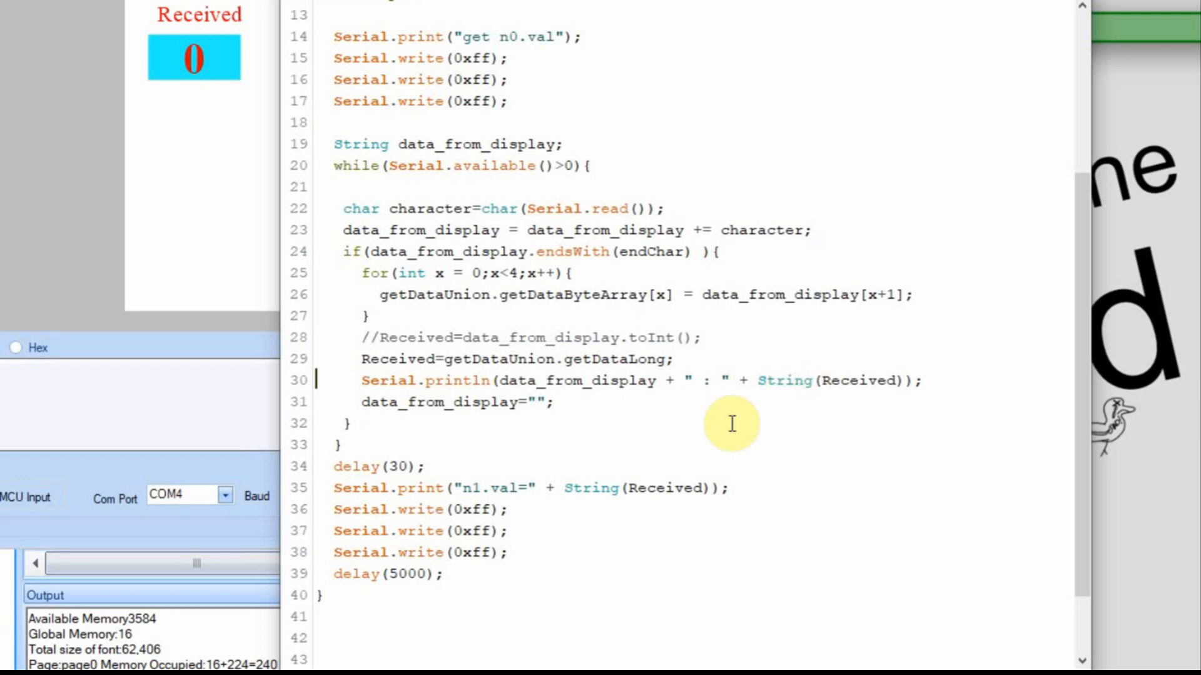
mouse_move(472, 490)
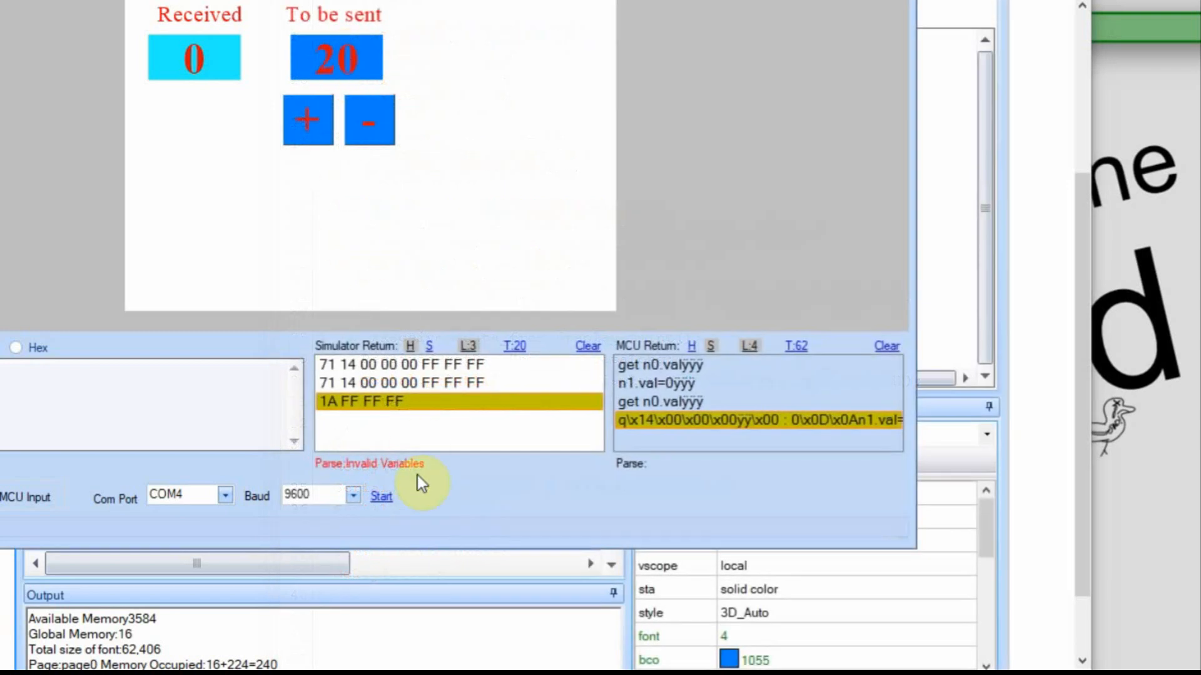
Start and stop the simulator link so MCU Return shows the debug line reporting 20.
left_click(381, 497)
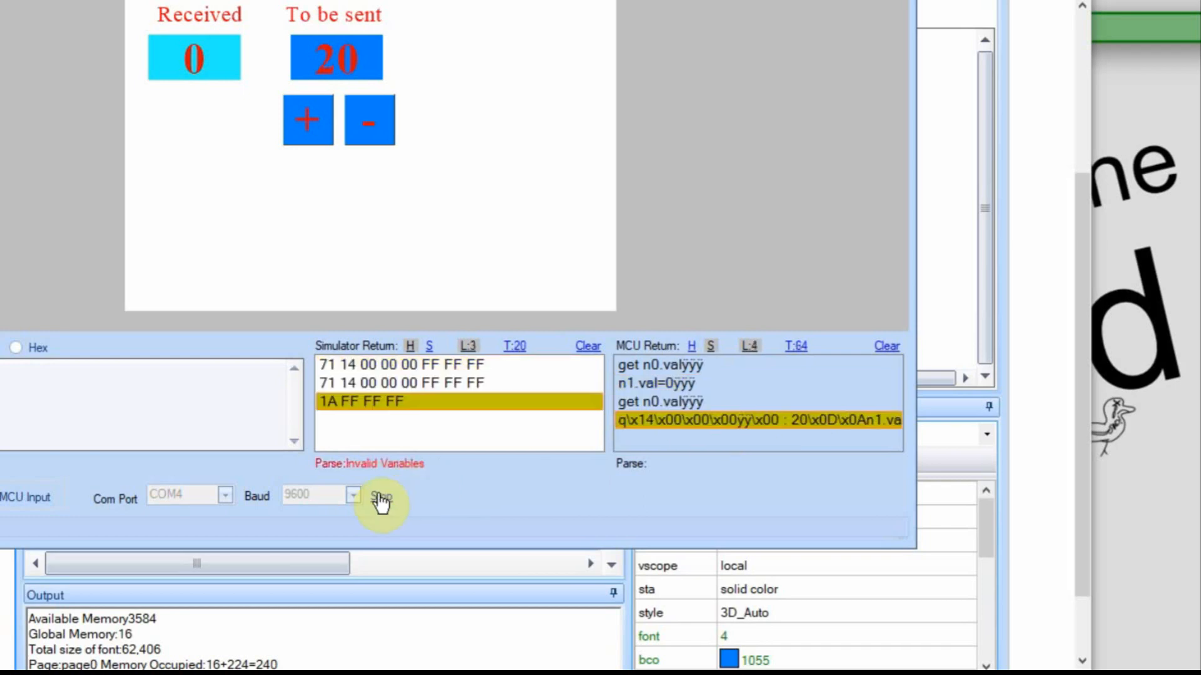
left_click(381, 495)
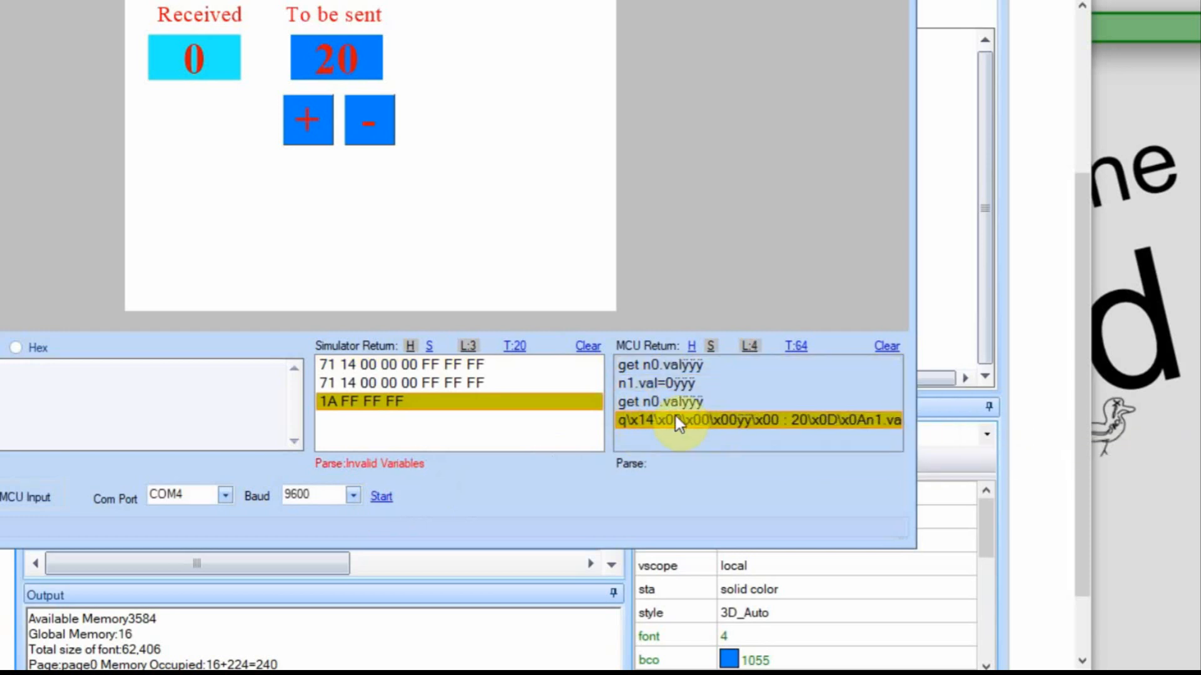
mouse_move(678, 420)
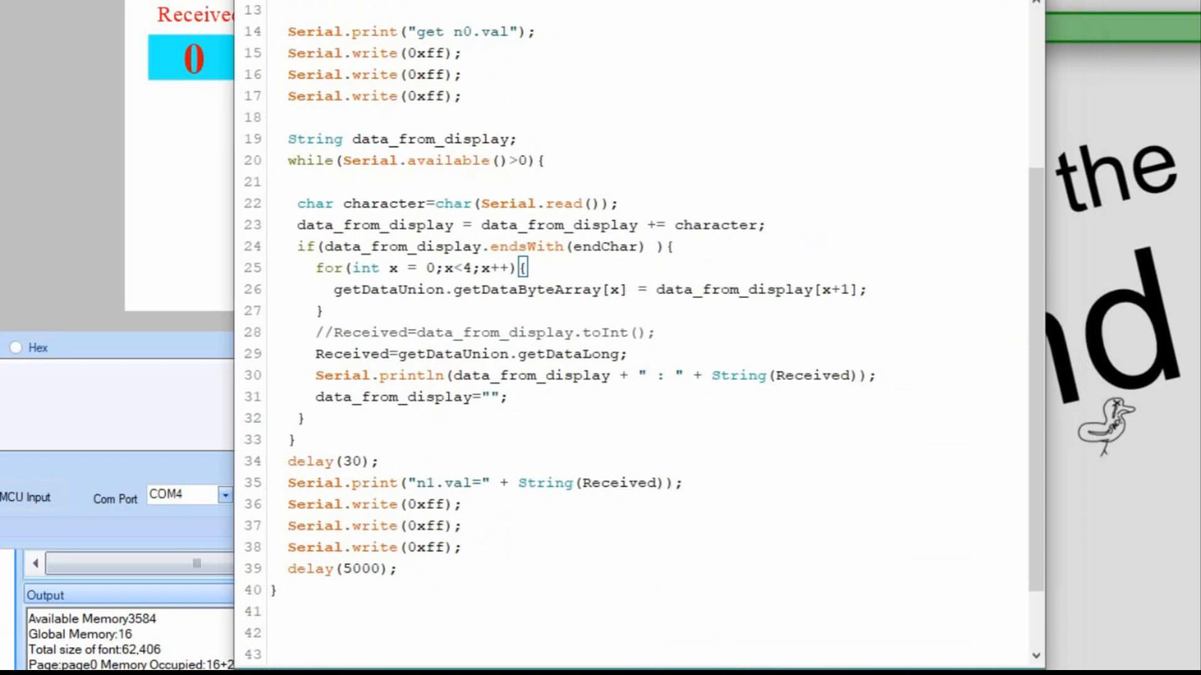
Comment out the debug println and add delay(100) before reading the display's reply.
left_click(314, 375)
type("//")
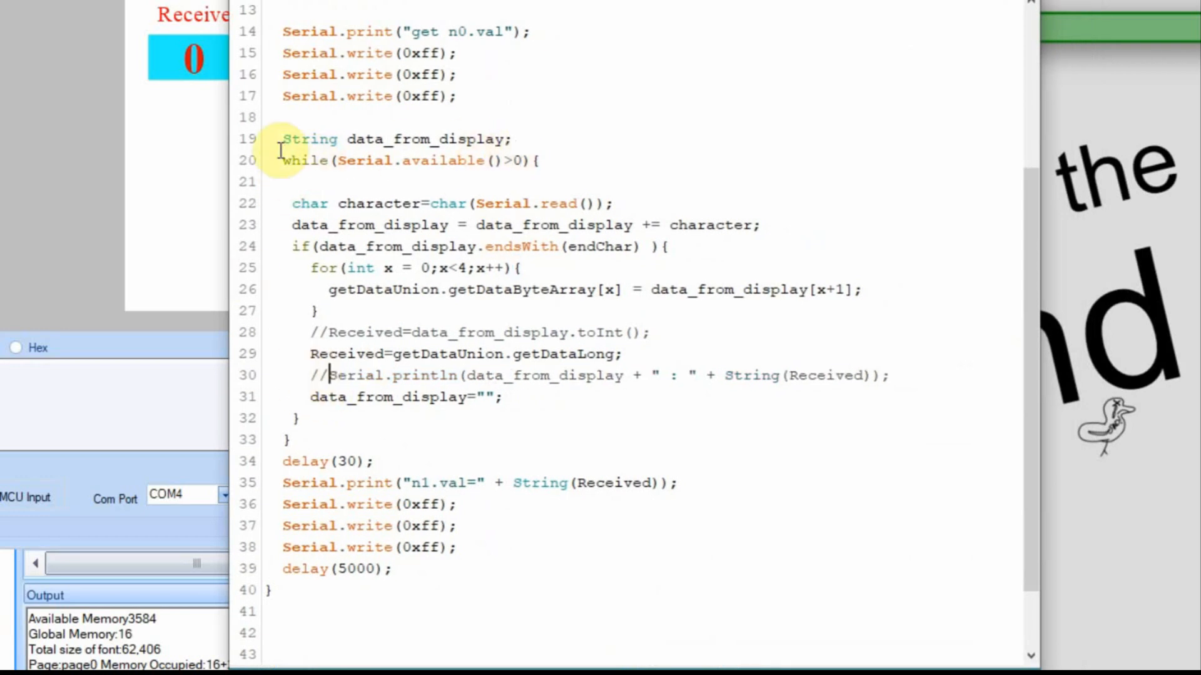
mouse_move(517, 139)
type("delay")
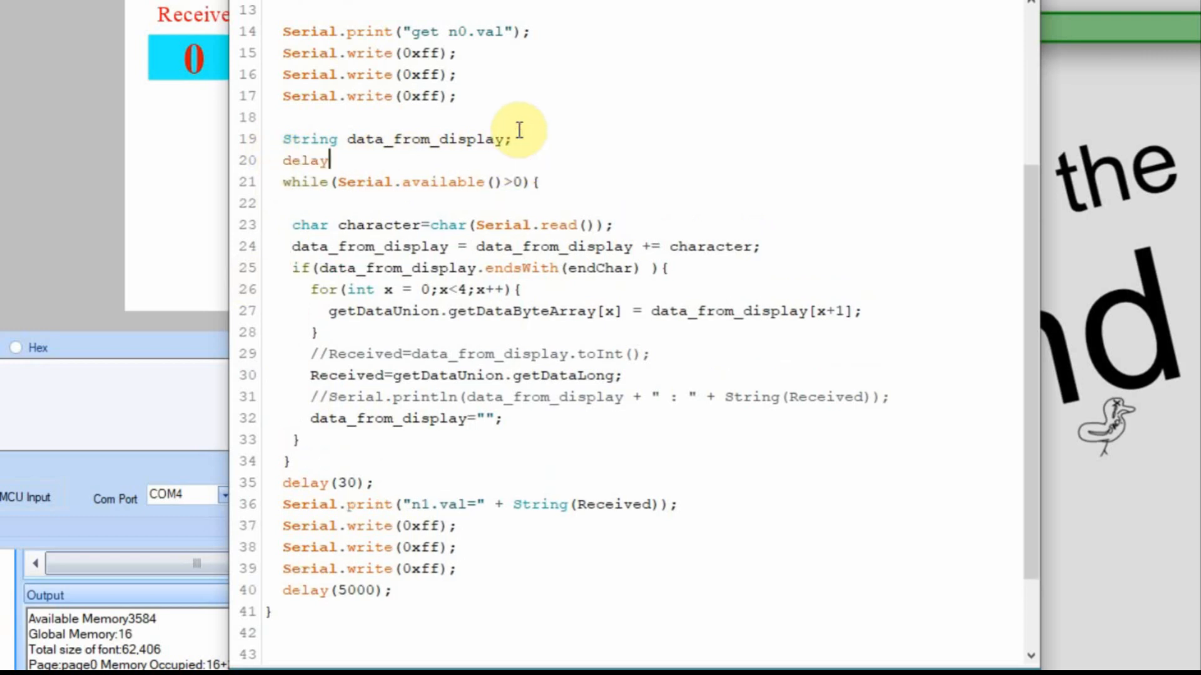
type("(10")
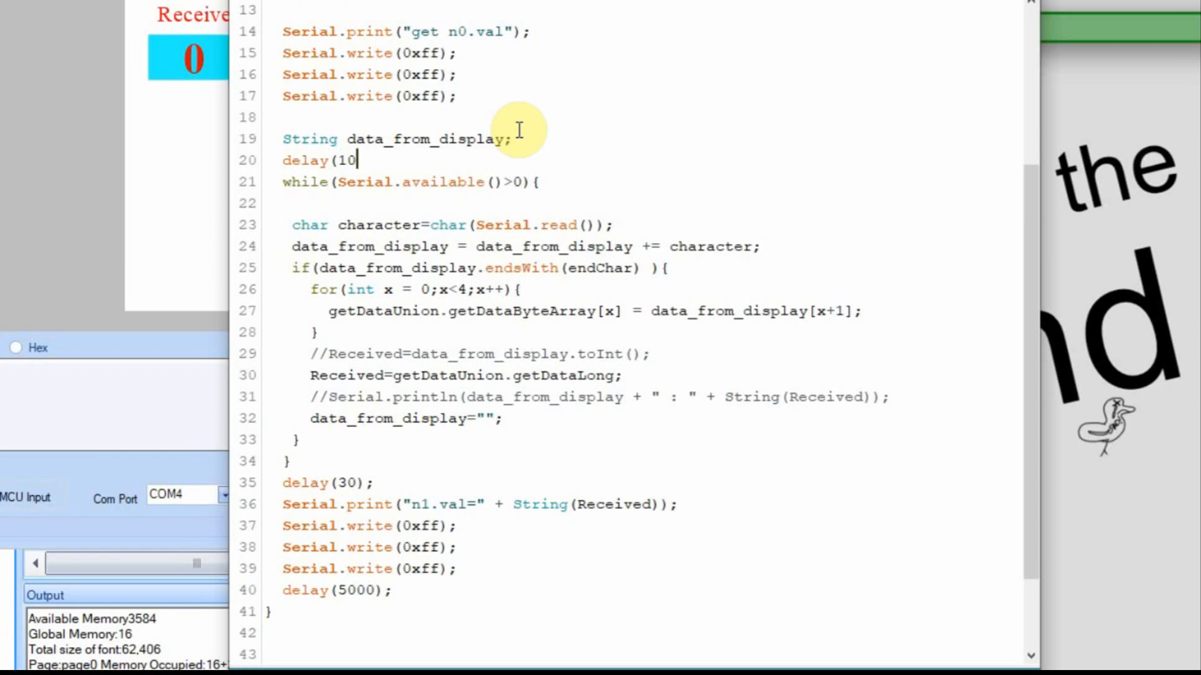
type("0);")
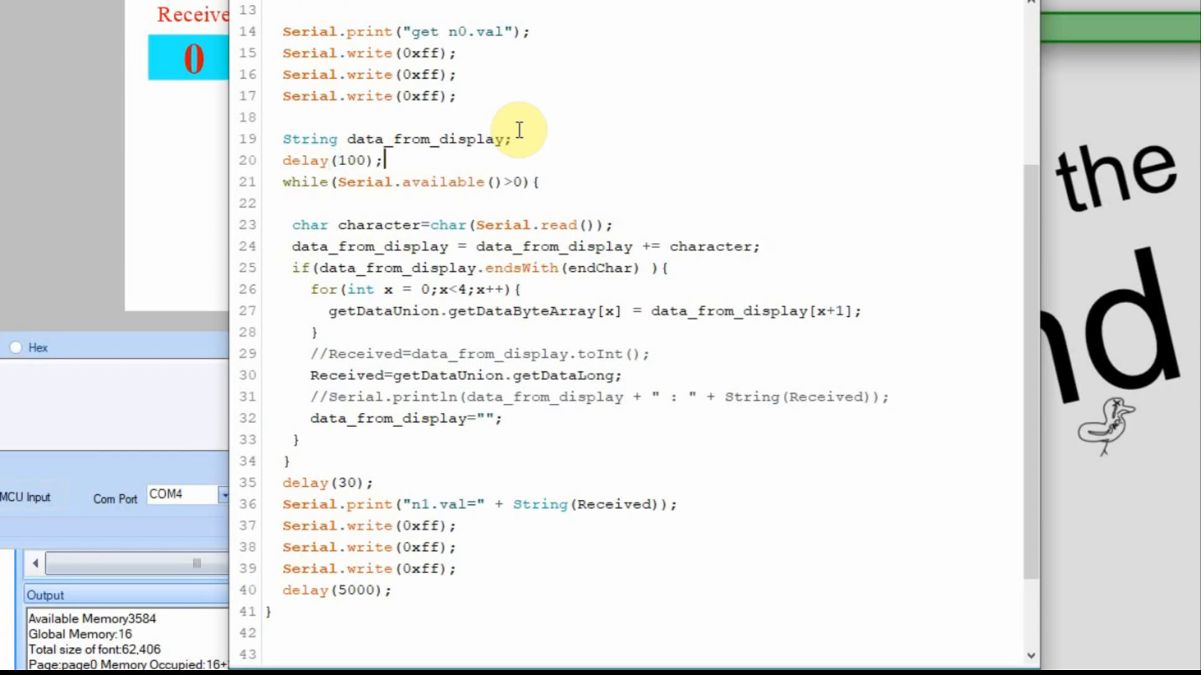
mouse_move(345, 76)
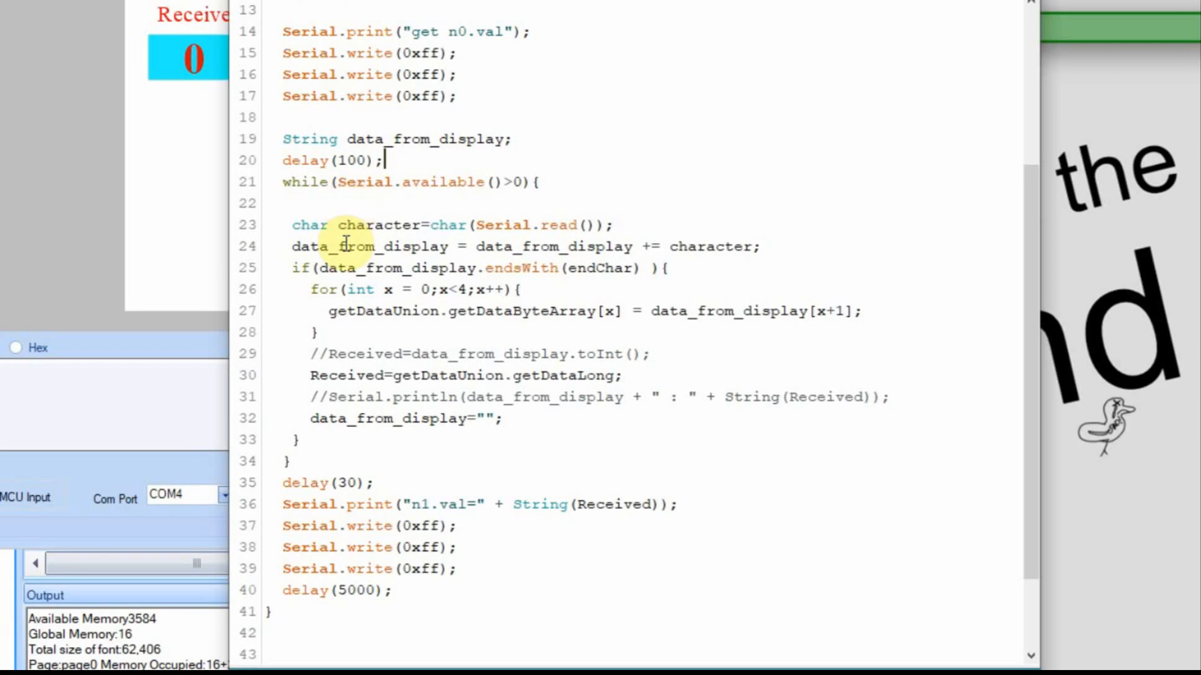
mouse_move(401, 318)
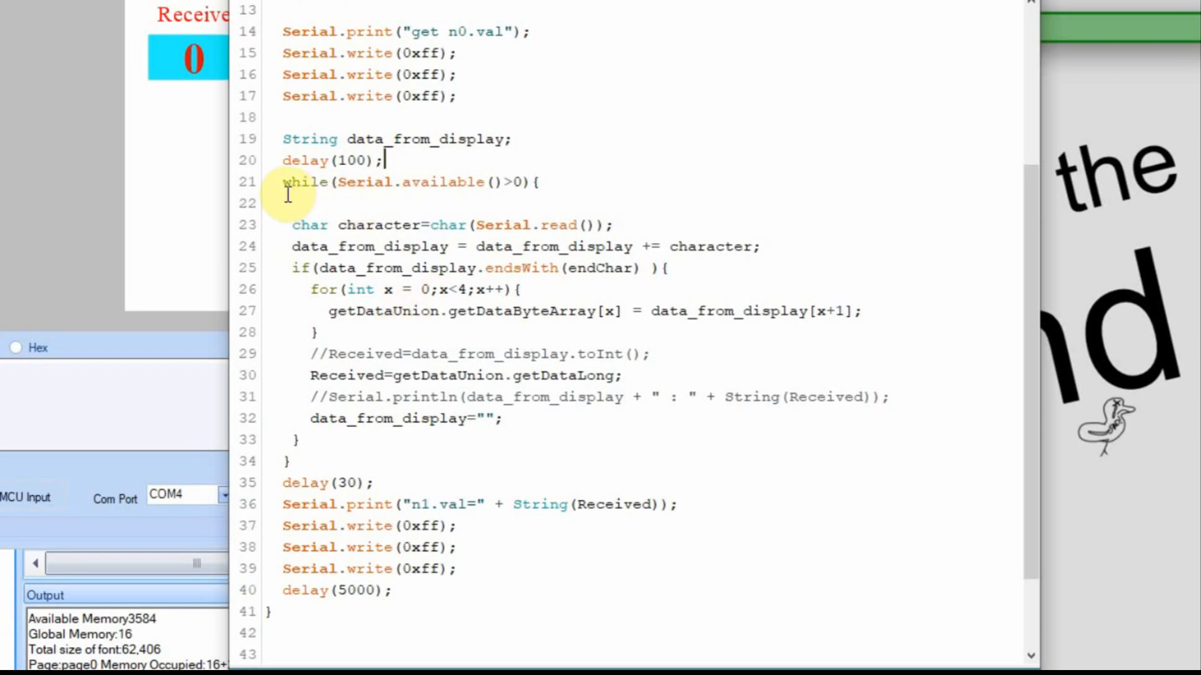
mouse_move(425, 354)
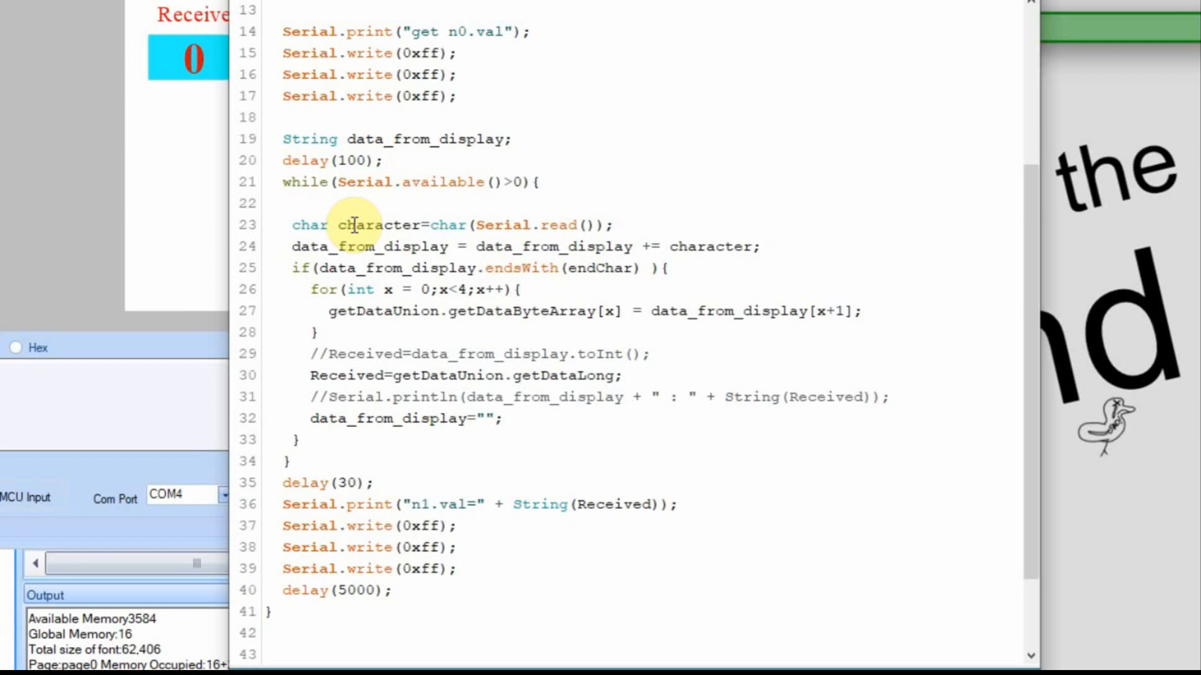
mouse_move(317, 83)
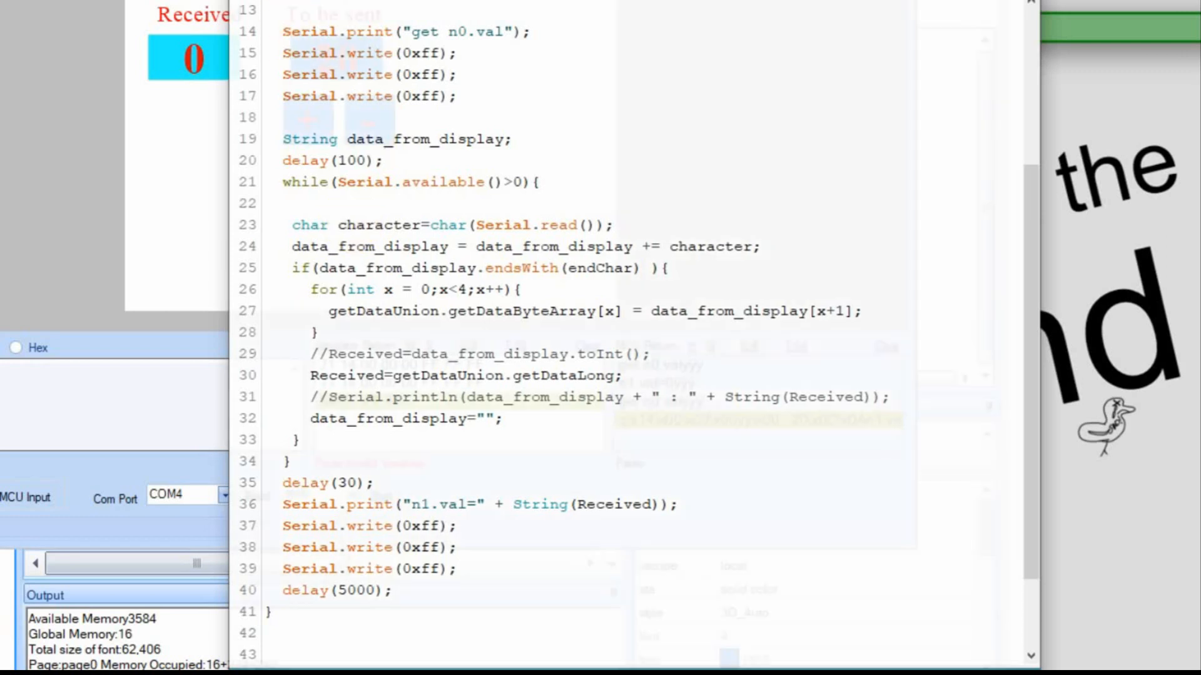
Connect the simulator and step To be sent up and down, confirming Received follows it.
left_click(380, 496)
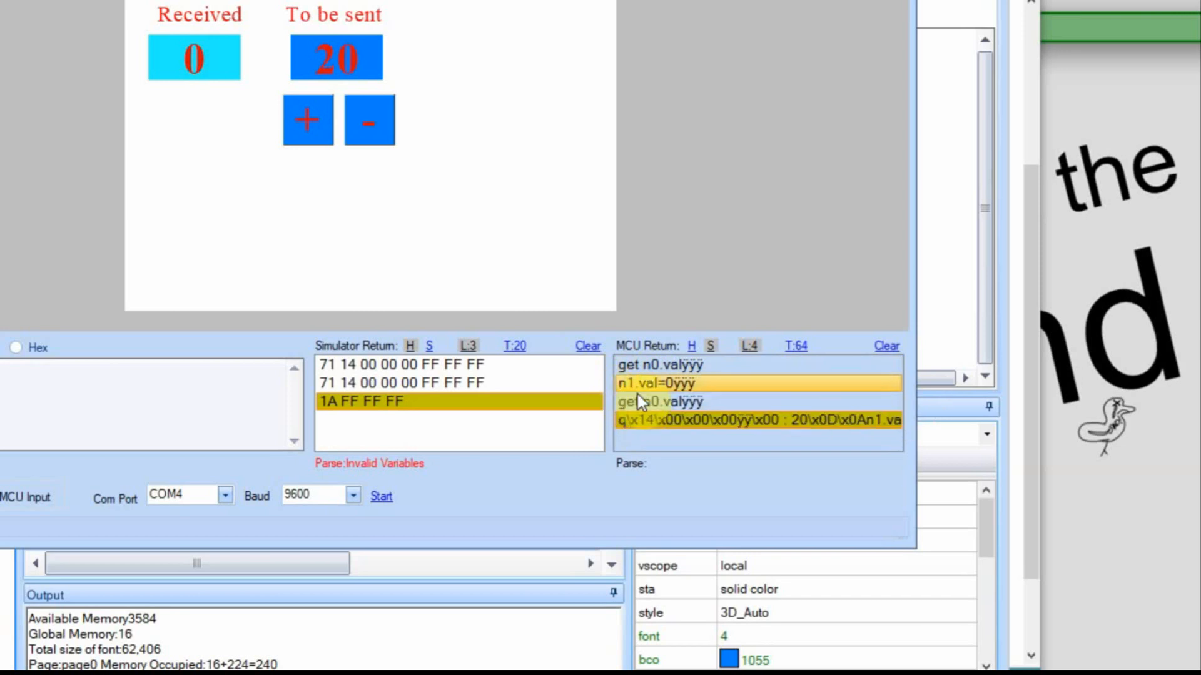
left_click(335, 58)
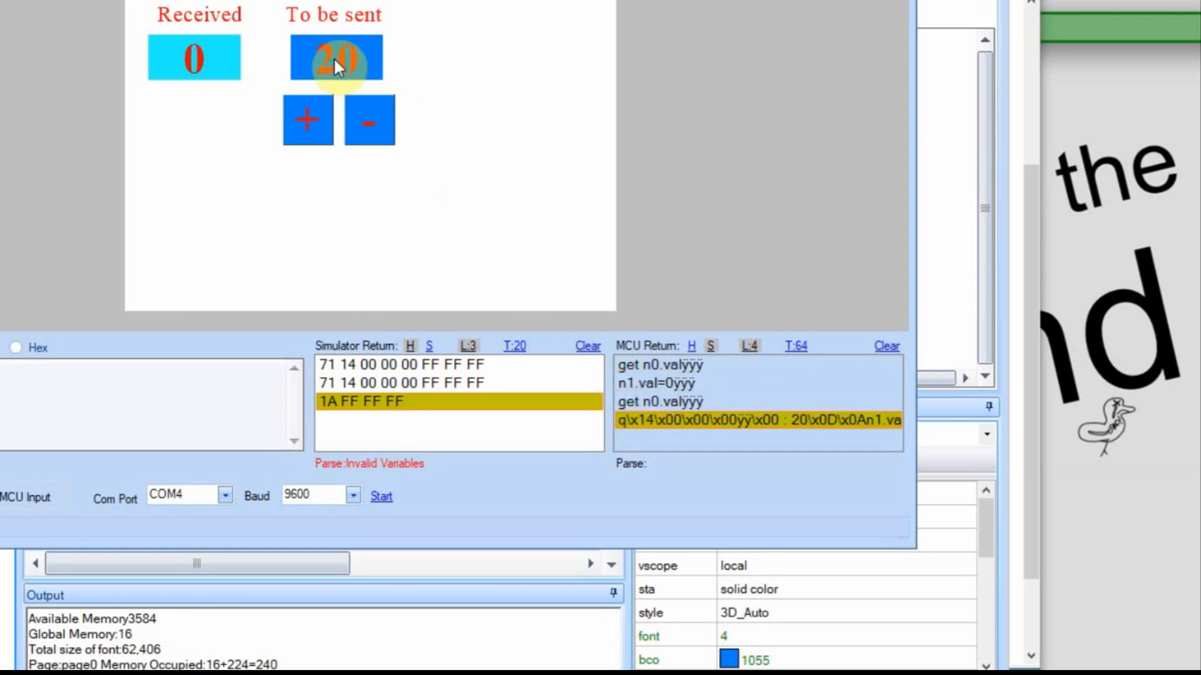
left_click(381, 497)
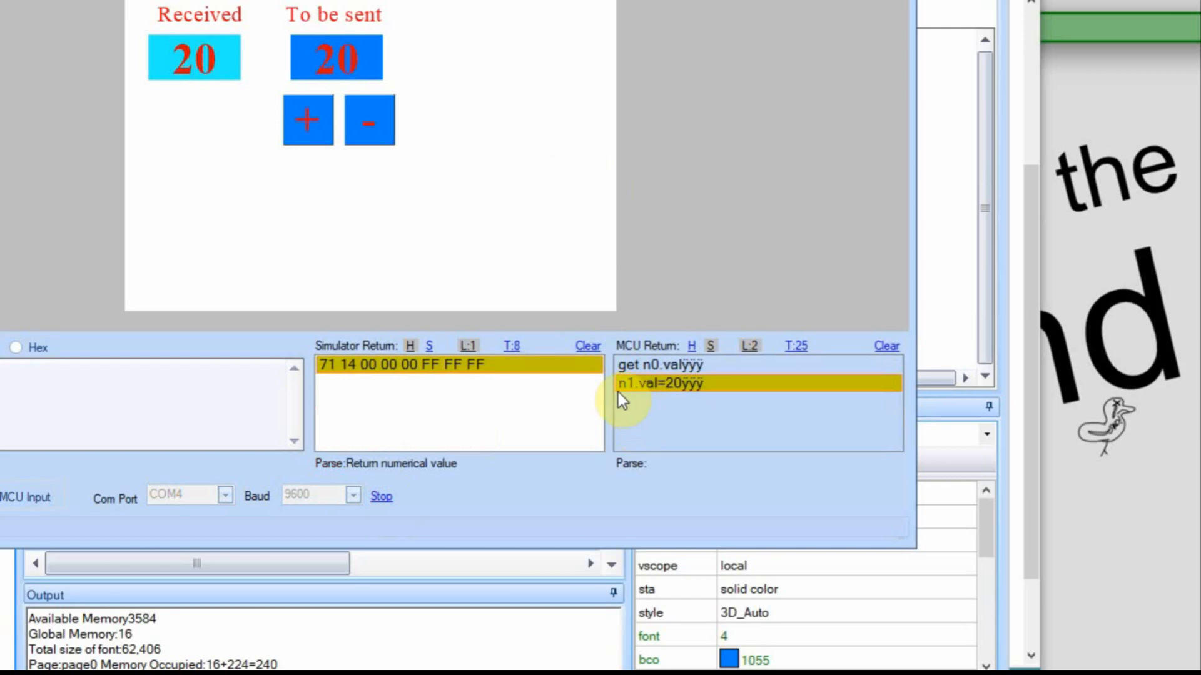
left_click(308, 120)
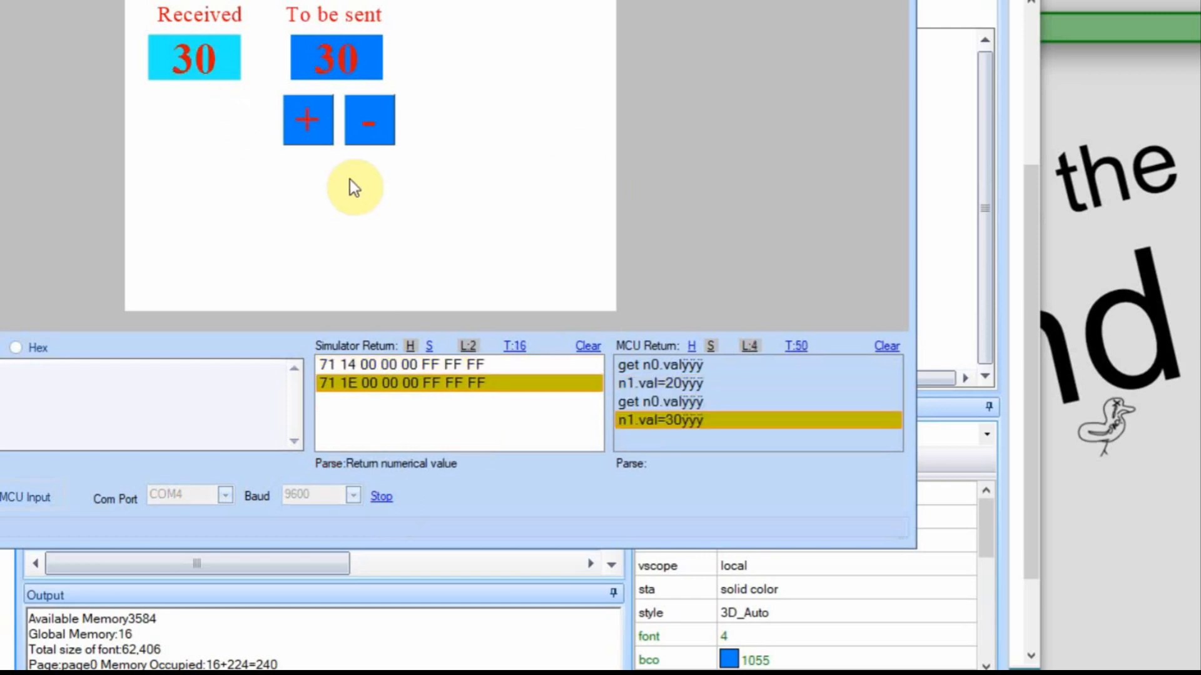
left_click(368, 120)
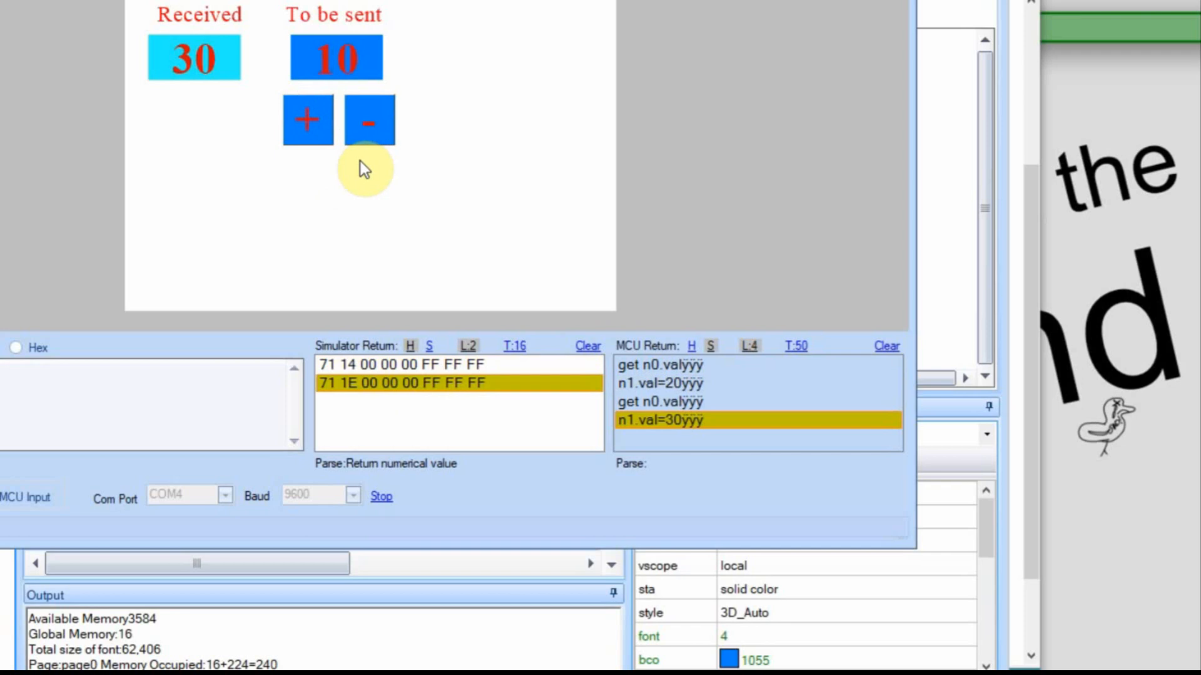
left_click(308, 120)
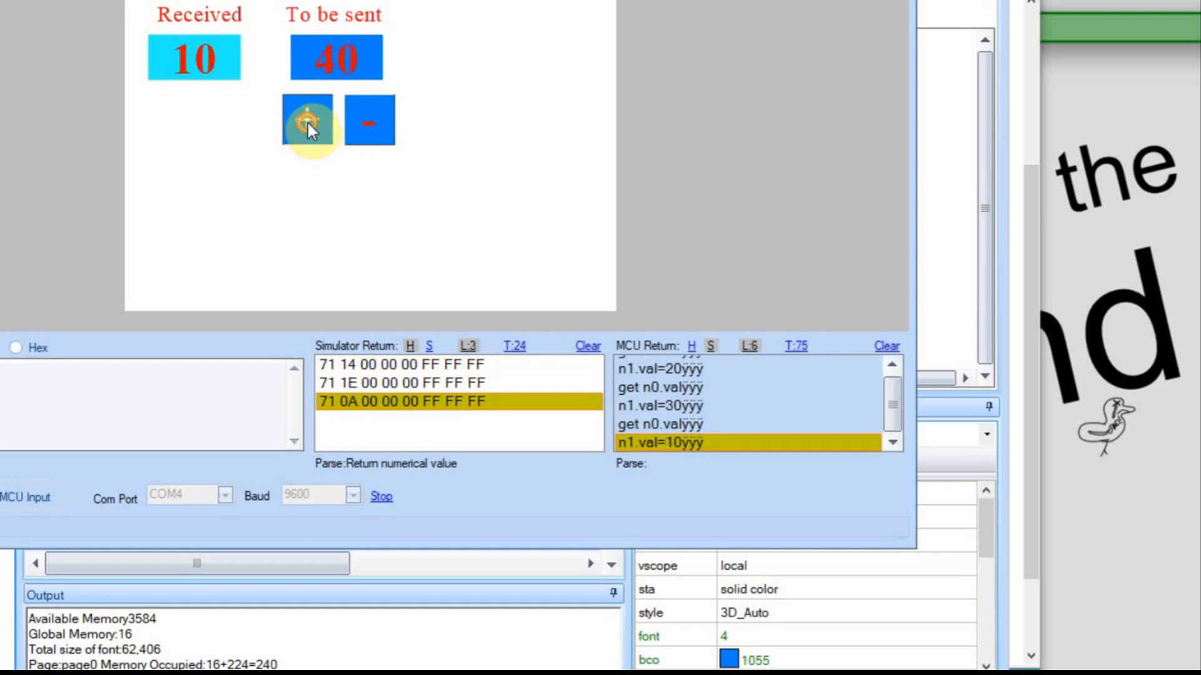
left_click(308, 120)
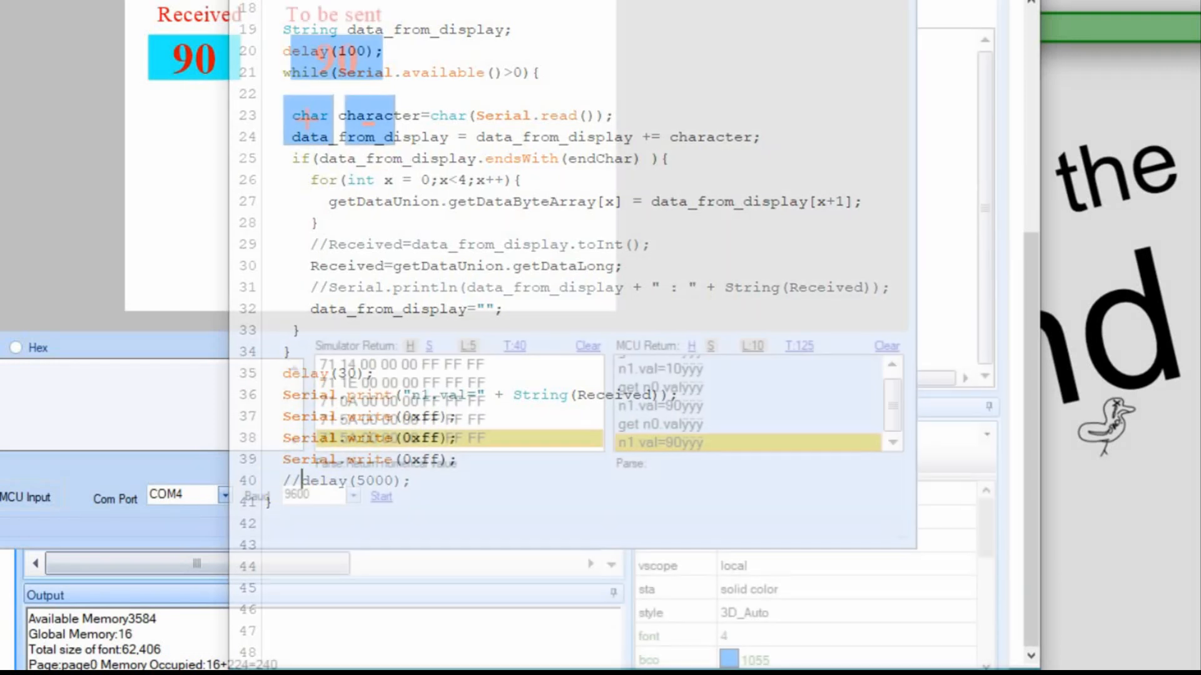
Step To be sent up to 130 and back down while Received keeps up.
left_click(381, 497)
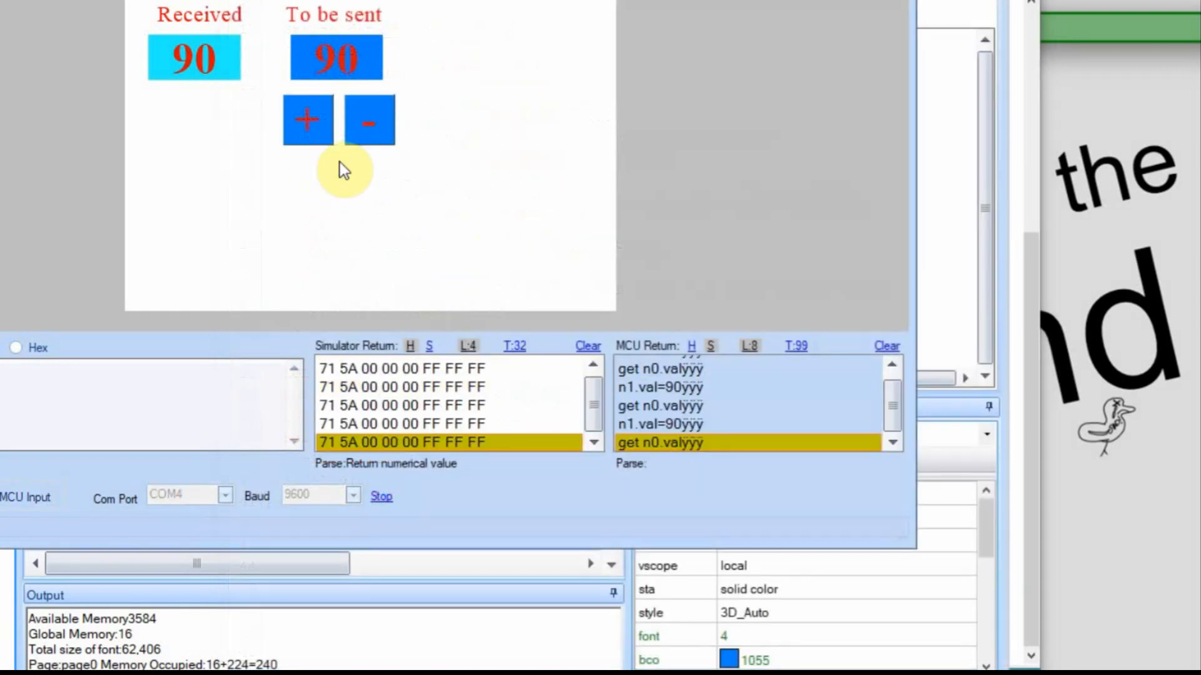
left_click(308, 120)
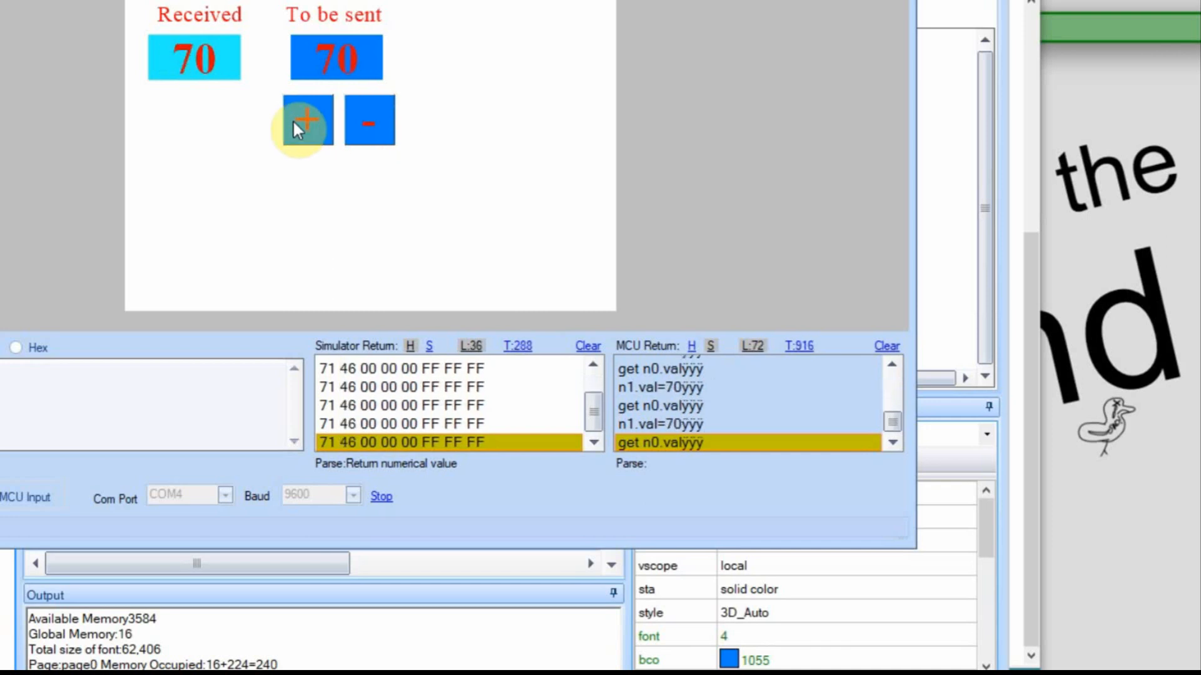
left_click(308, 120)
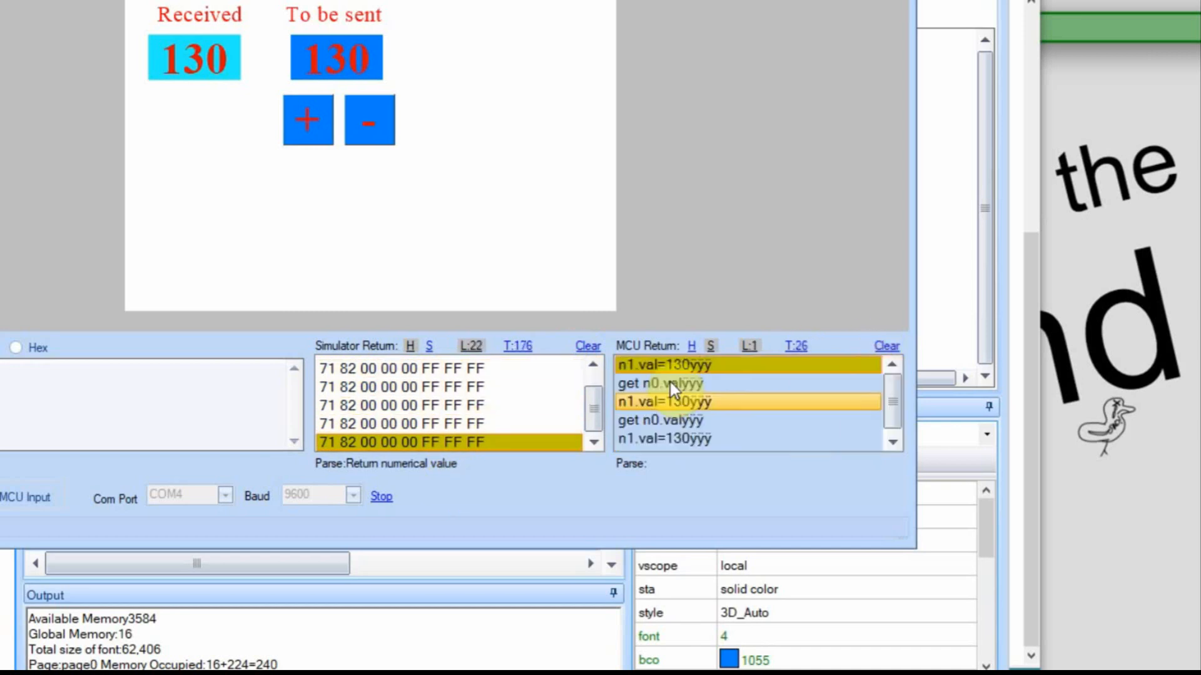
left_click(368, 120)
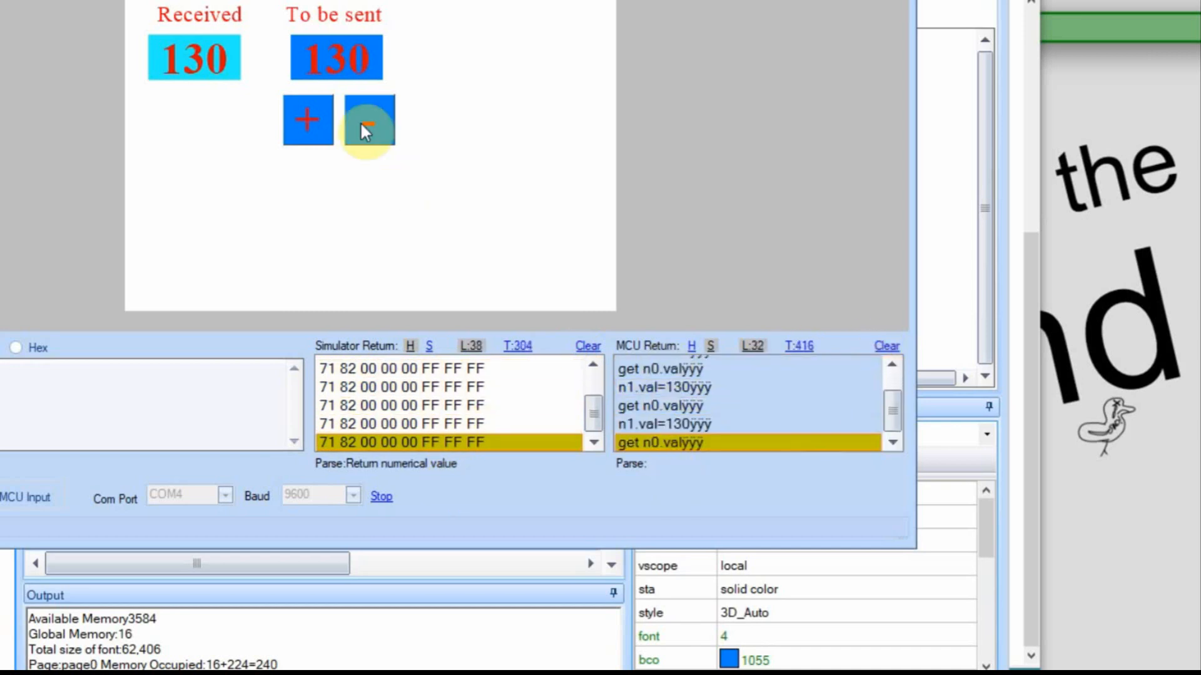
left_click(369, 120)
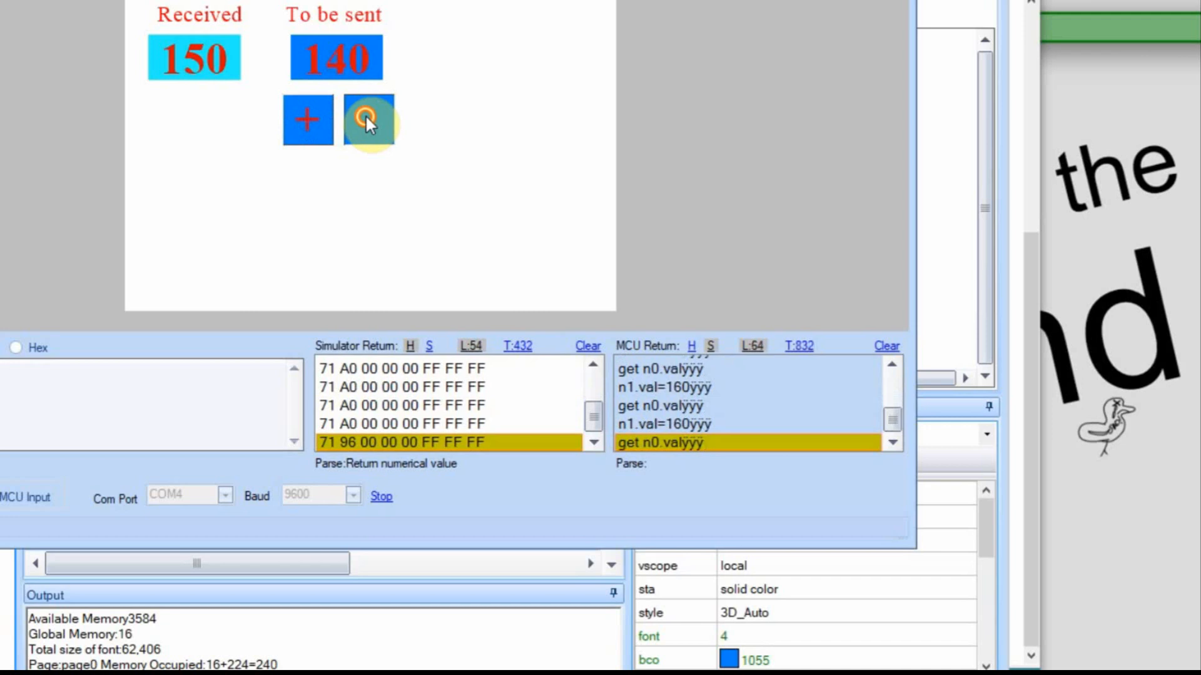
left_click(368, 120)
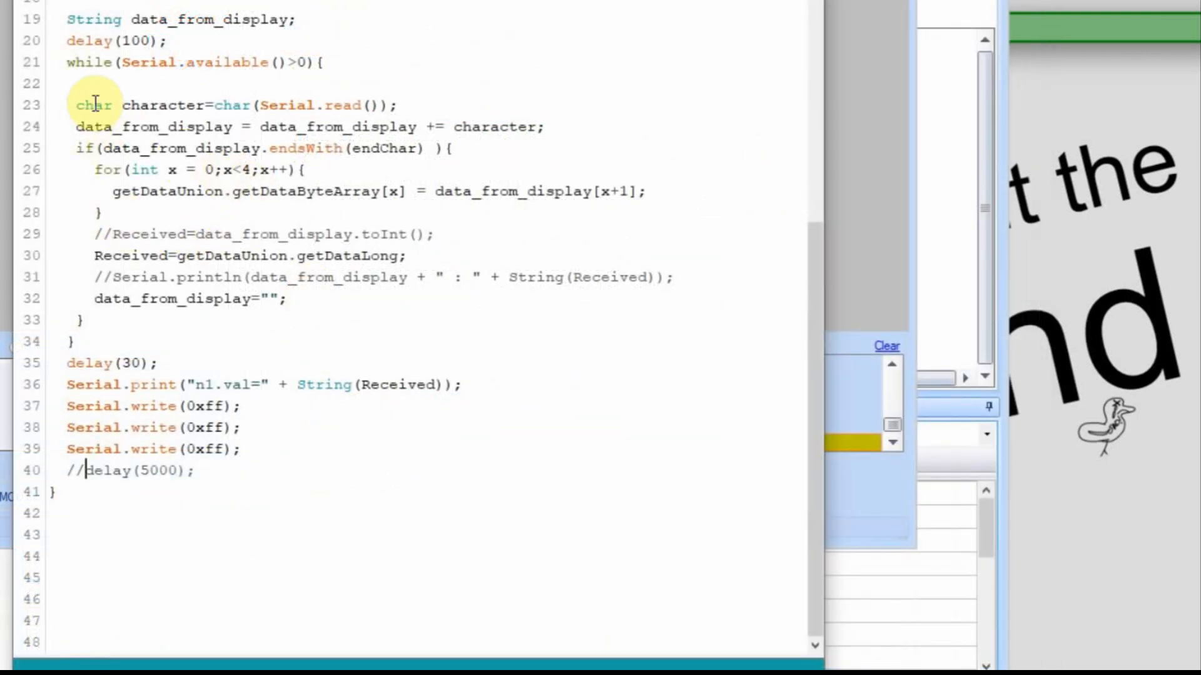
mouse_move(141, 127)
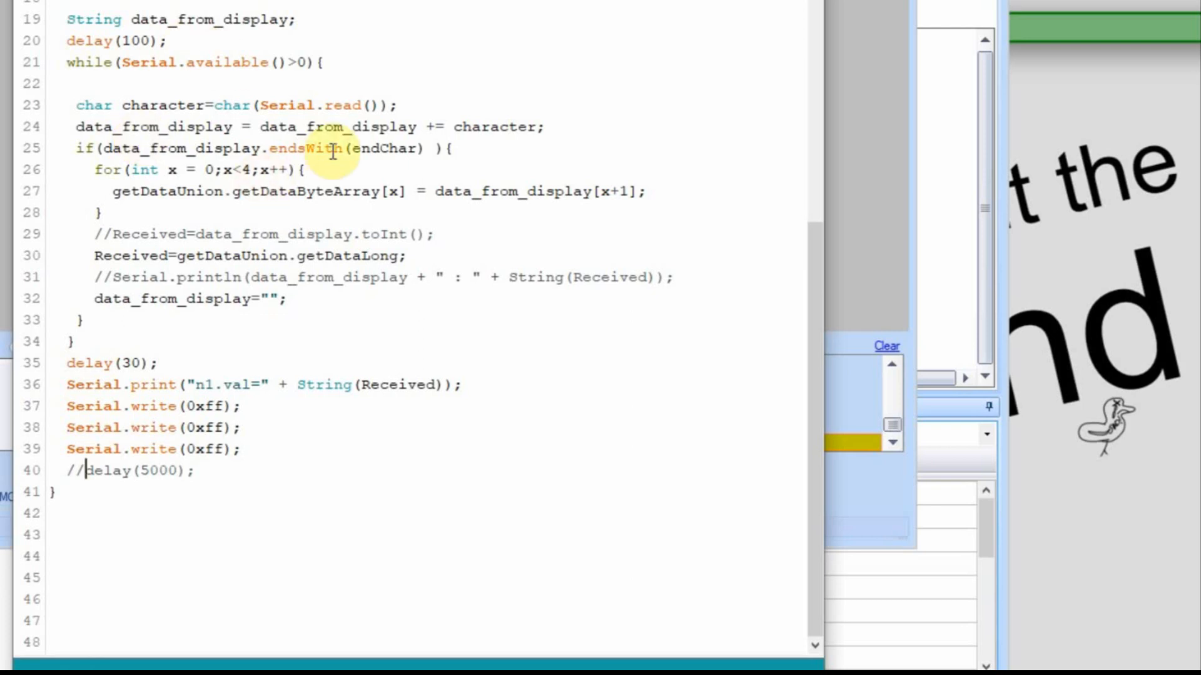
mouse_move(199, 217)
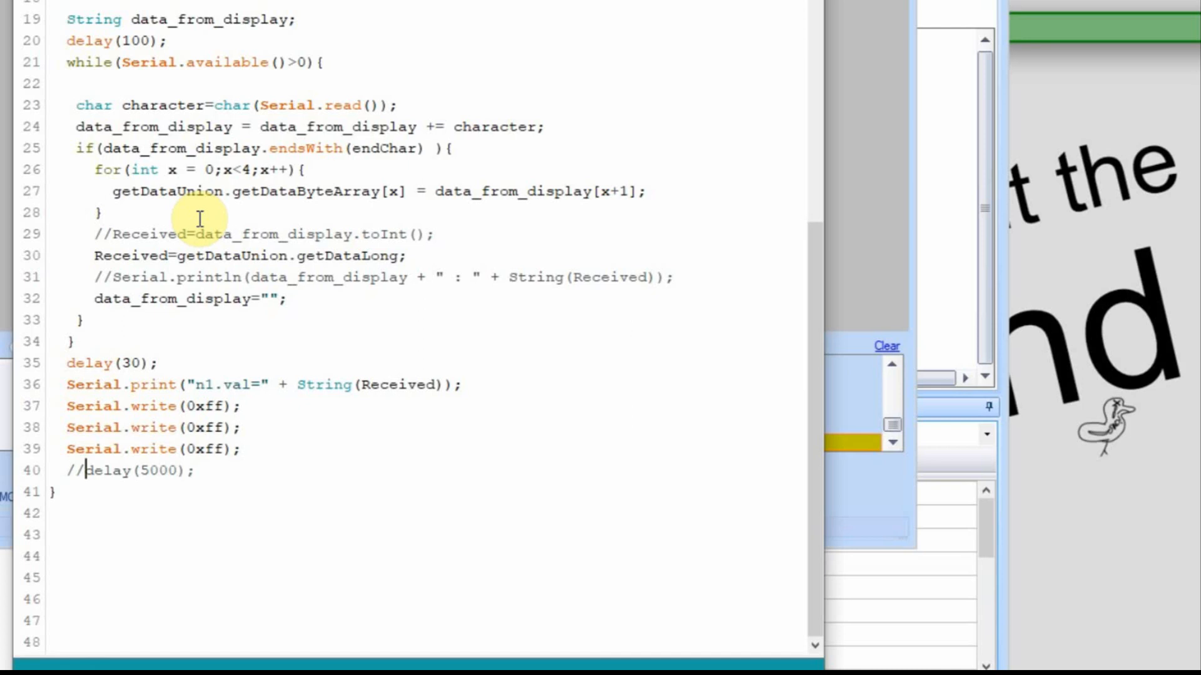
mouse_move(100, 180)
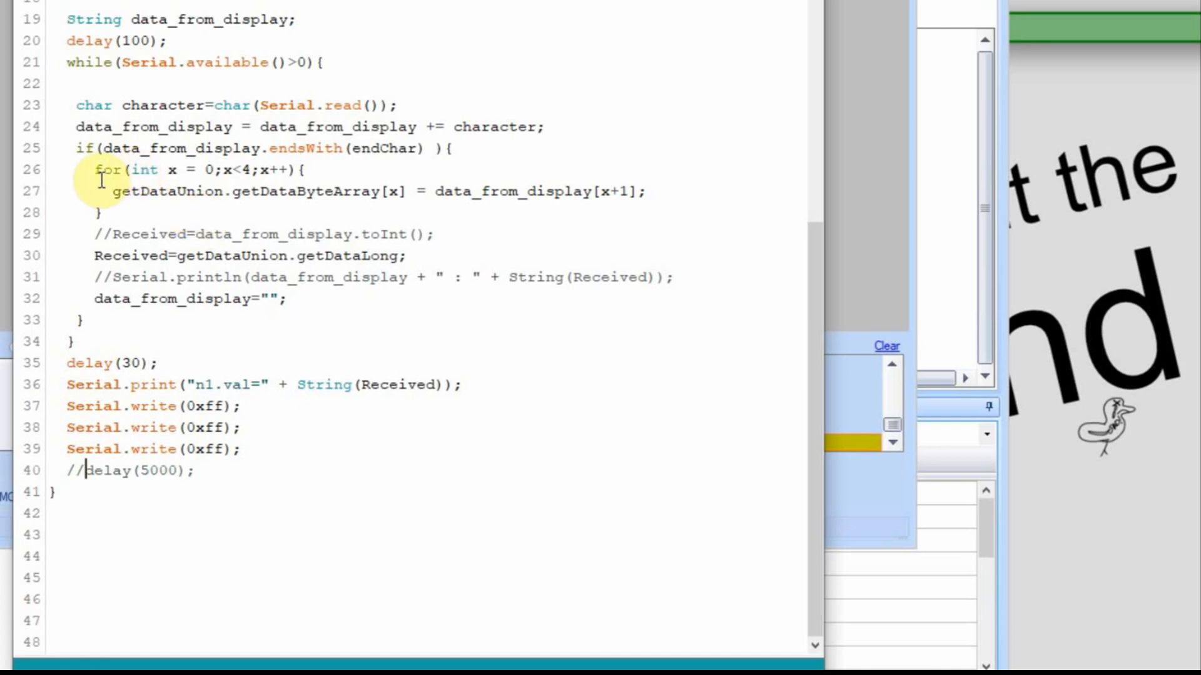
mouse_move(266, 216)
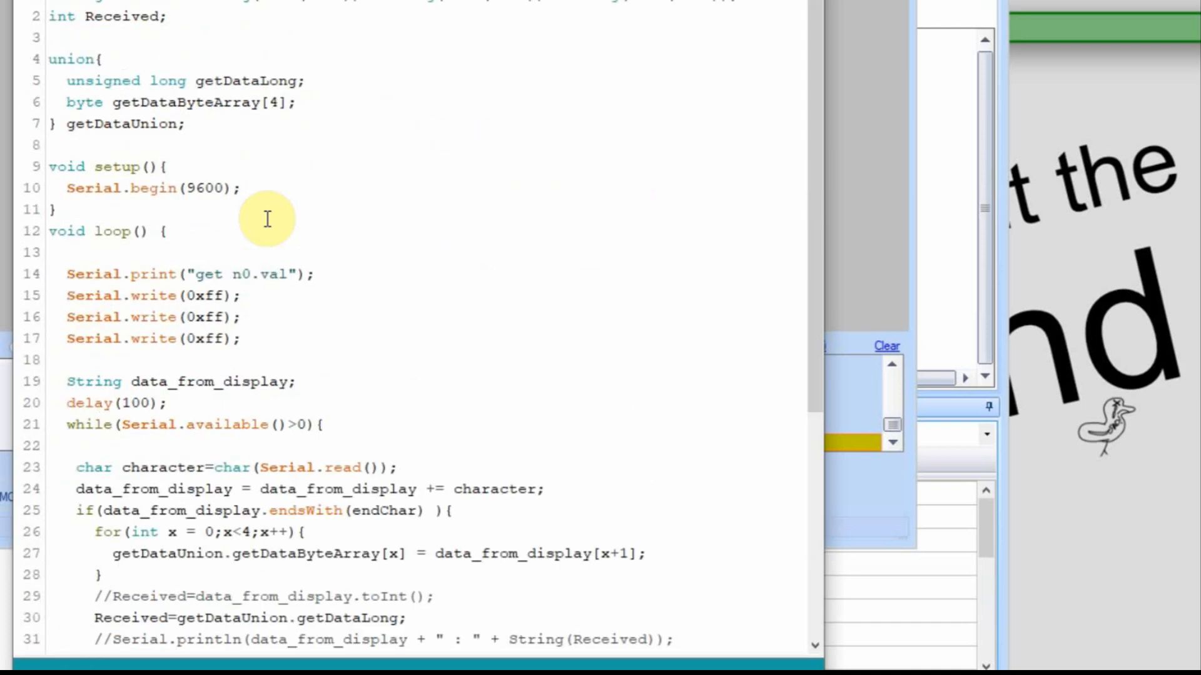
mouse_move(213, 65)
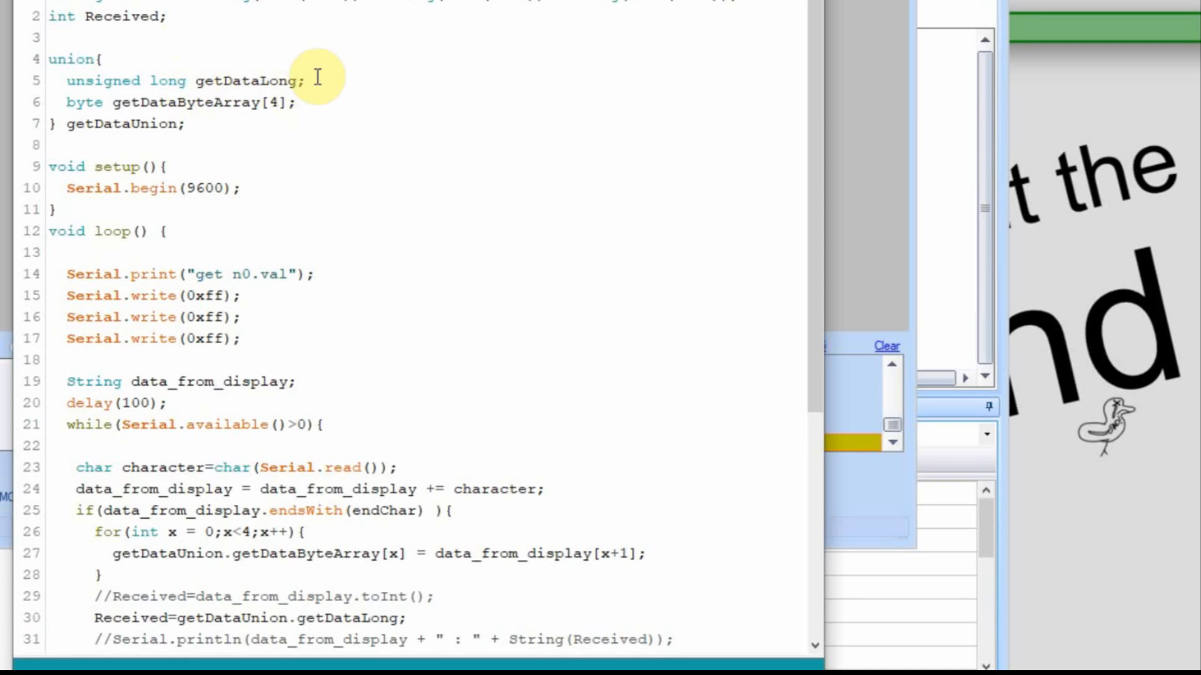
mouse_move(300, 100)
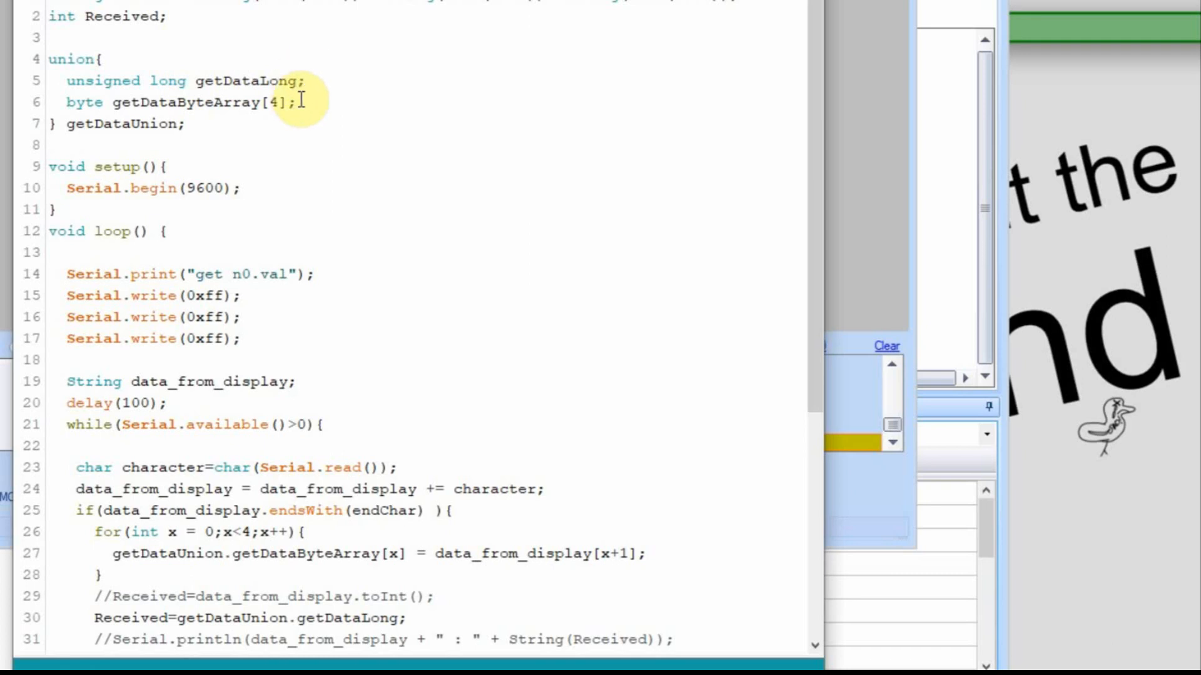